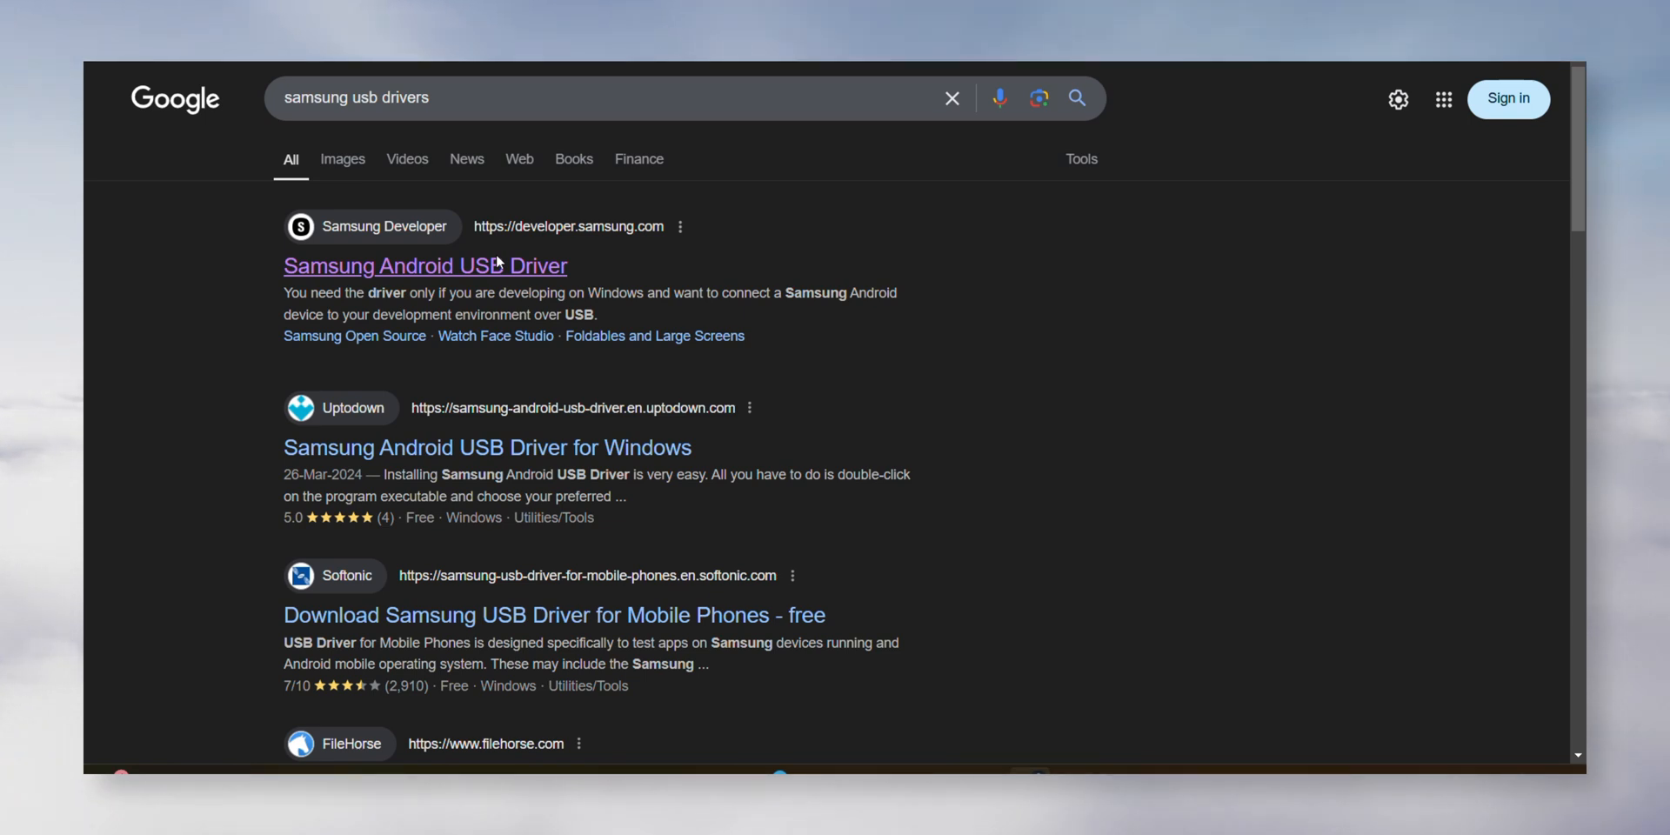
- Open Samsung's USB driver page and download Odin 3.14.4 from odindownload.com
left_click(424, 265)
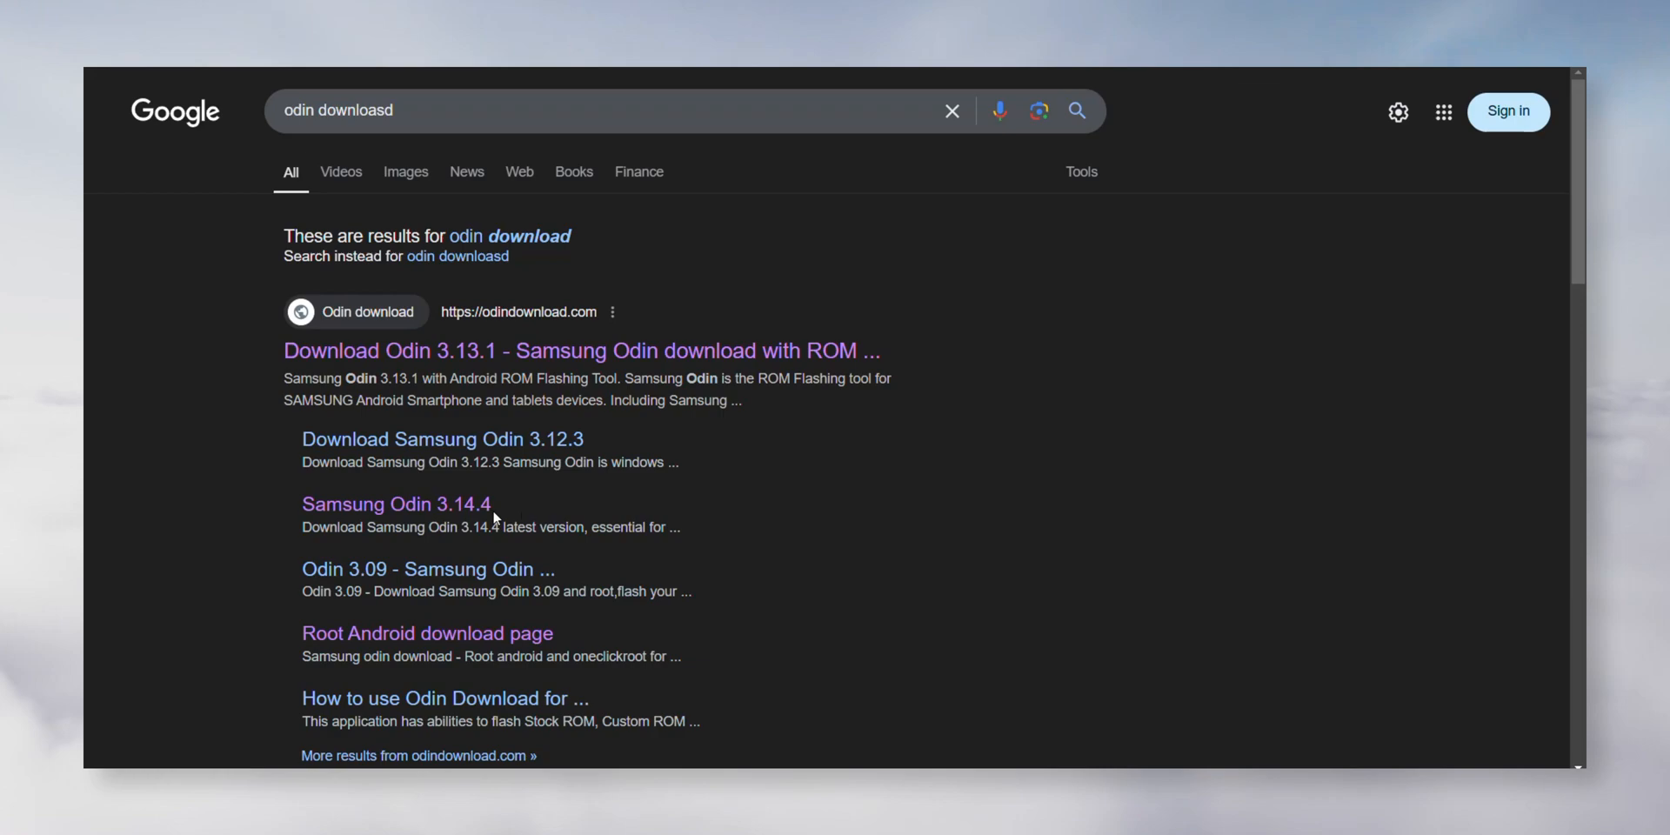
left_click(582, 351)
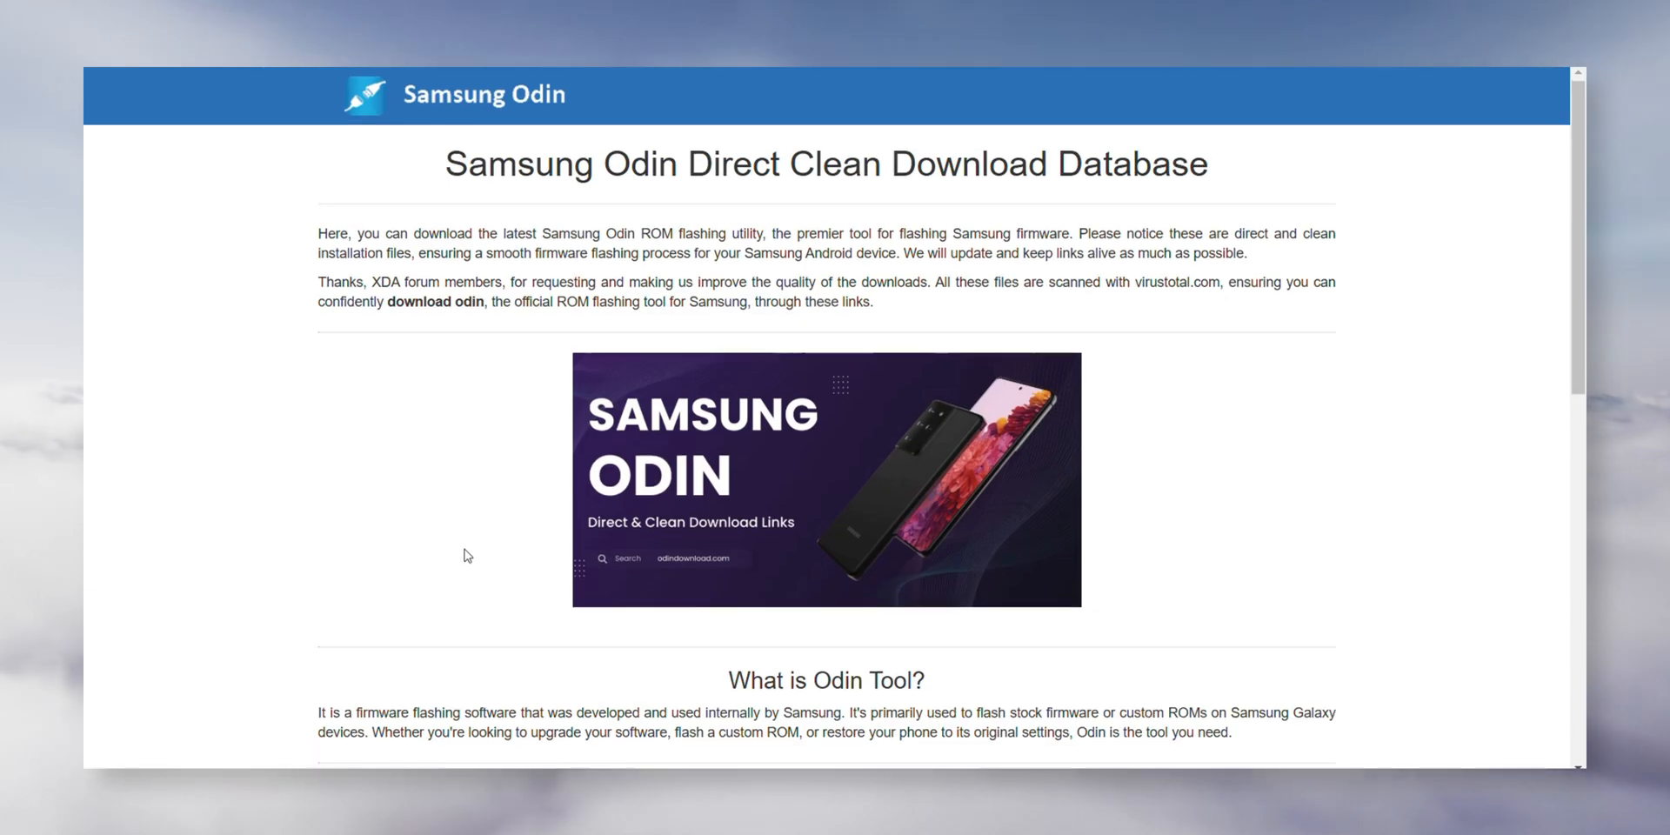
scroll("down", 3)
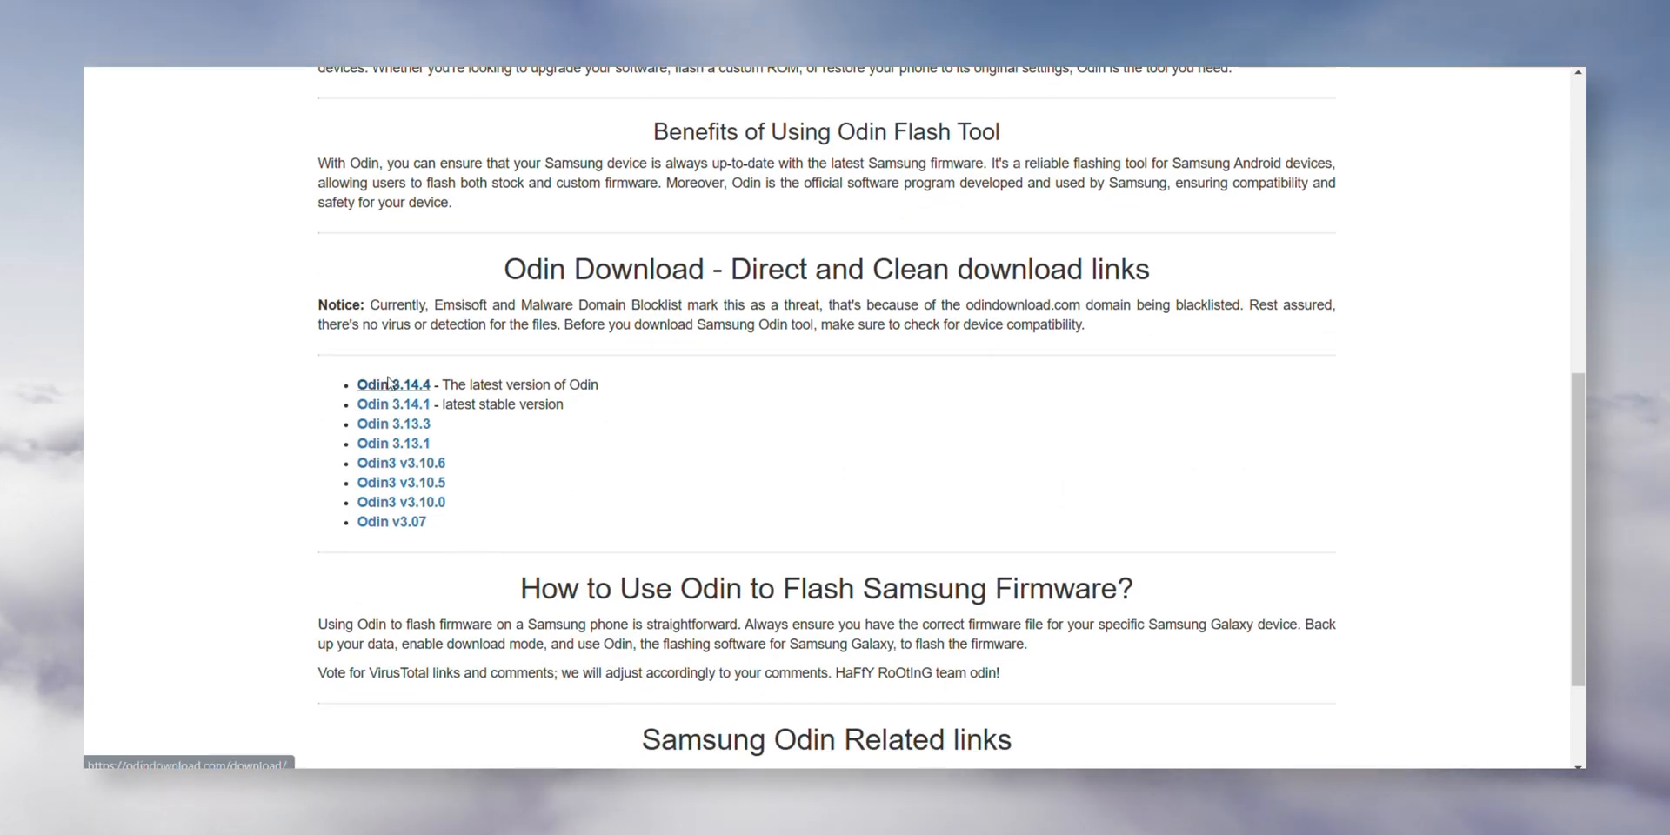
left_click(394, 385)
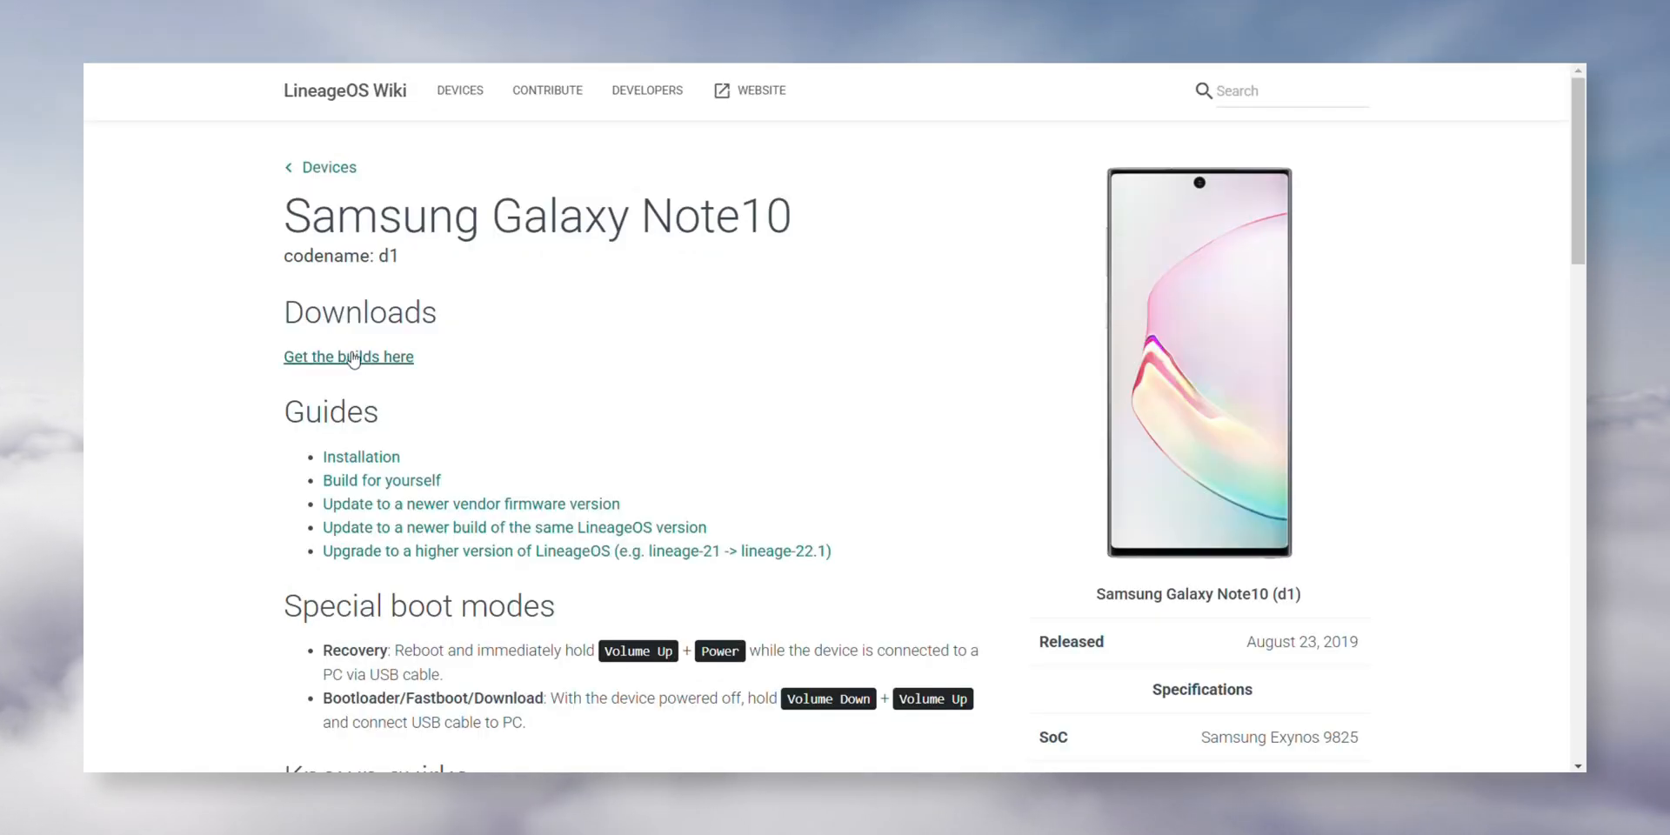
- Open the Galaxy Note10 builds page and download vbmeta.img
left_click(348, 357)
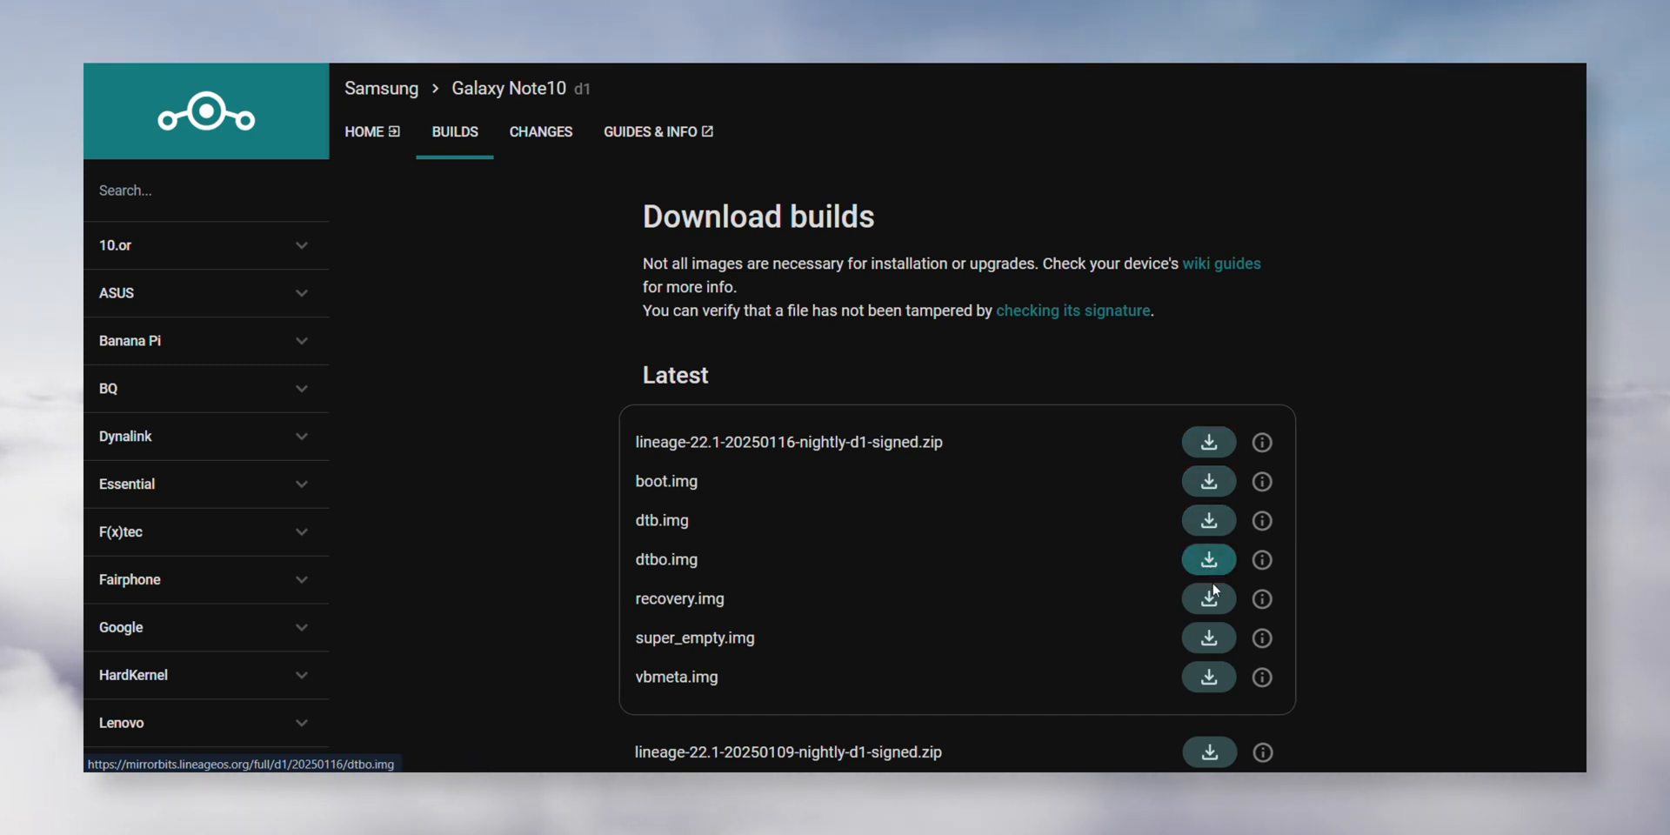
mouse_move(1209, 676)
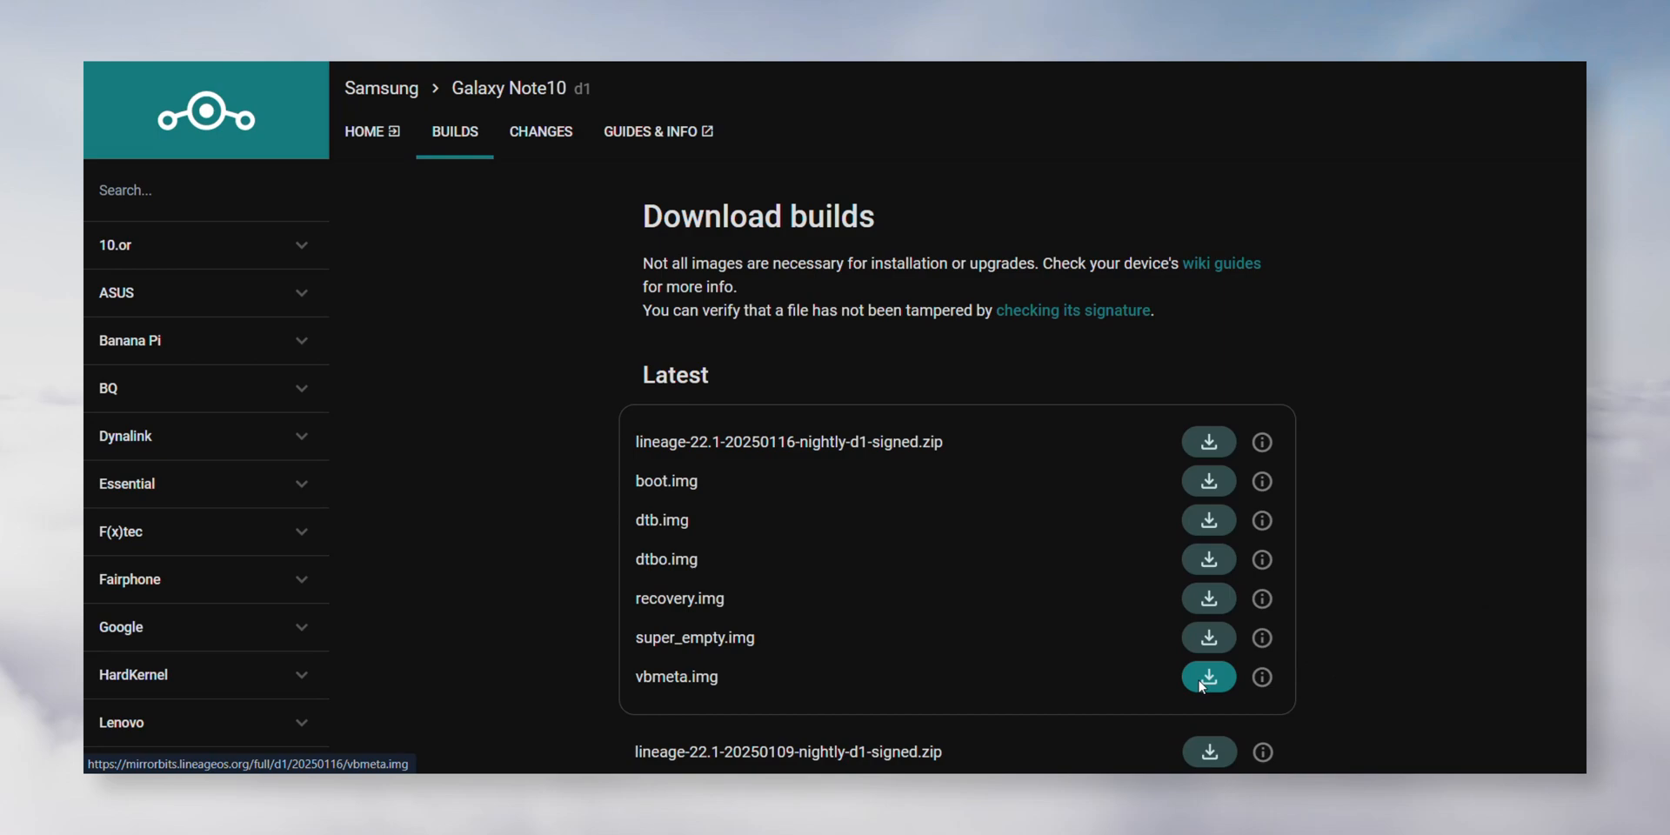
left_click(1208, 676)
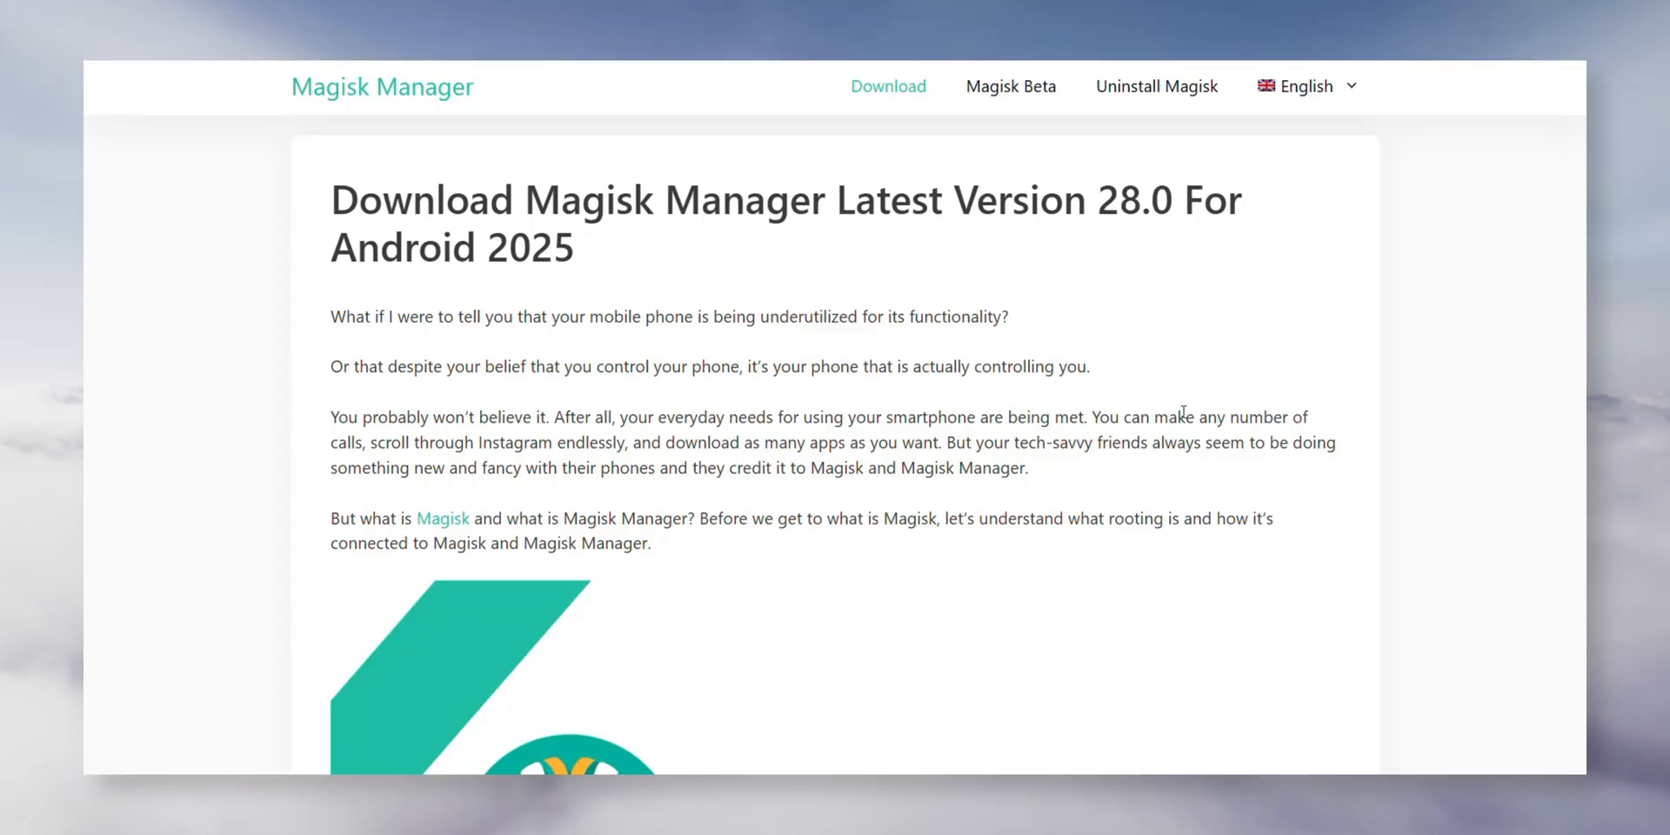
- Download the Magisk app from magiskmanager.com and open PlayIntegrityFix's 47 GitHub releases
scroll("down", 3)
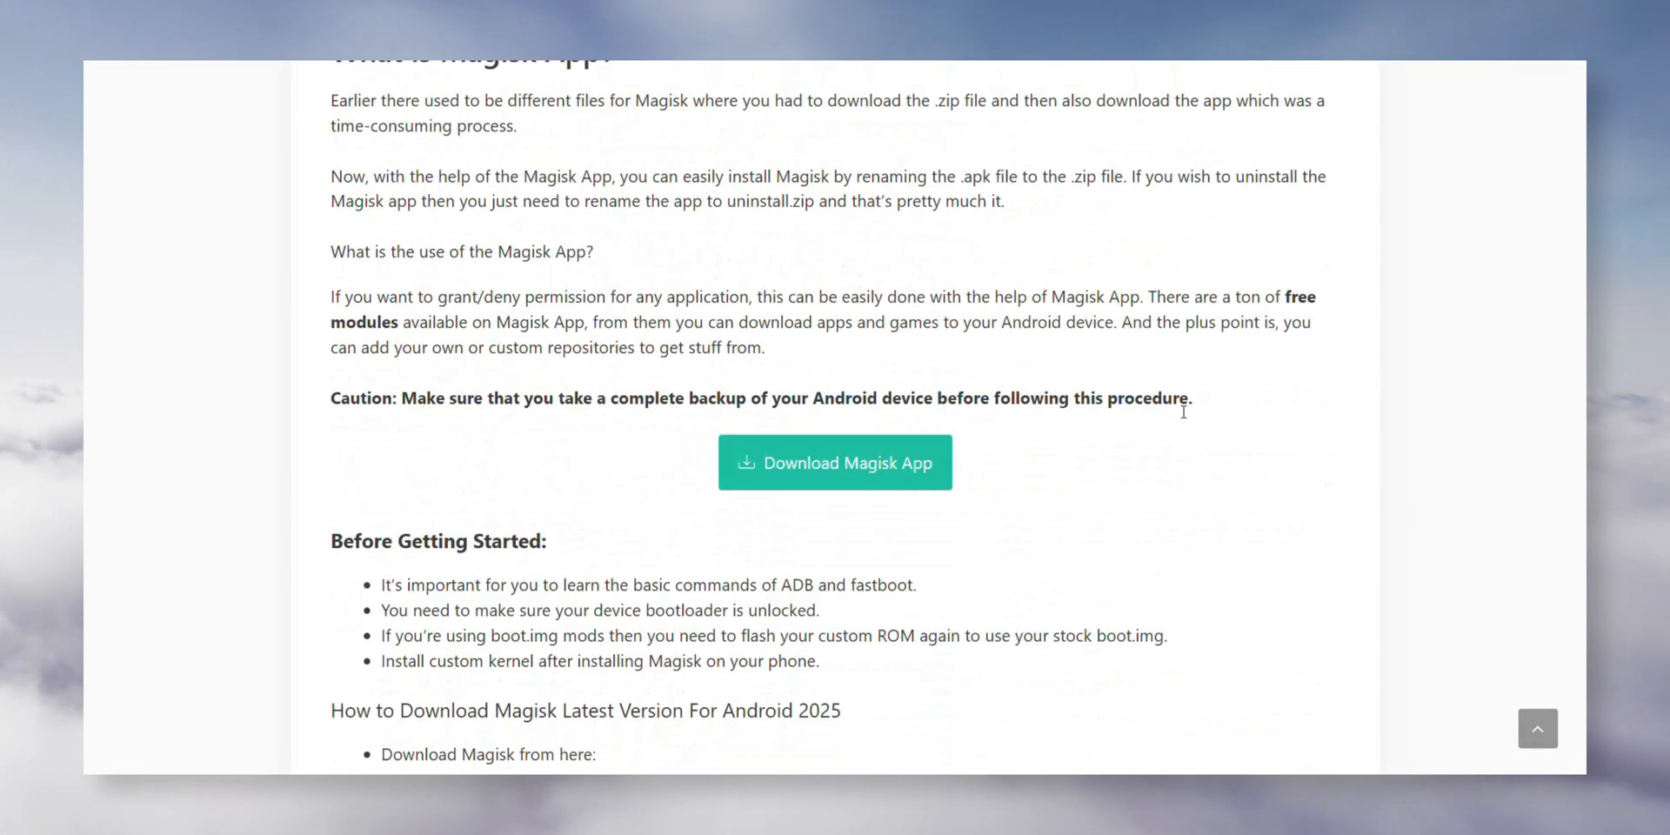
left_click(834, 461)
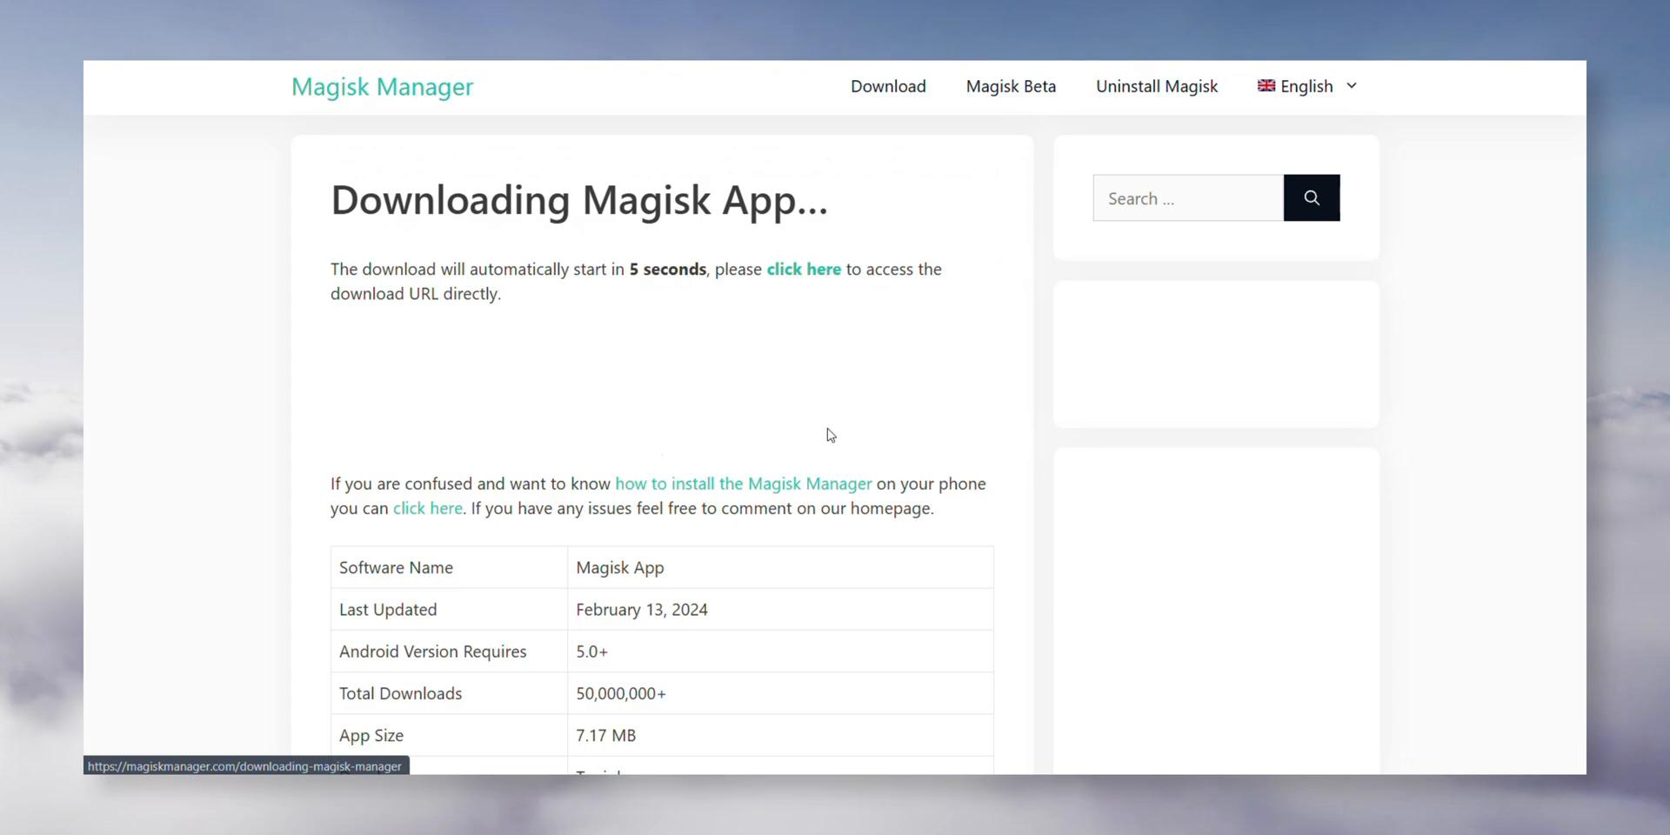
left_click(803, 269)
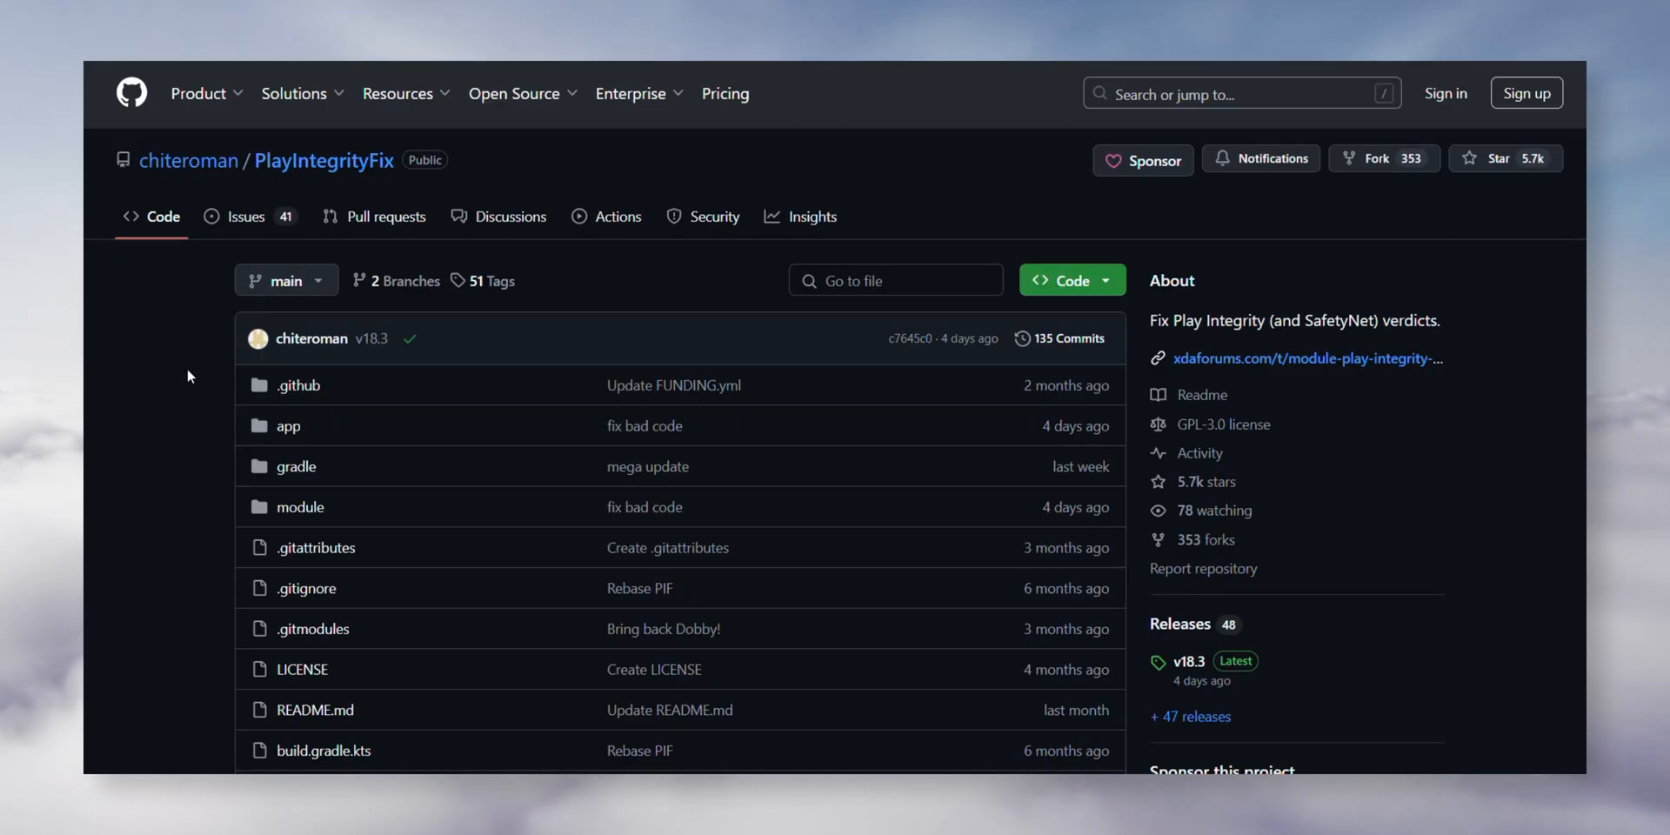
mouse_move(1190, 715)
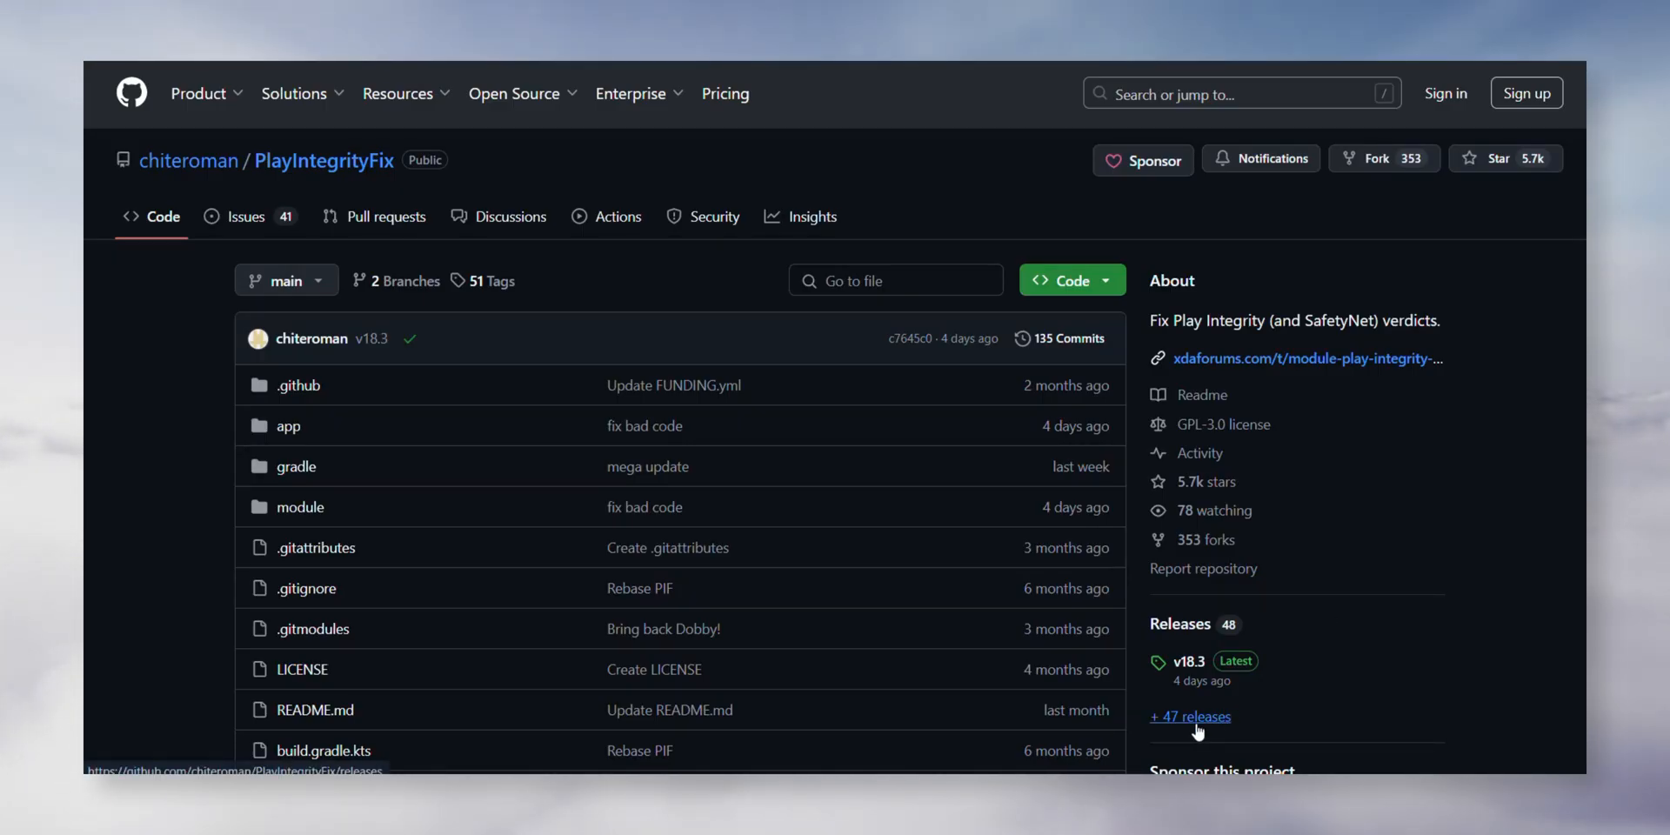
left_click(1190, 715)
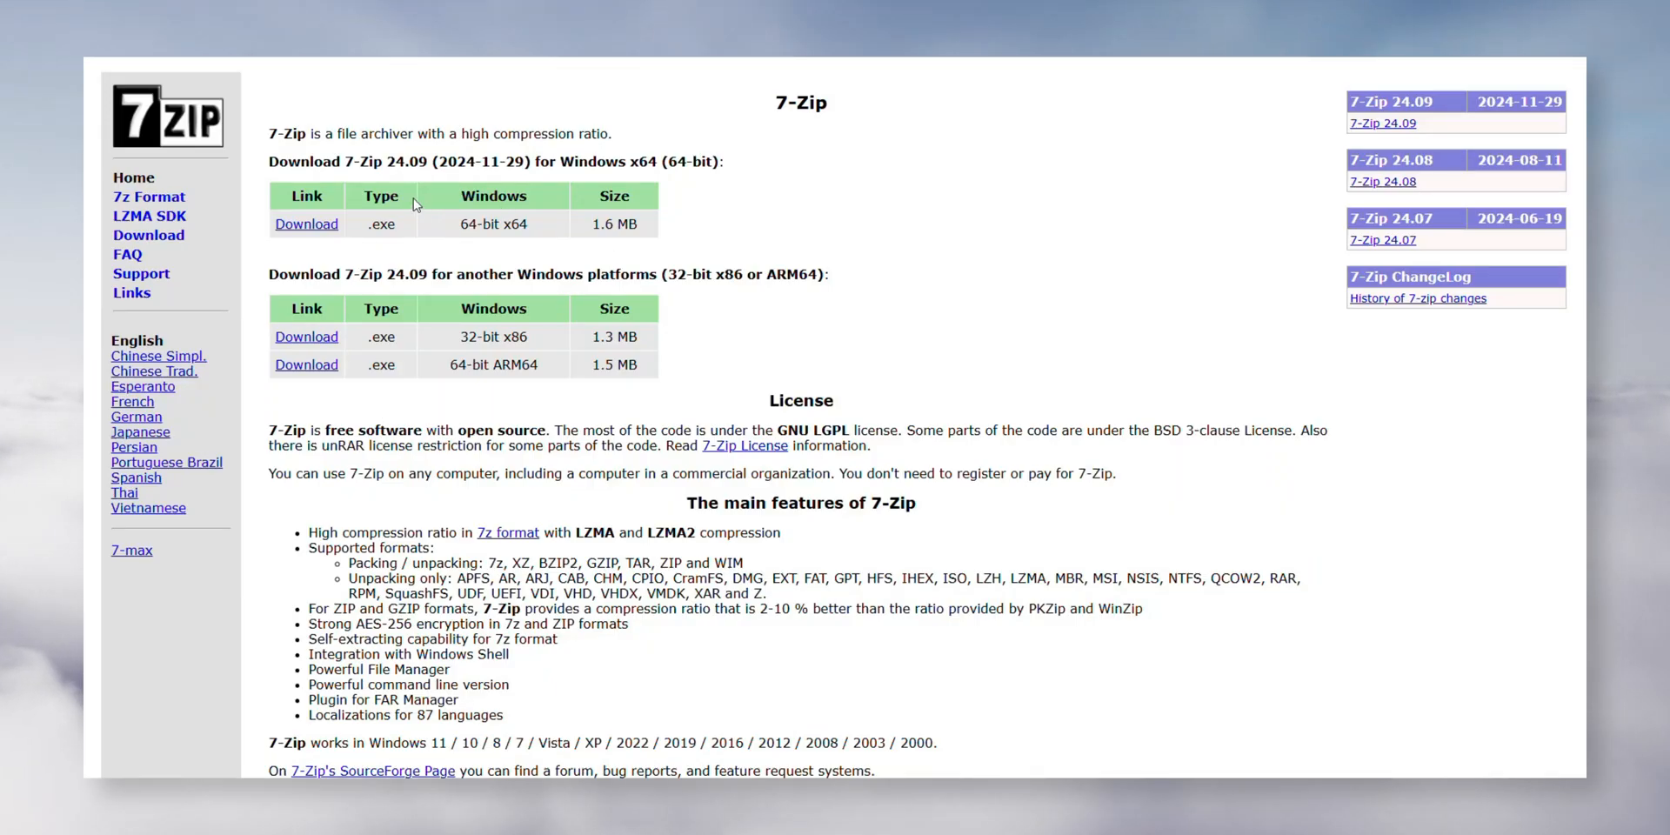
mouse_move(307, 224)
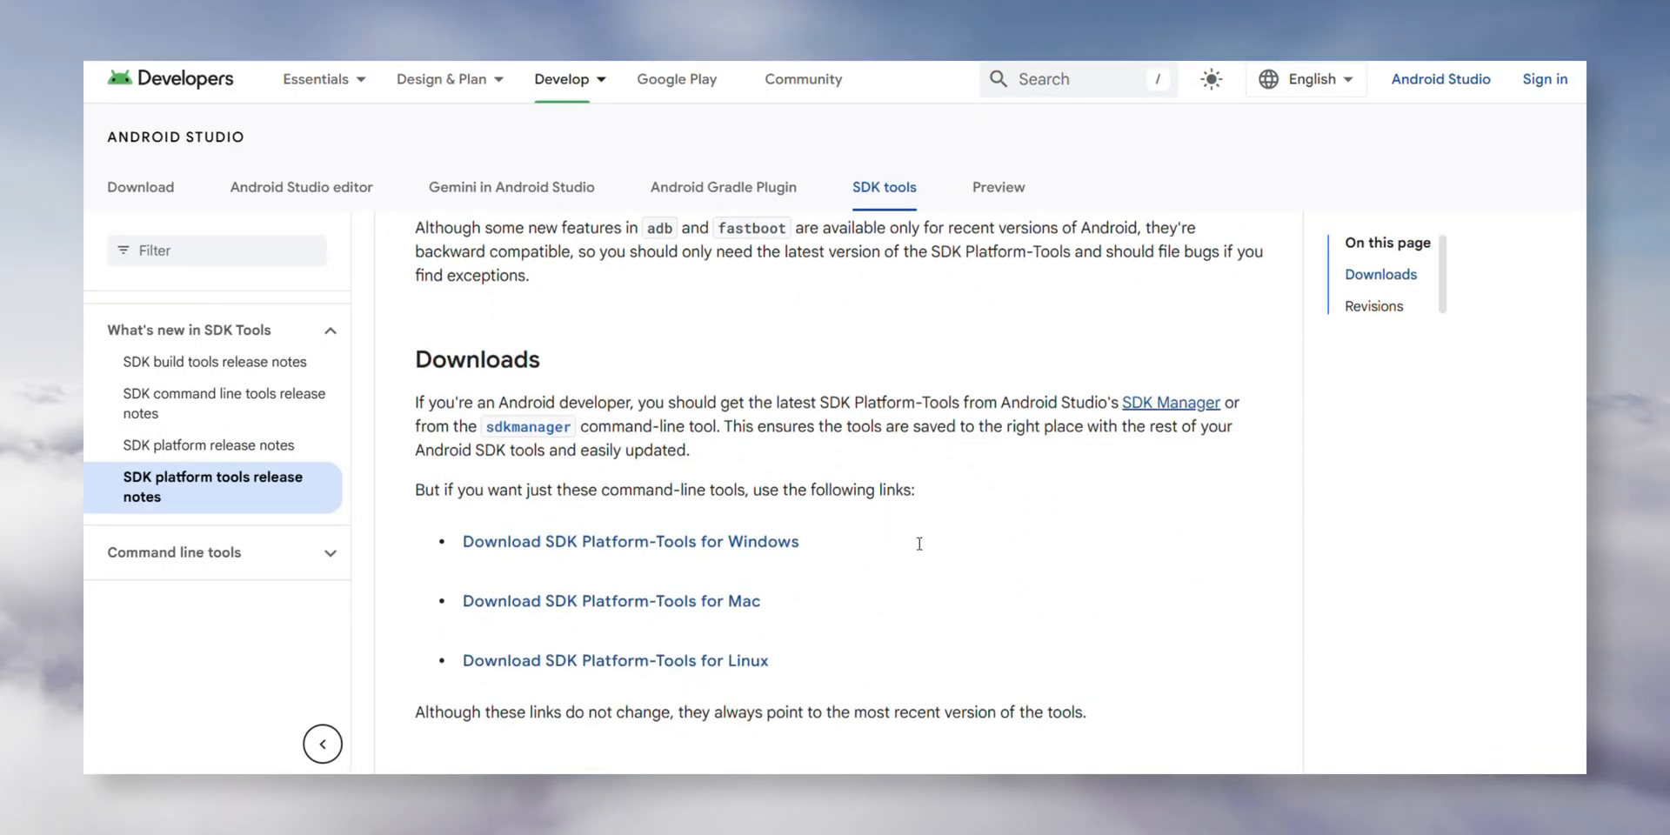
- Scroll the download pages toward Platform-Tools for Windows and the MindTheGapps 14.0.0 arm64 zip
scroll("down", 3)
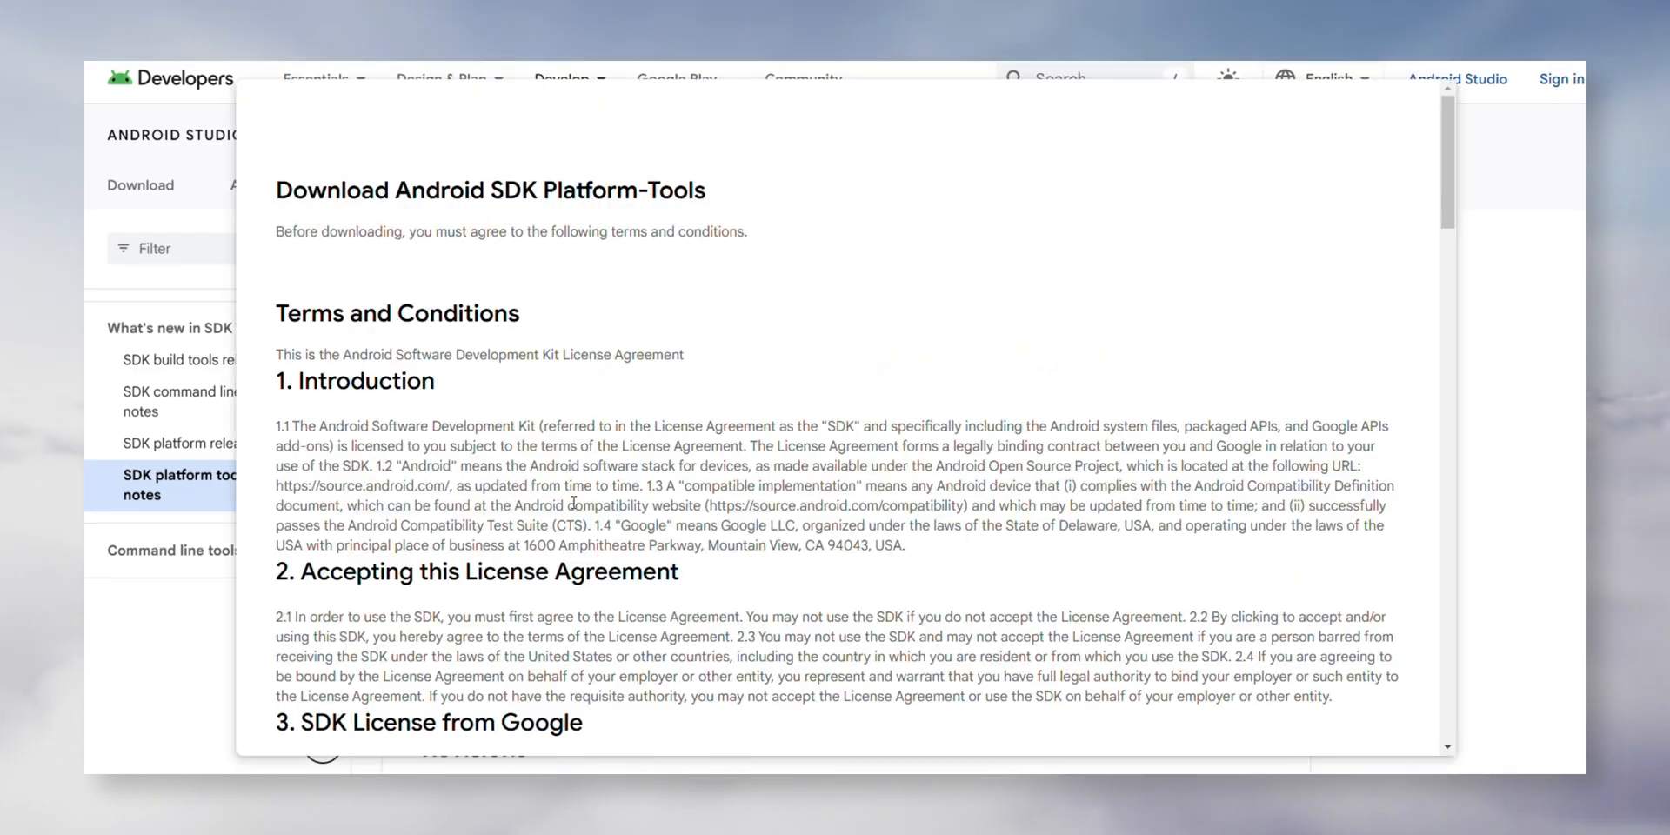
scroll("down", 3)
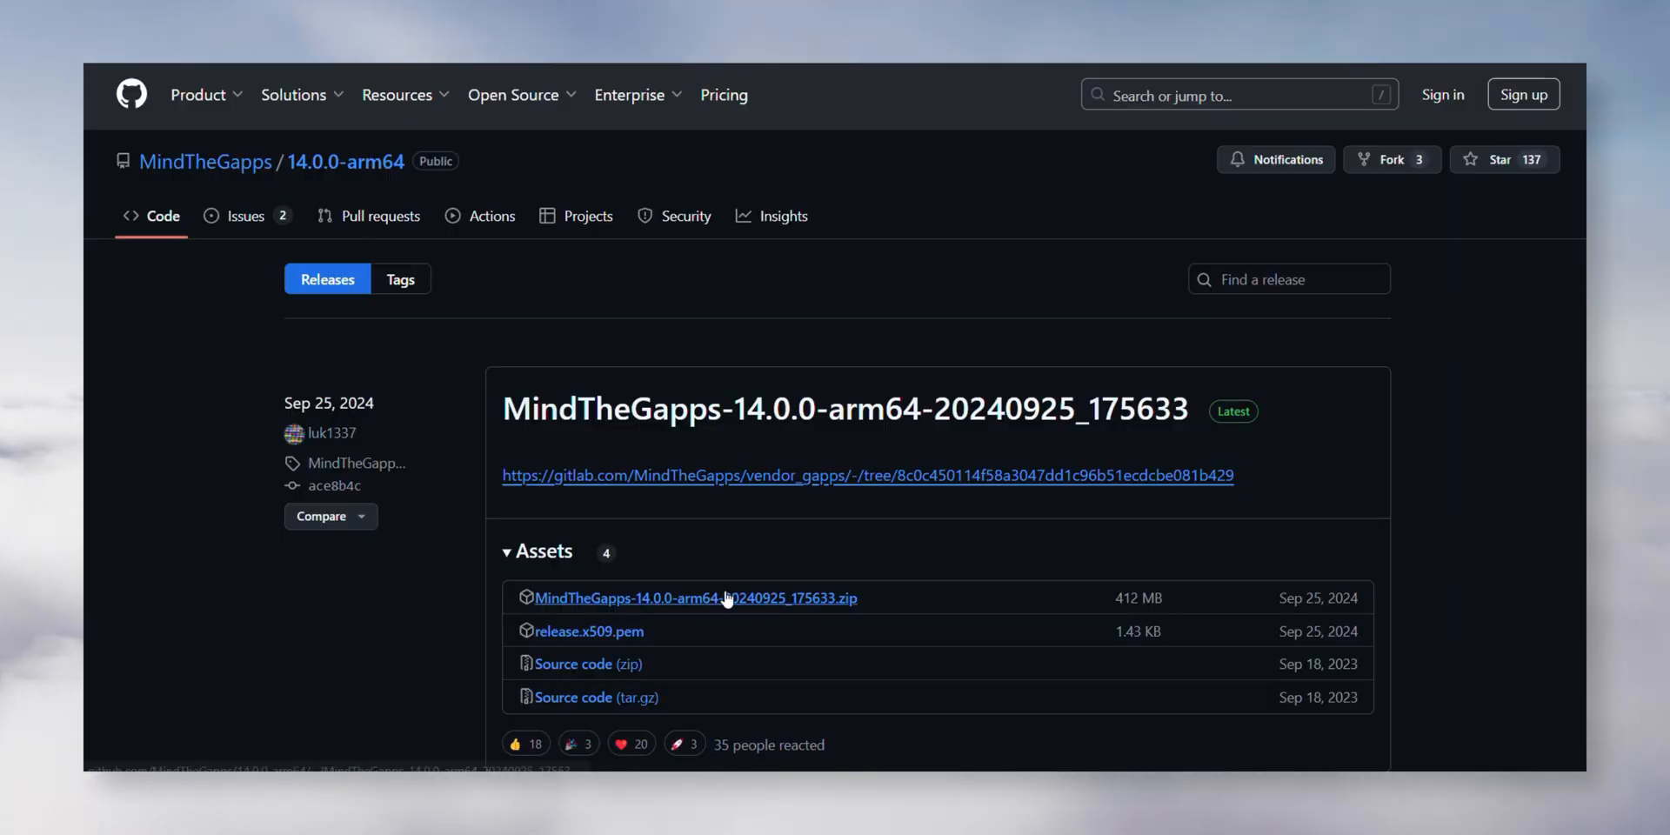
mouse_move(693, 598)
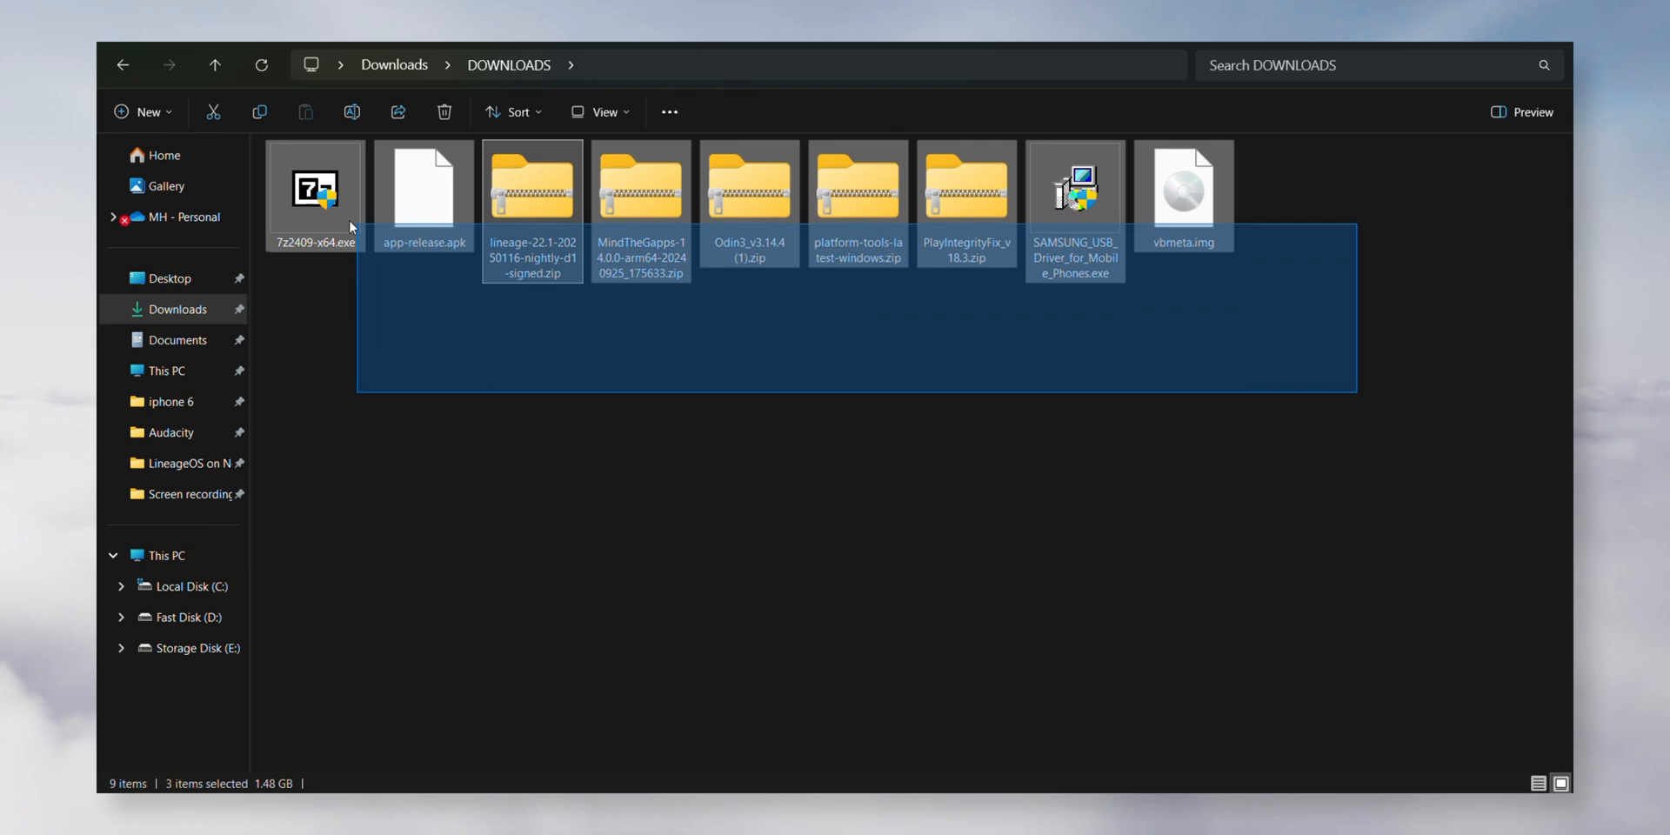
- Run SAMSUNG_USB_Driver_for_Mobile_Phones.exe as administrator and start installing the driver
left_click(585, 450)
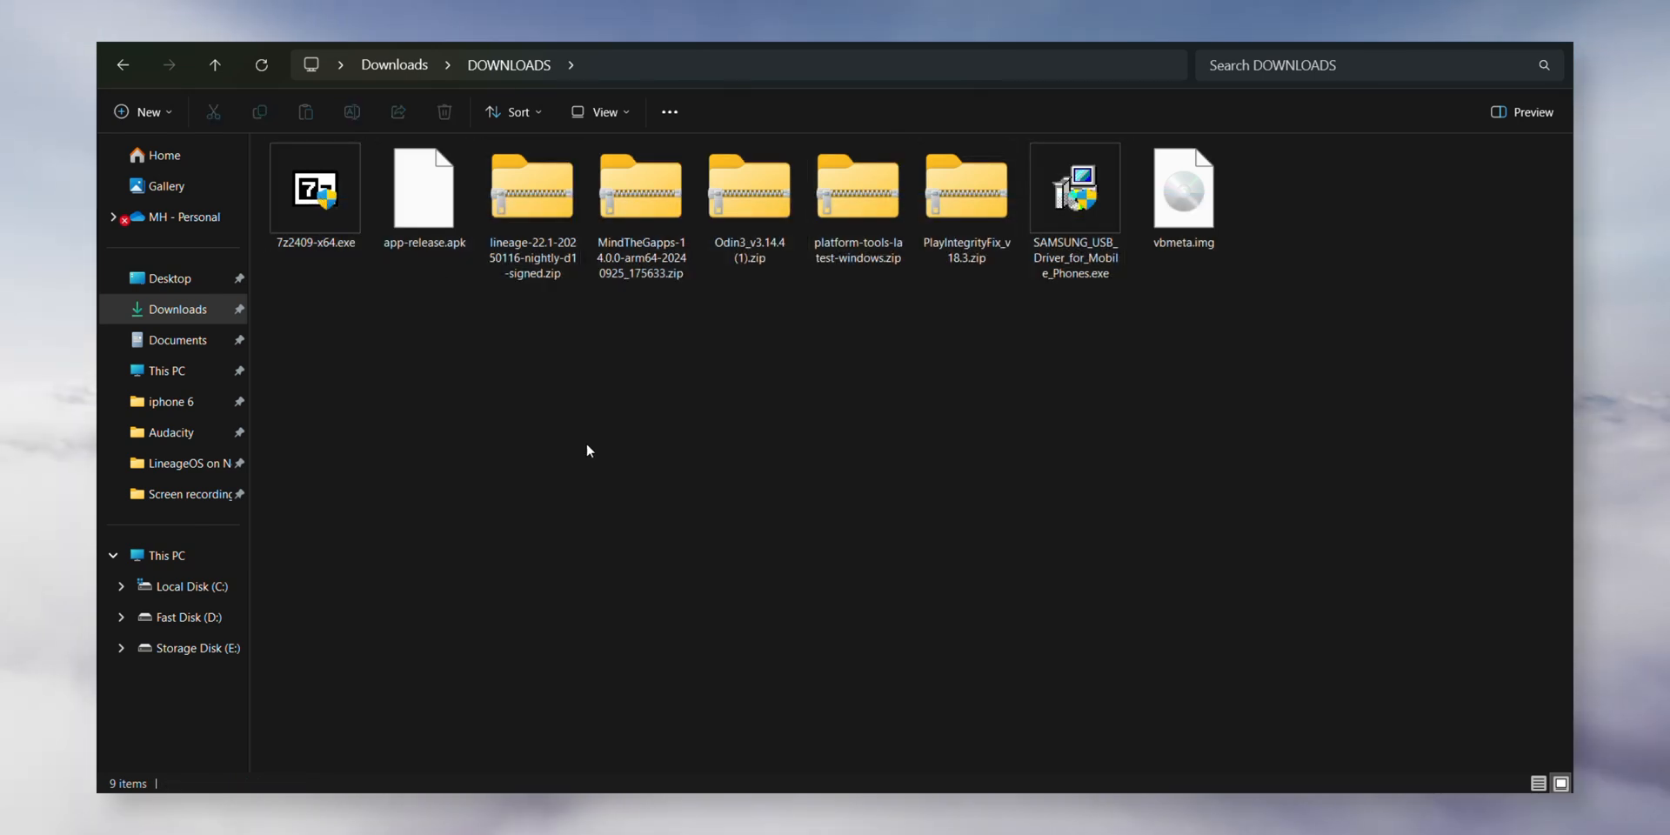
left_click(1075, 190)
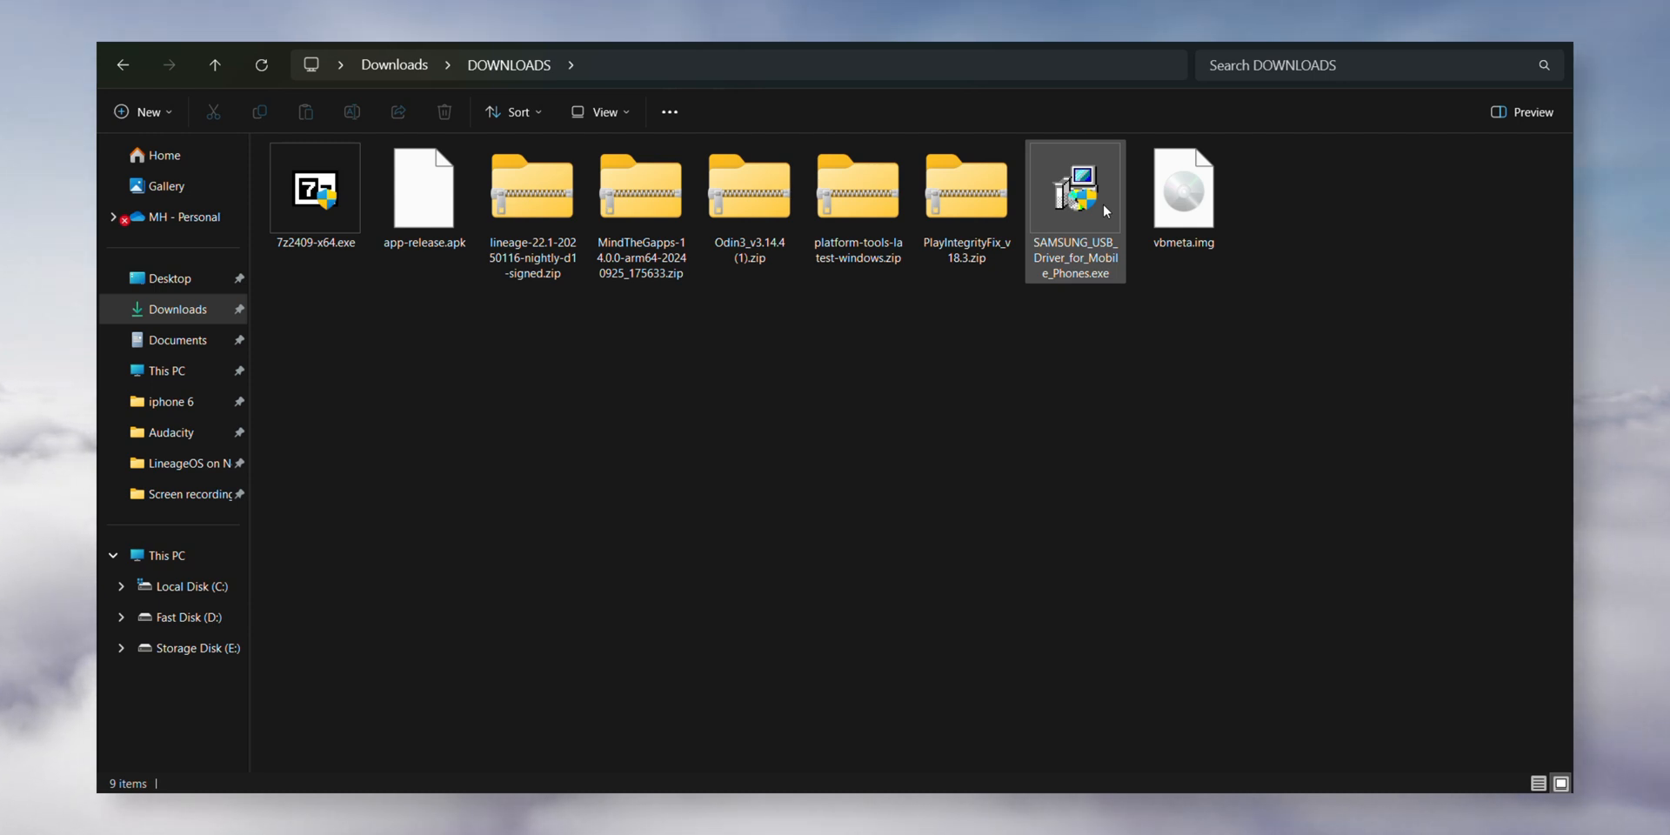
right_click(1075, 203)
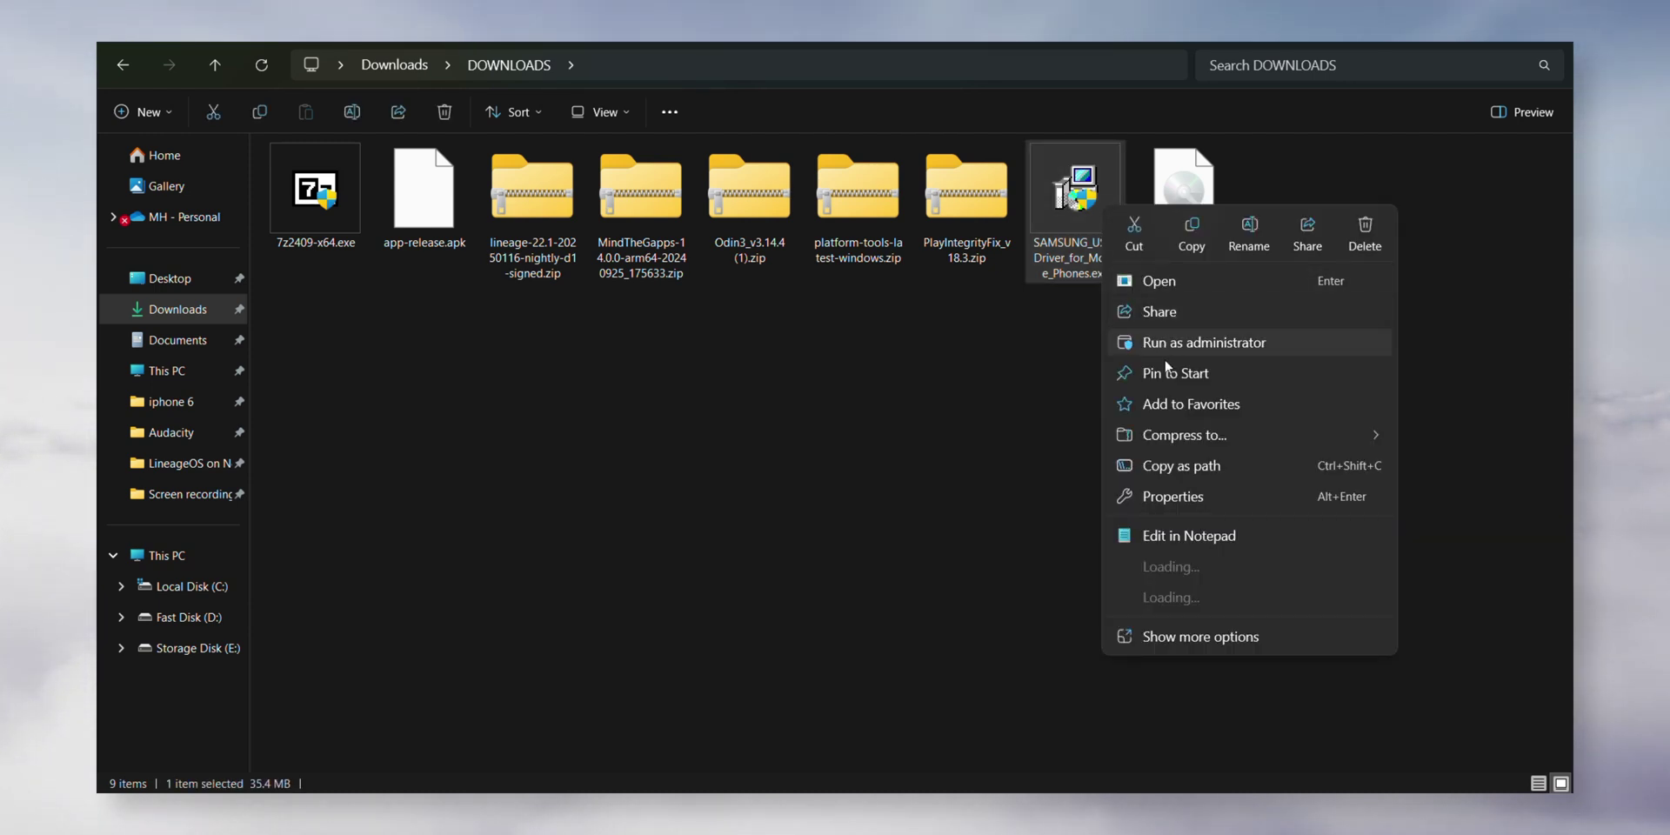
left_click(857, 371)
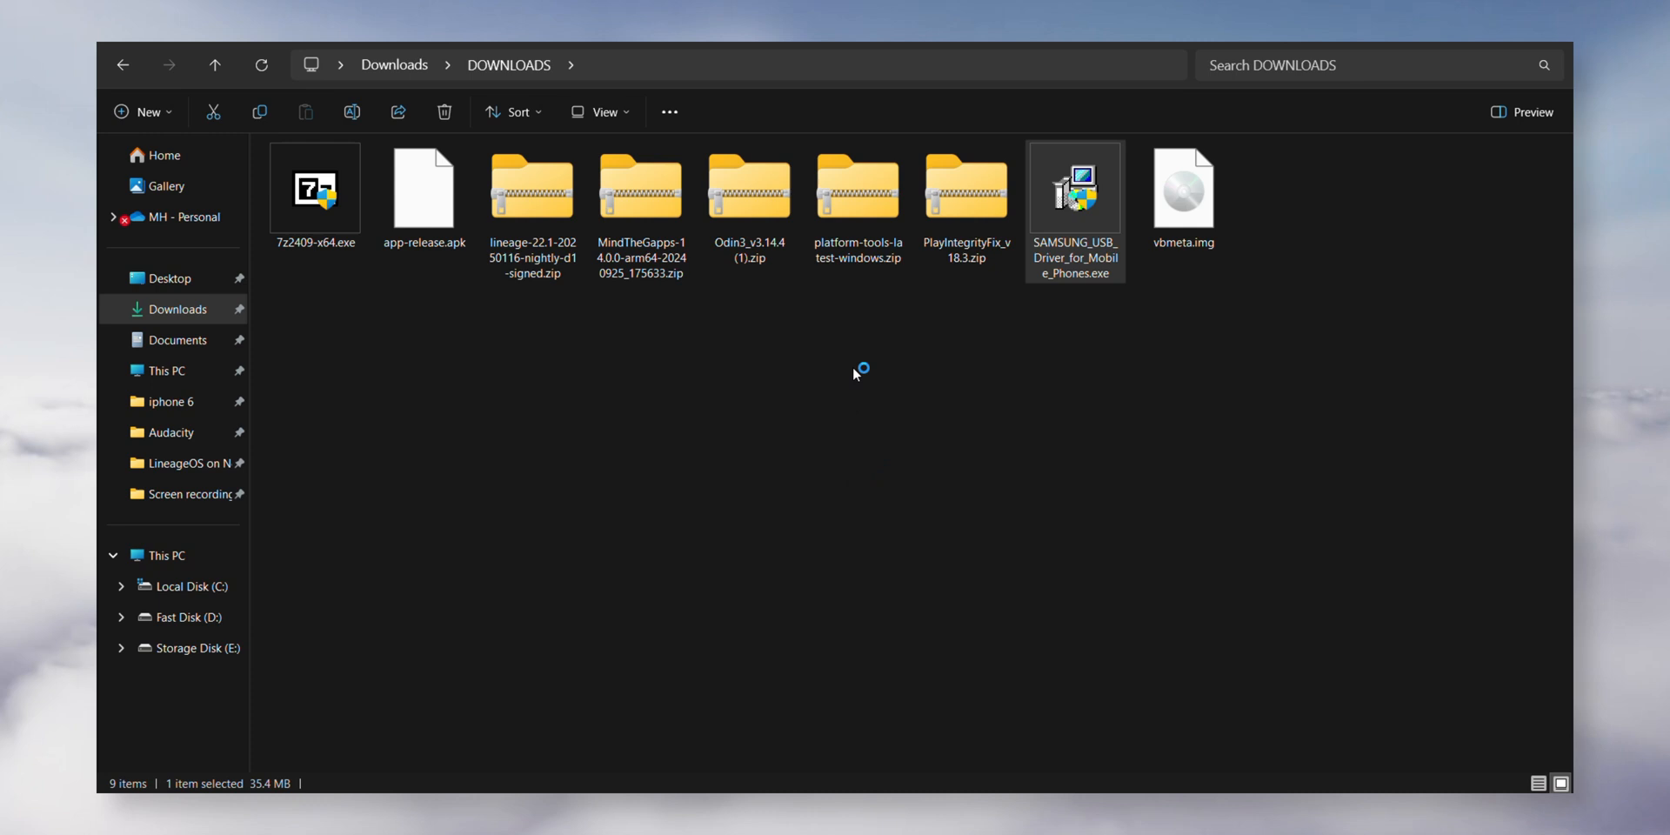
double_click(1075, 189)
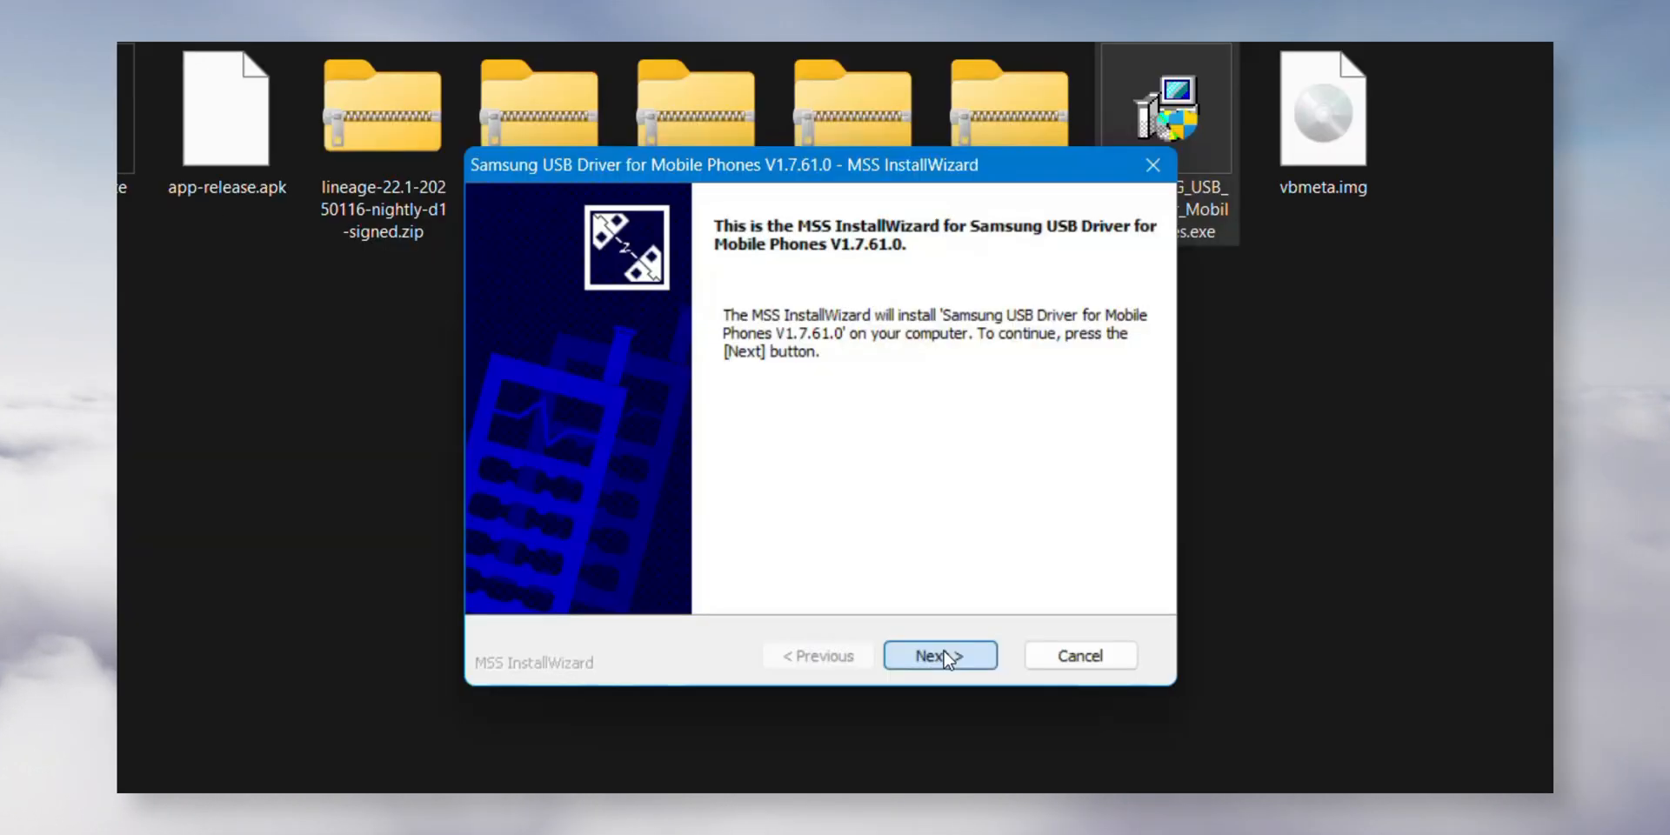
left_click(939, 655)
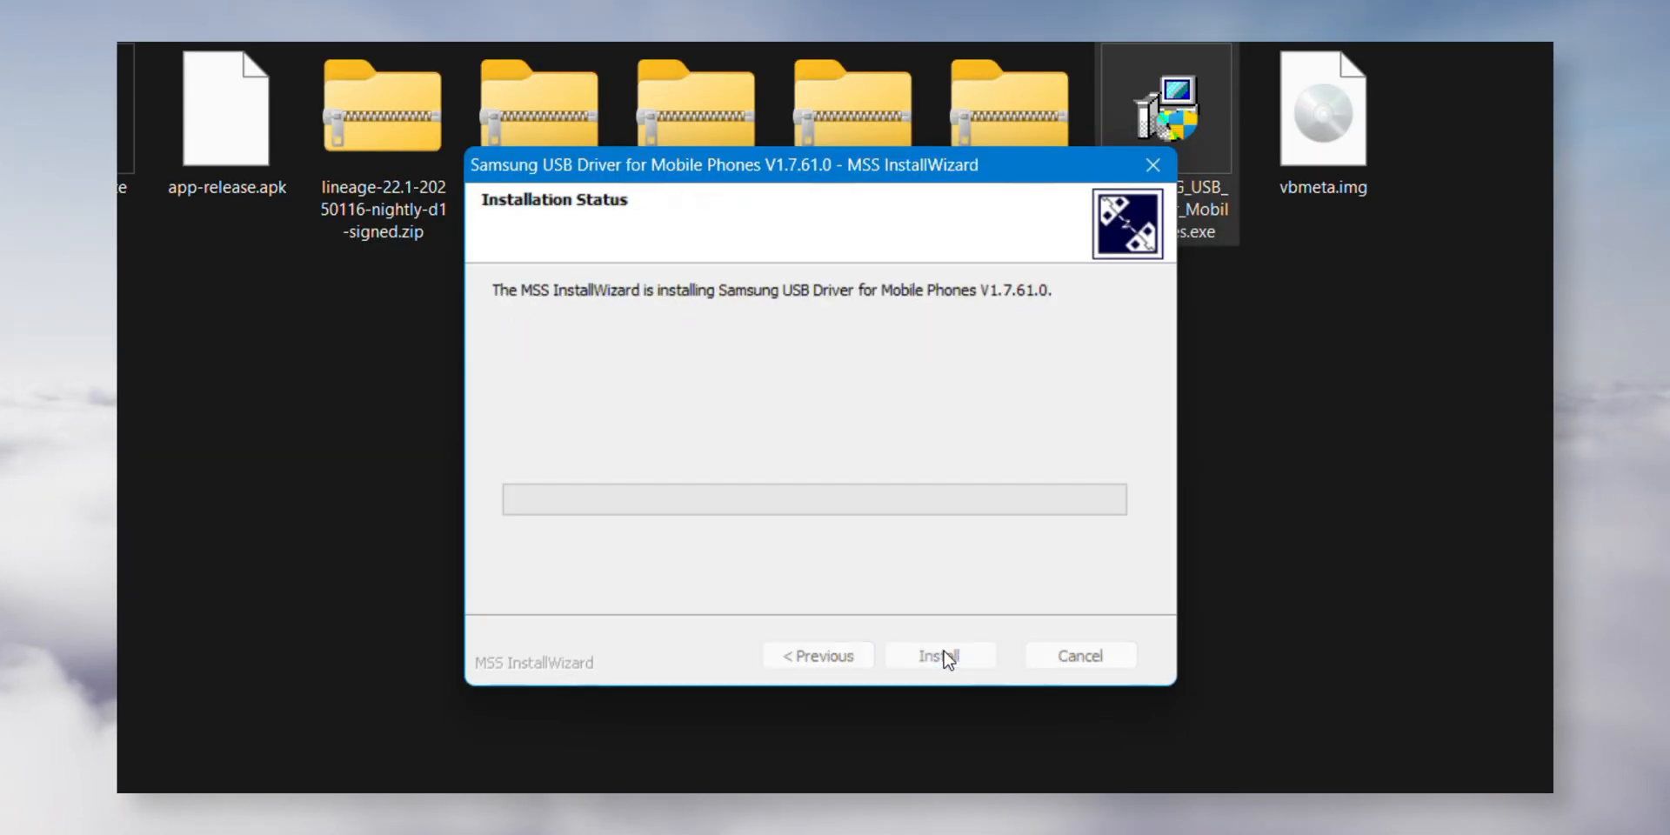
left_click(939, 655)
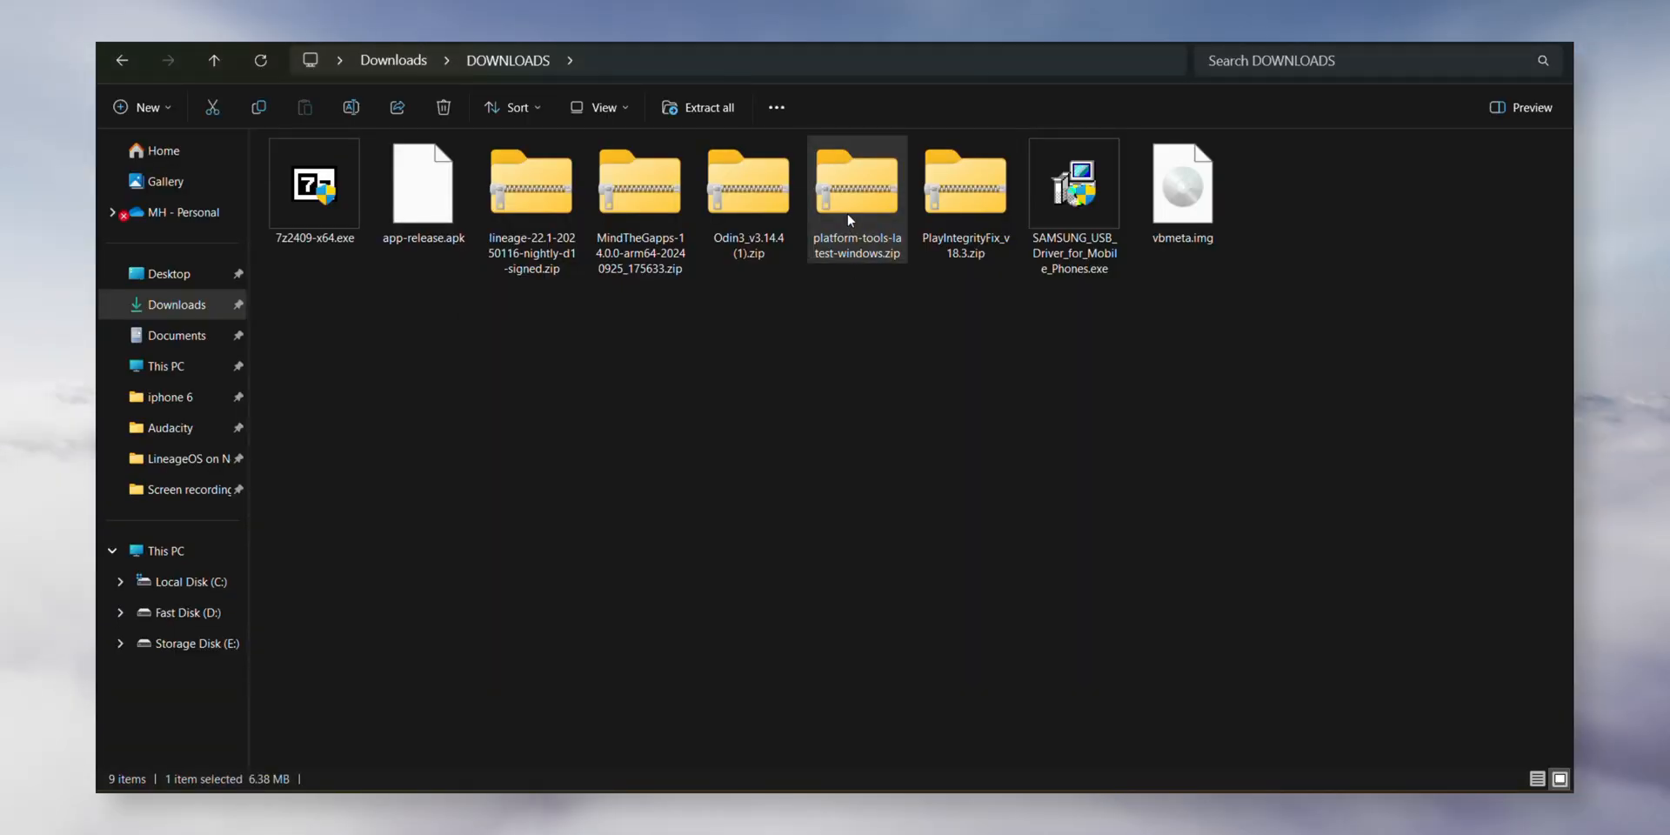
mouse_move(908, 381)
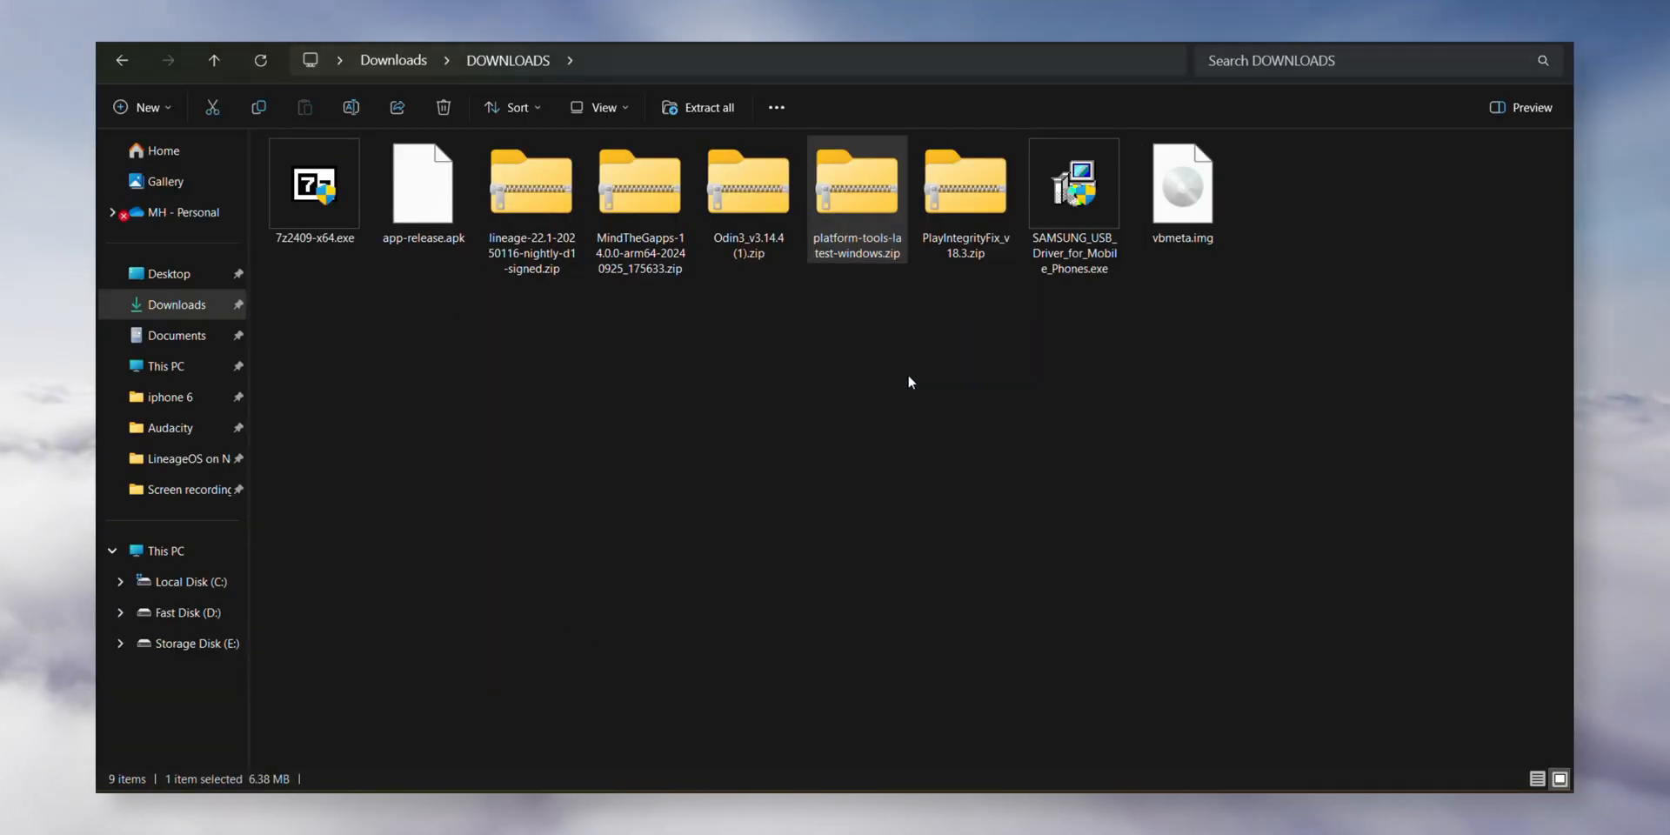
- Extract platform-tools-latest-windows.zip into its own folder in Downloads
left_click(698, 106)
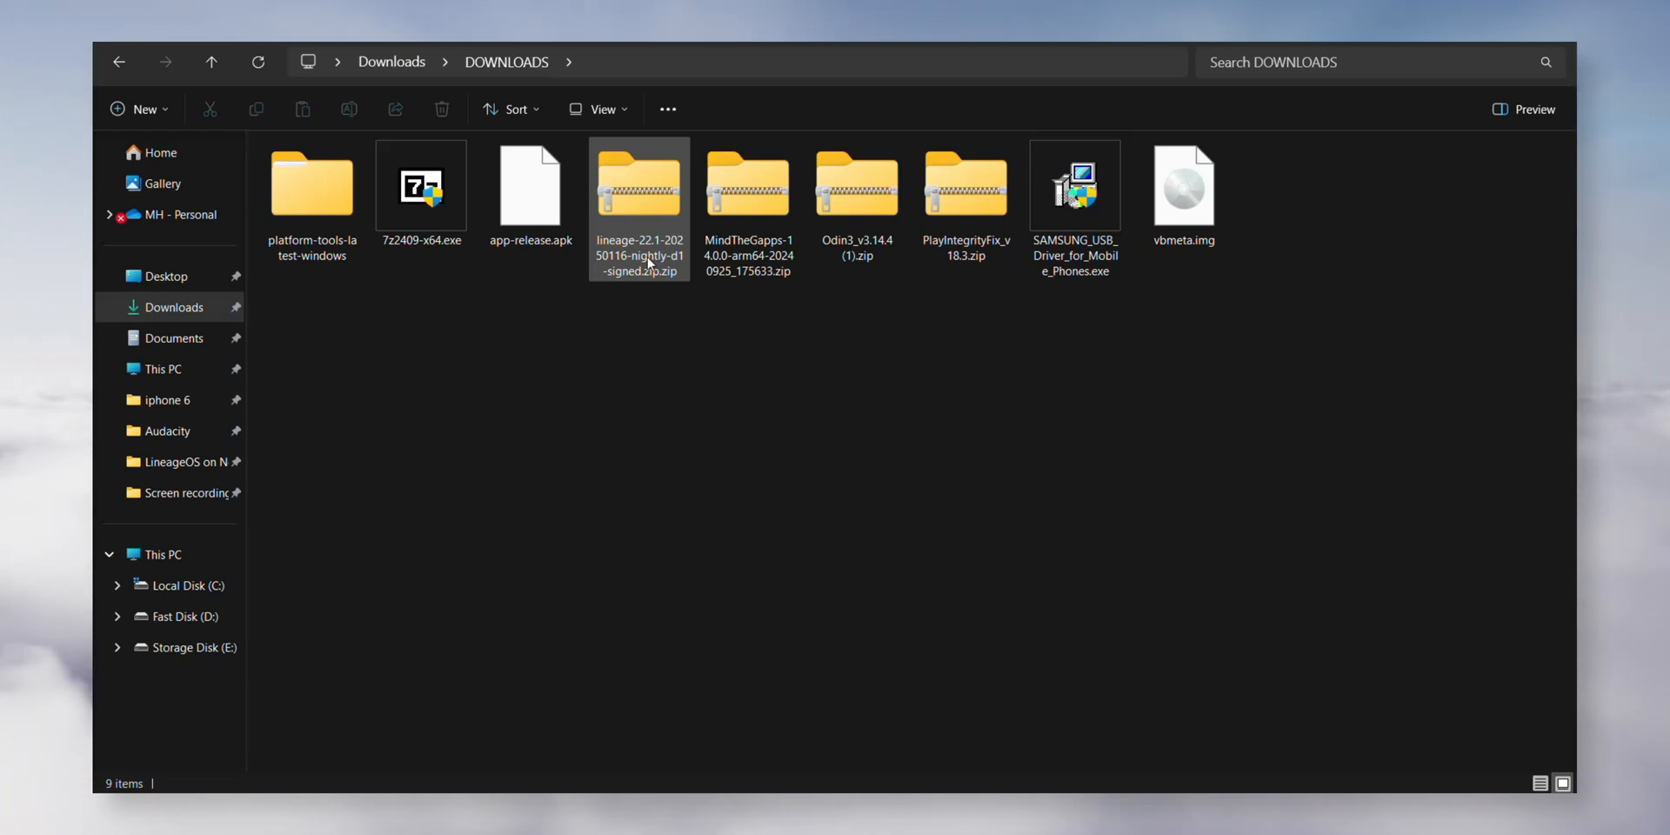
- Rename the LineageOS build to rom.zip, MindTheGapps to gapps.zip, and app-release.apk to root.zip
left_click(639, 184)
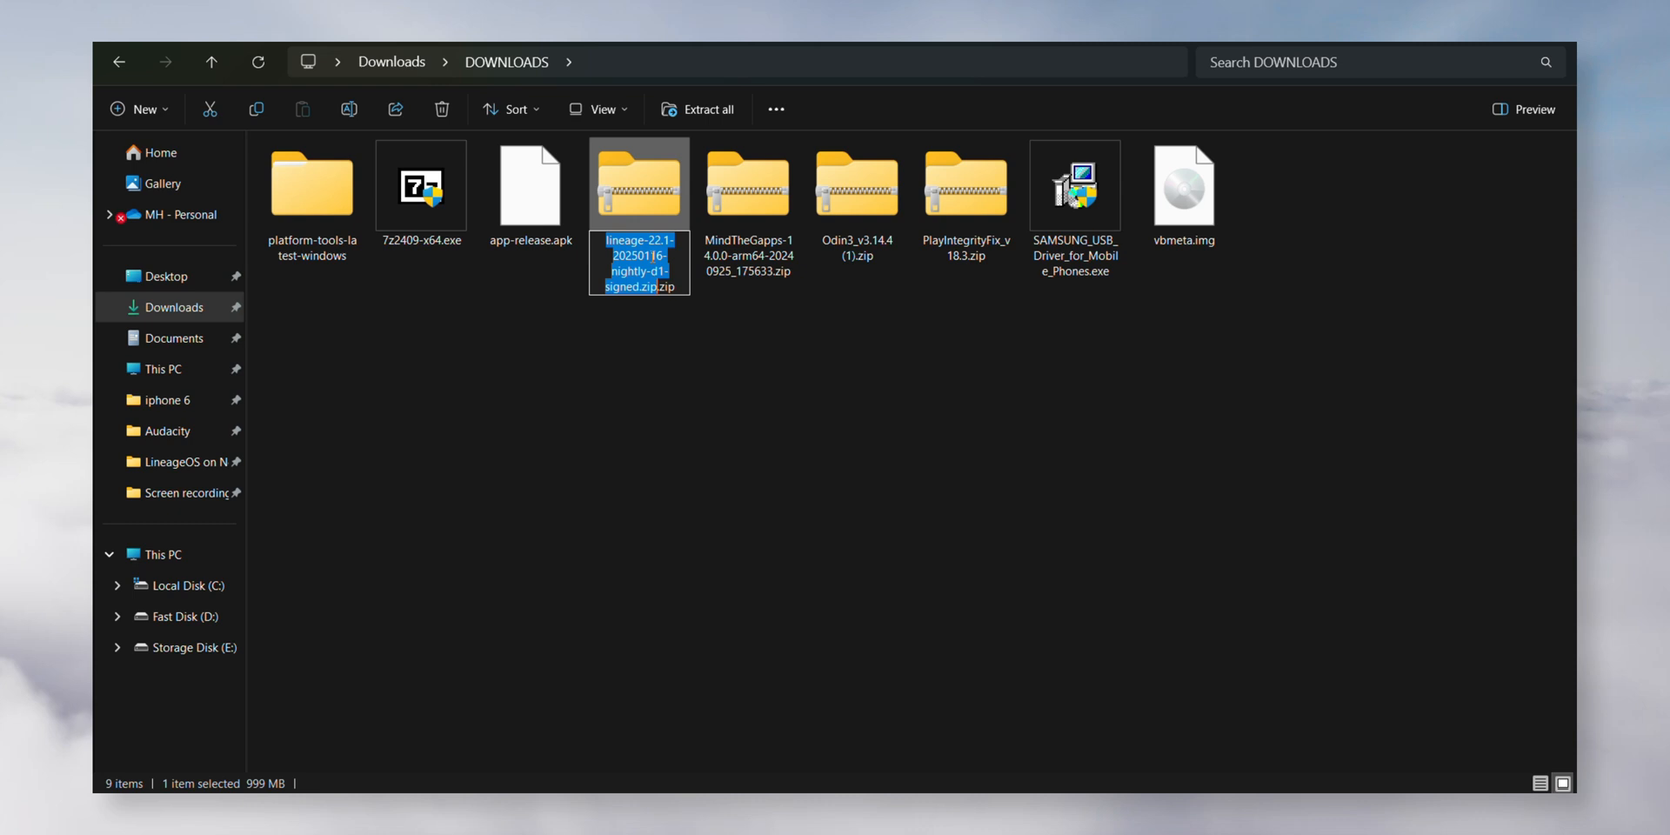
type("rom.zip")
left_click(531, 240)
type("root.ap")
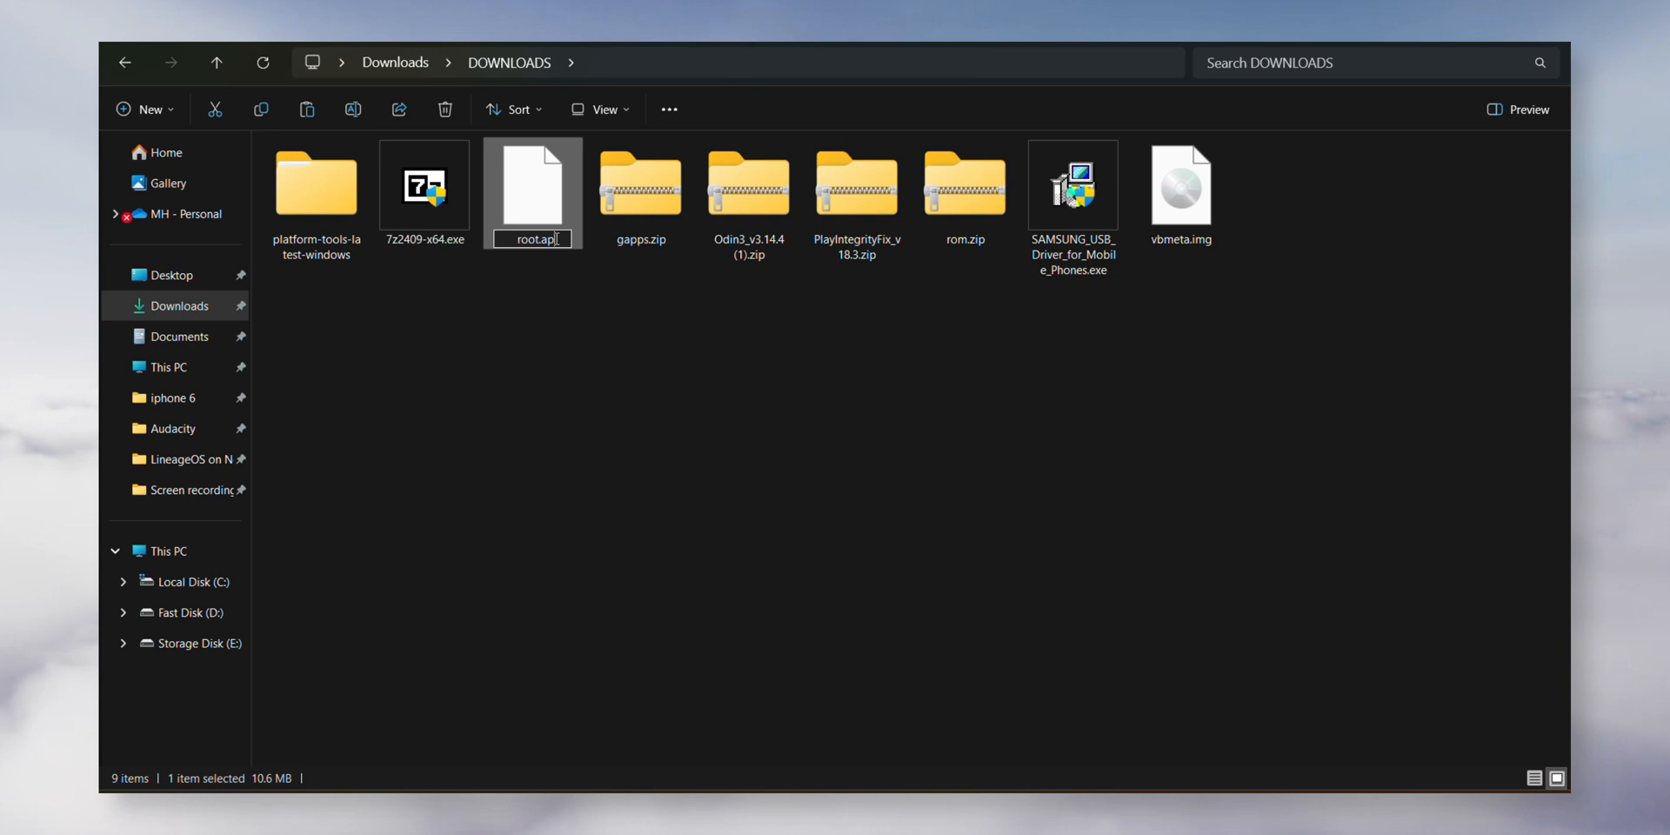
type("zip")
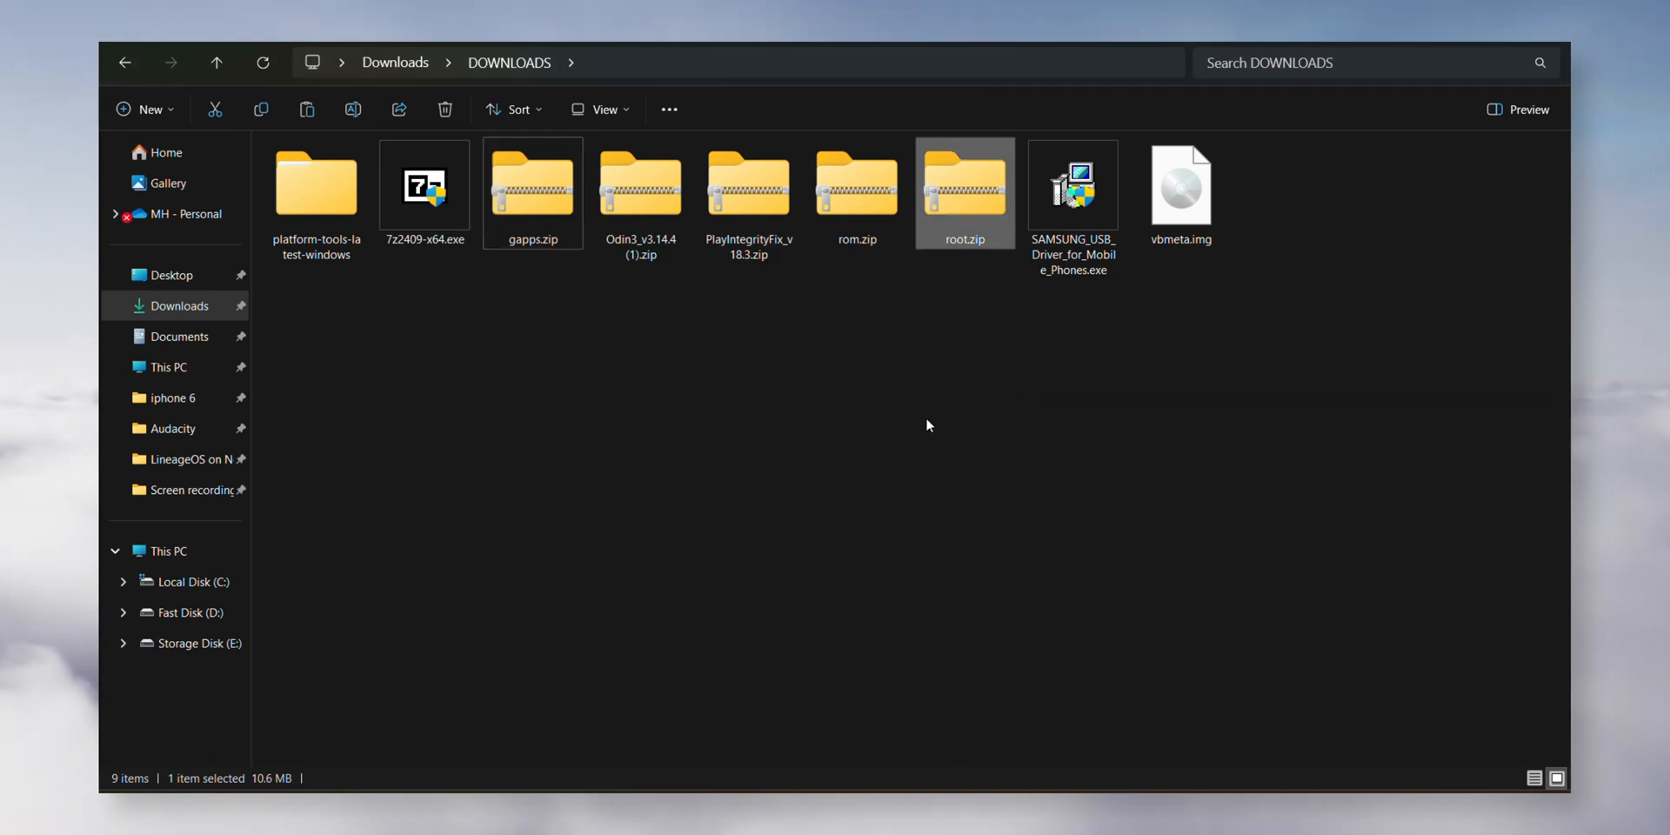
right_click(424, 181)
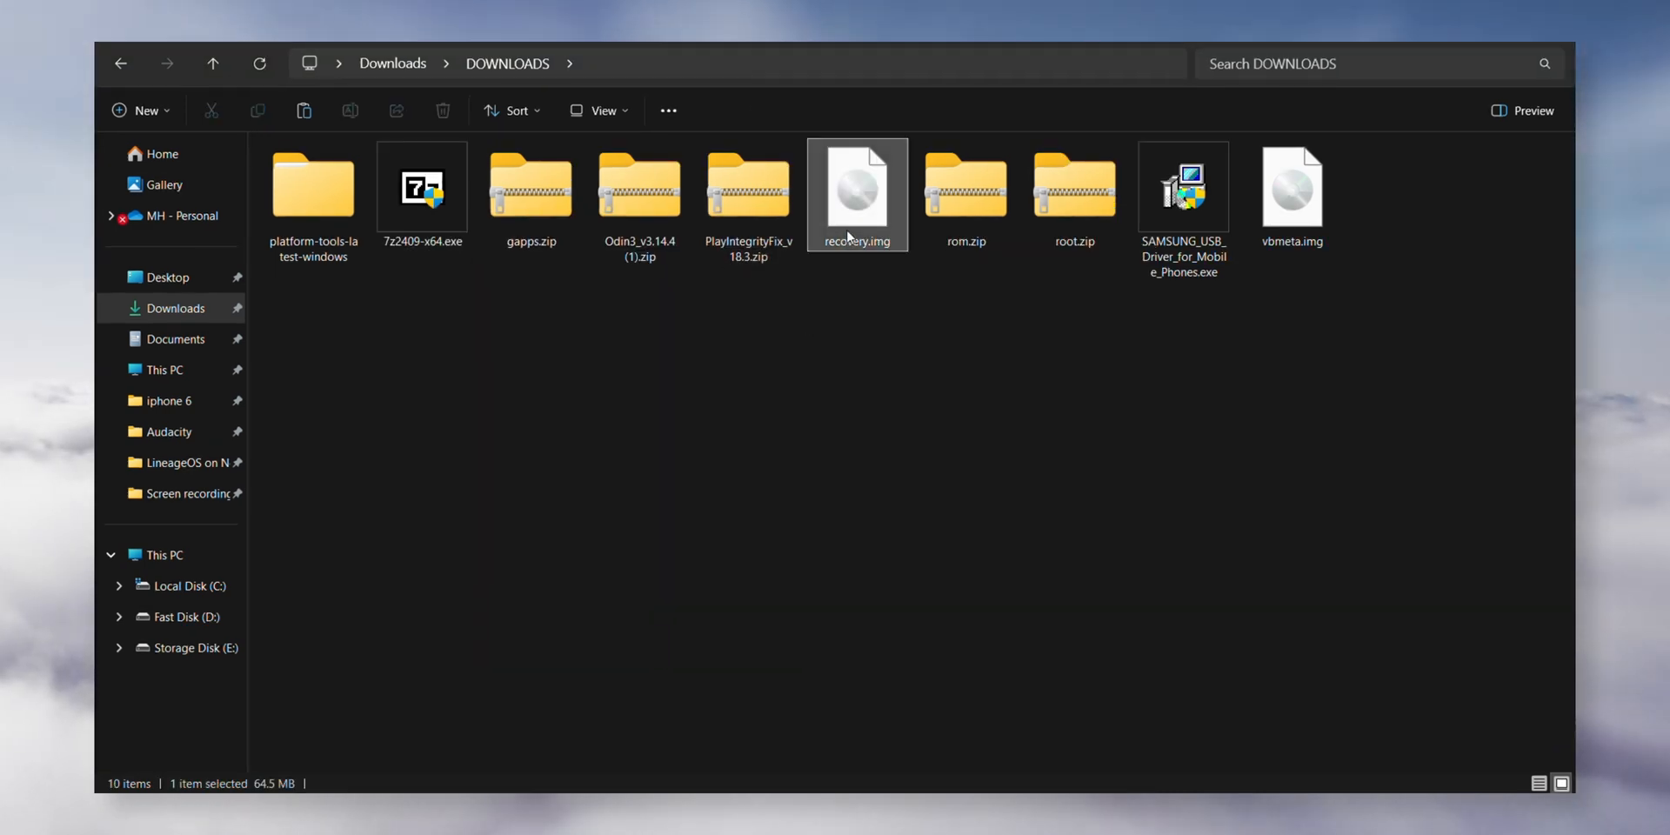
- Pack recovery.img into recovery.tar using 7-Zip's Add to archive with tar format
left_click(1292, 186)
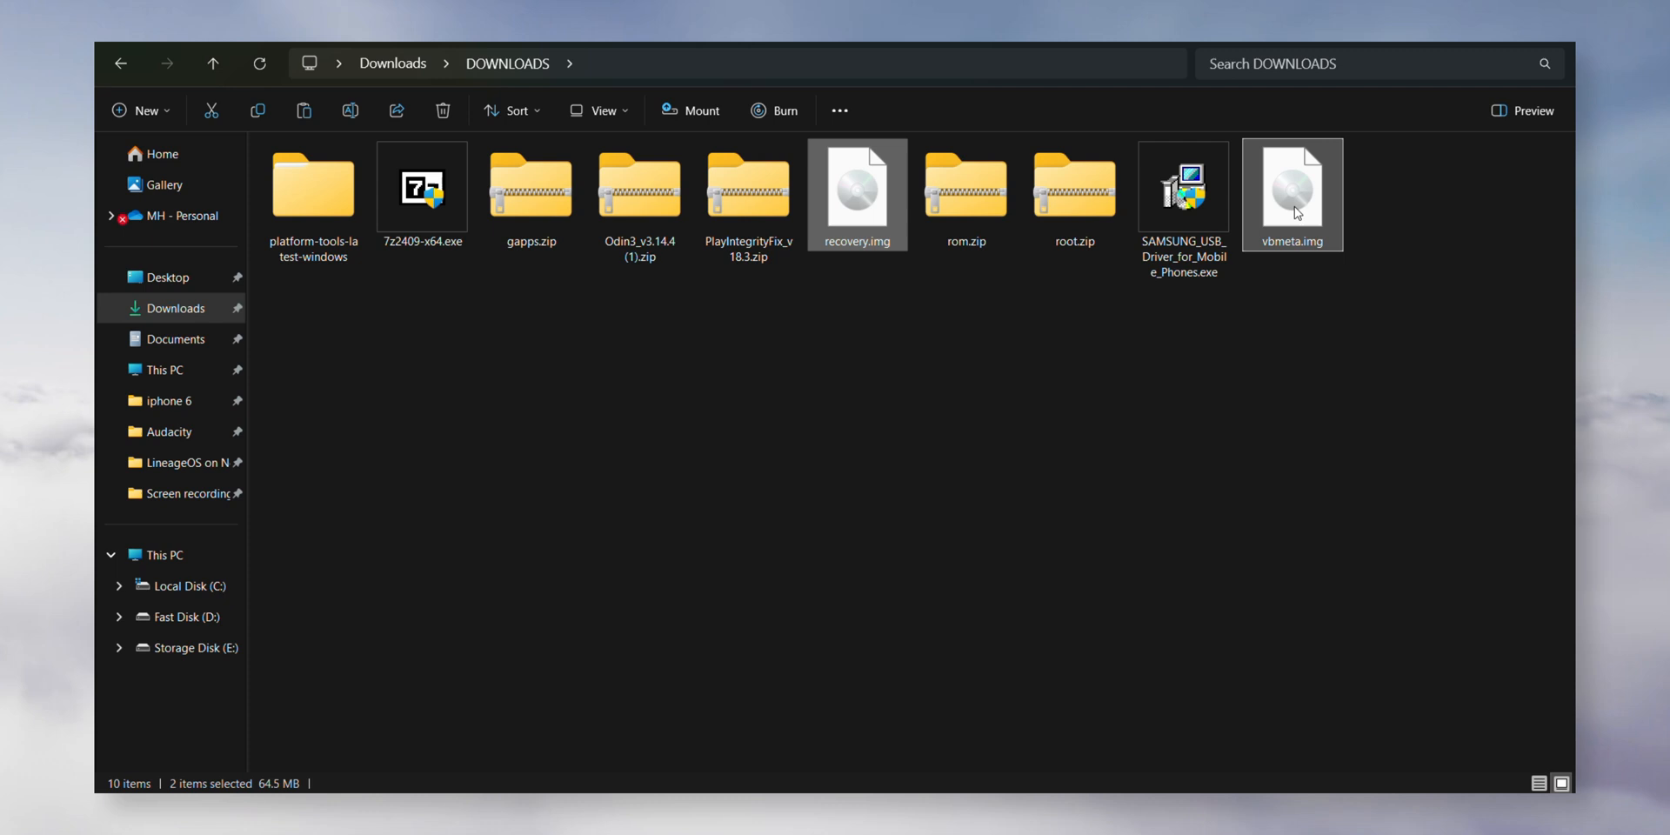
left_click(857, 186)
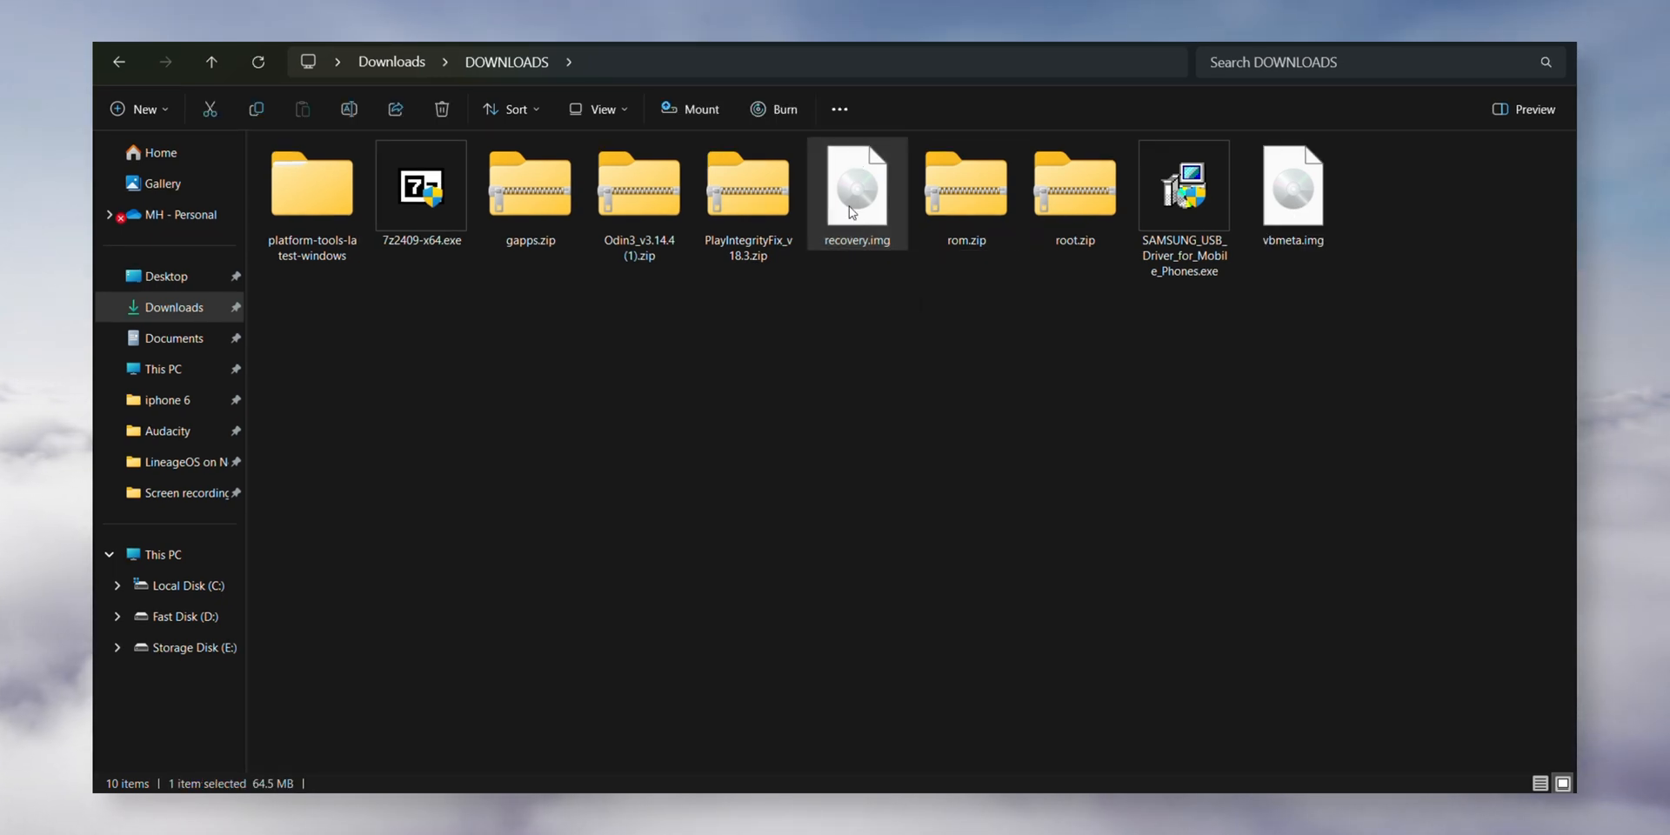
right_click(858, 181)
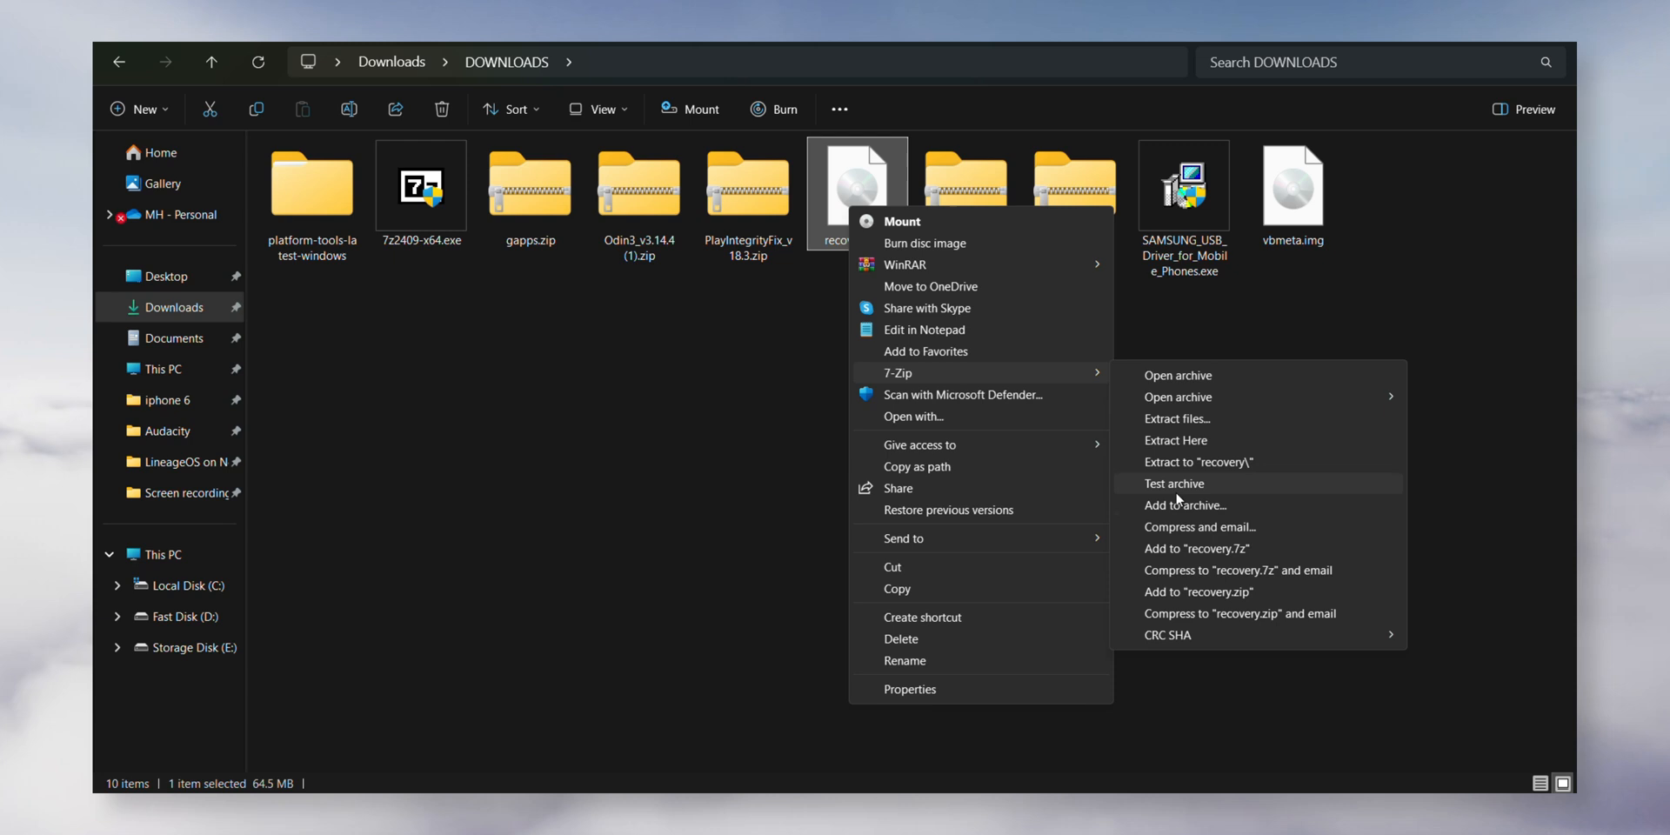
left_click(1186, 504)
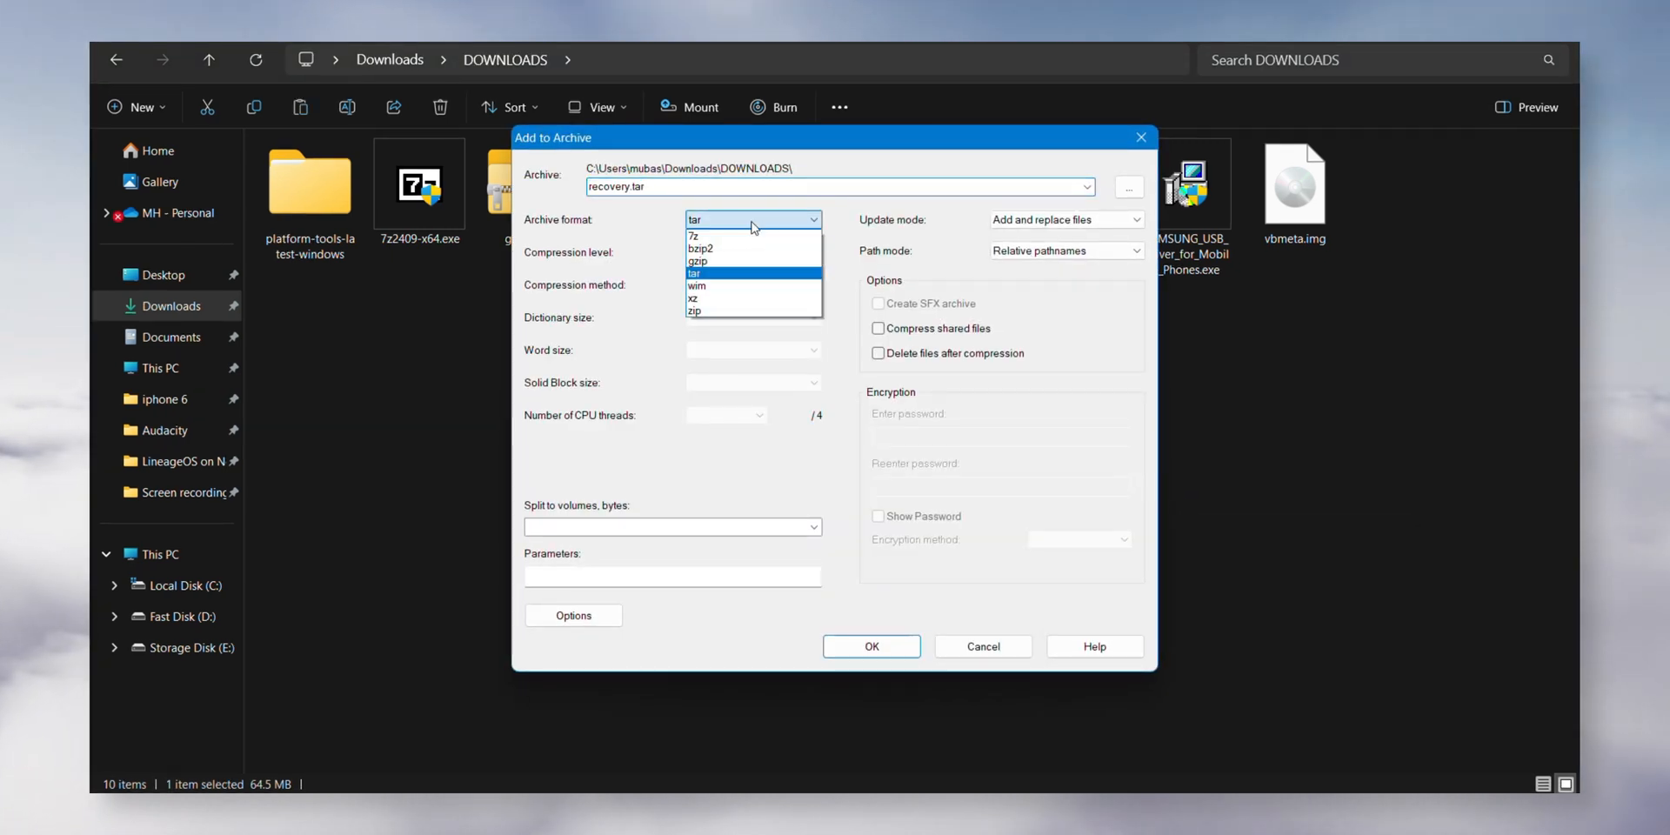
left_click(694, 274)
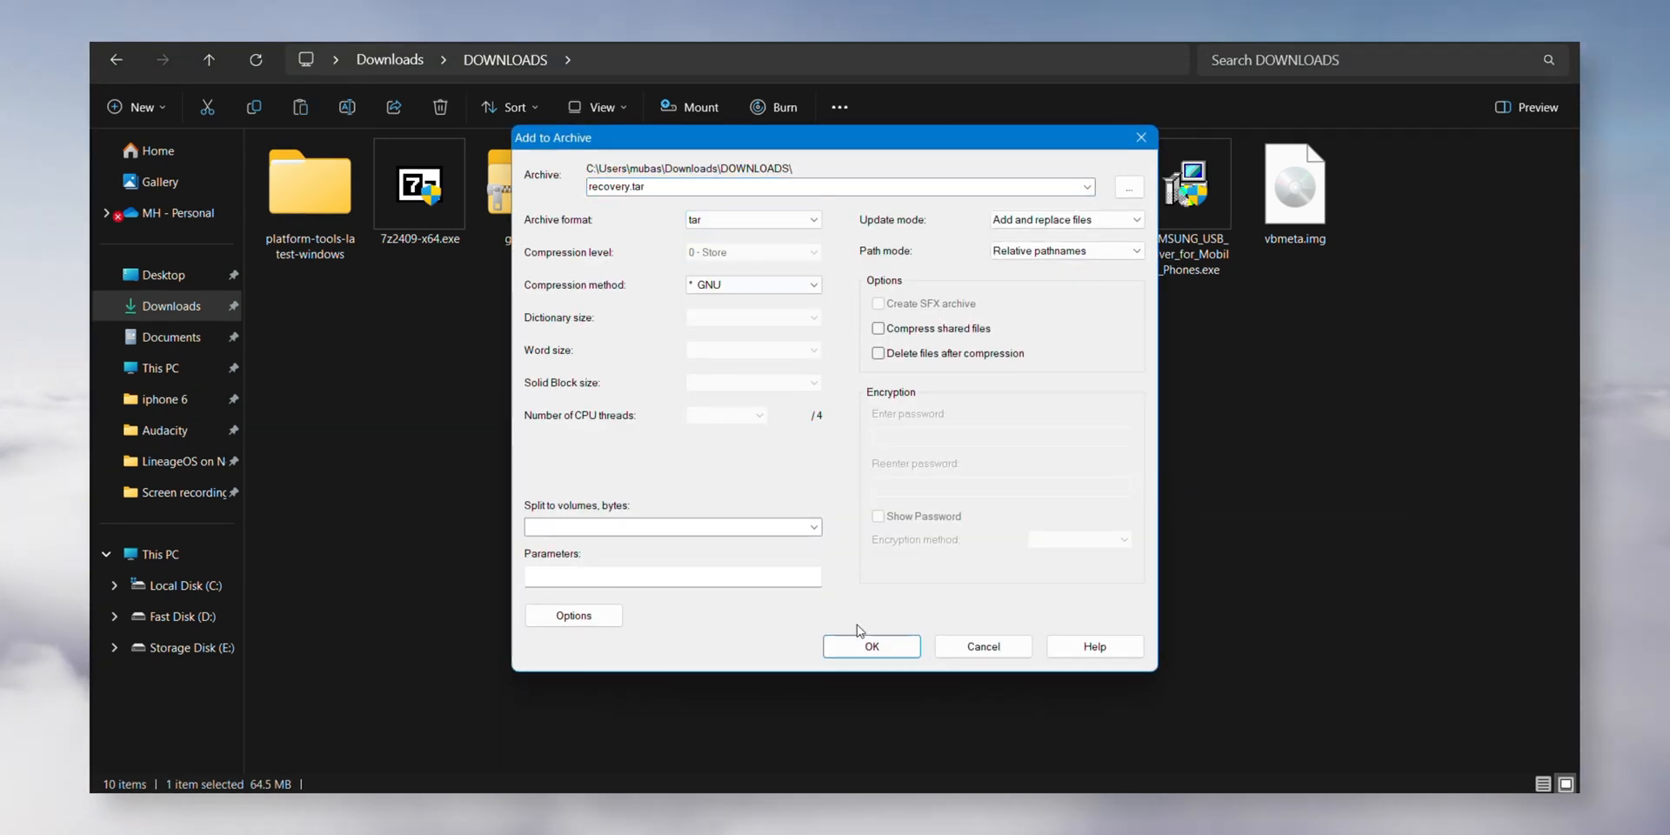
left_click(870, 646)
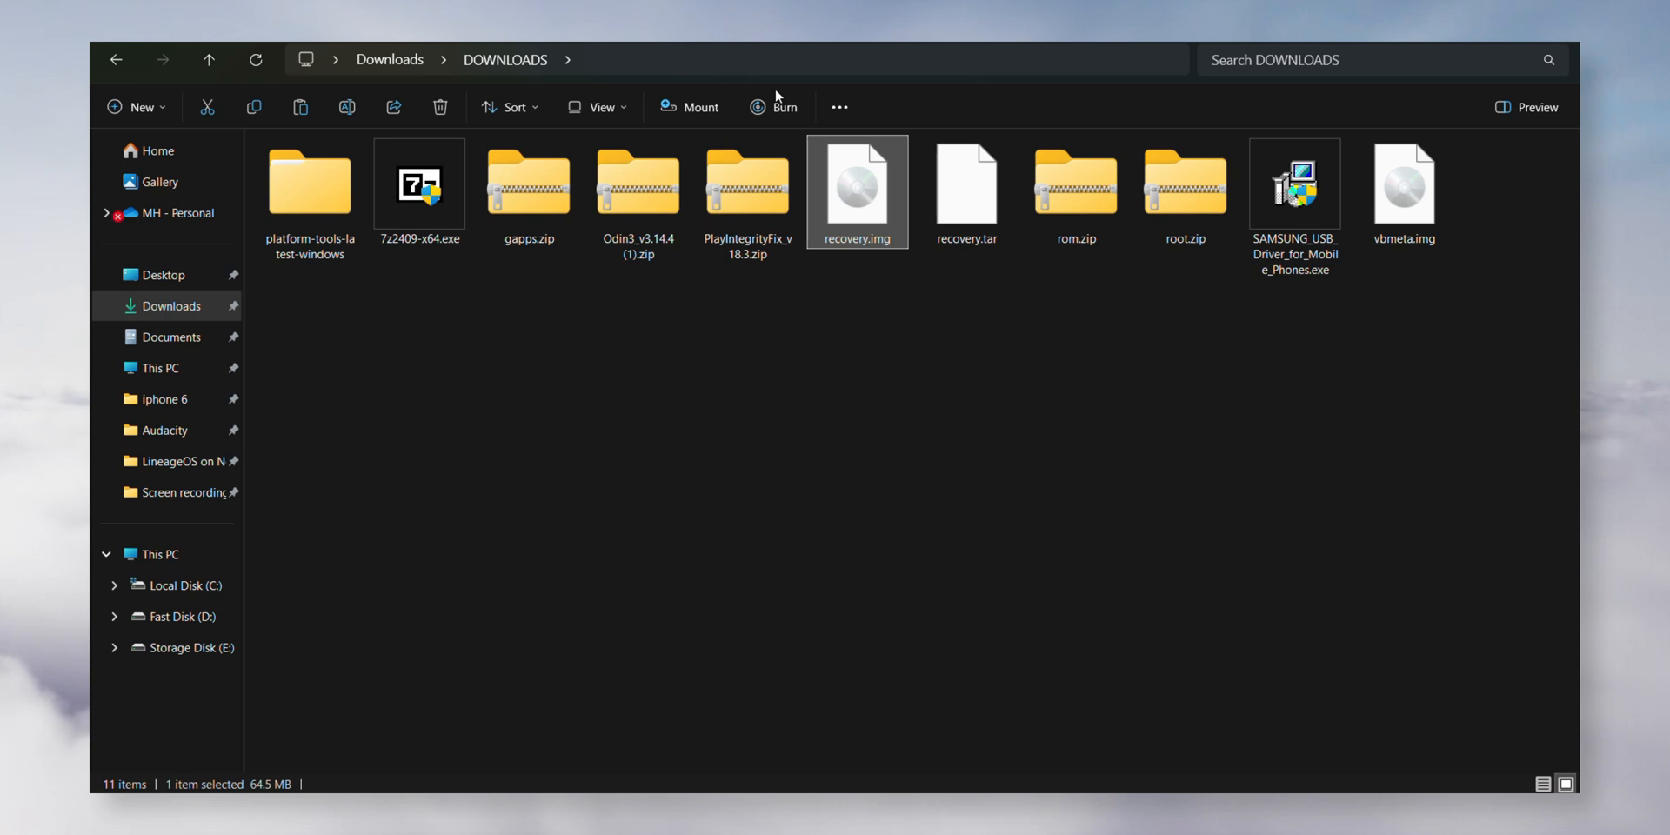
- Delete the original recovery.img and create vbmeta.tar from vbmeta.img
left_click(966, 192)
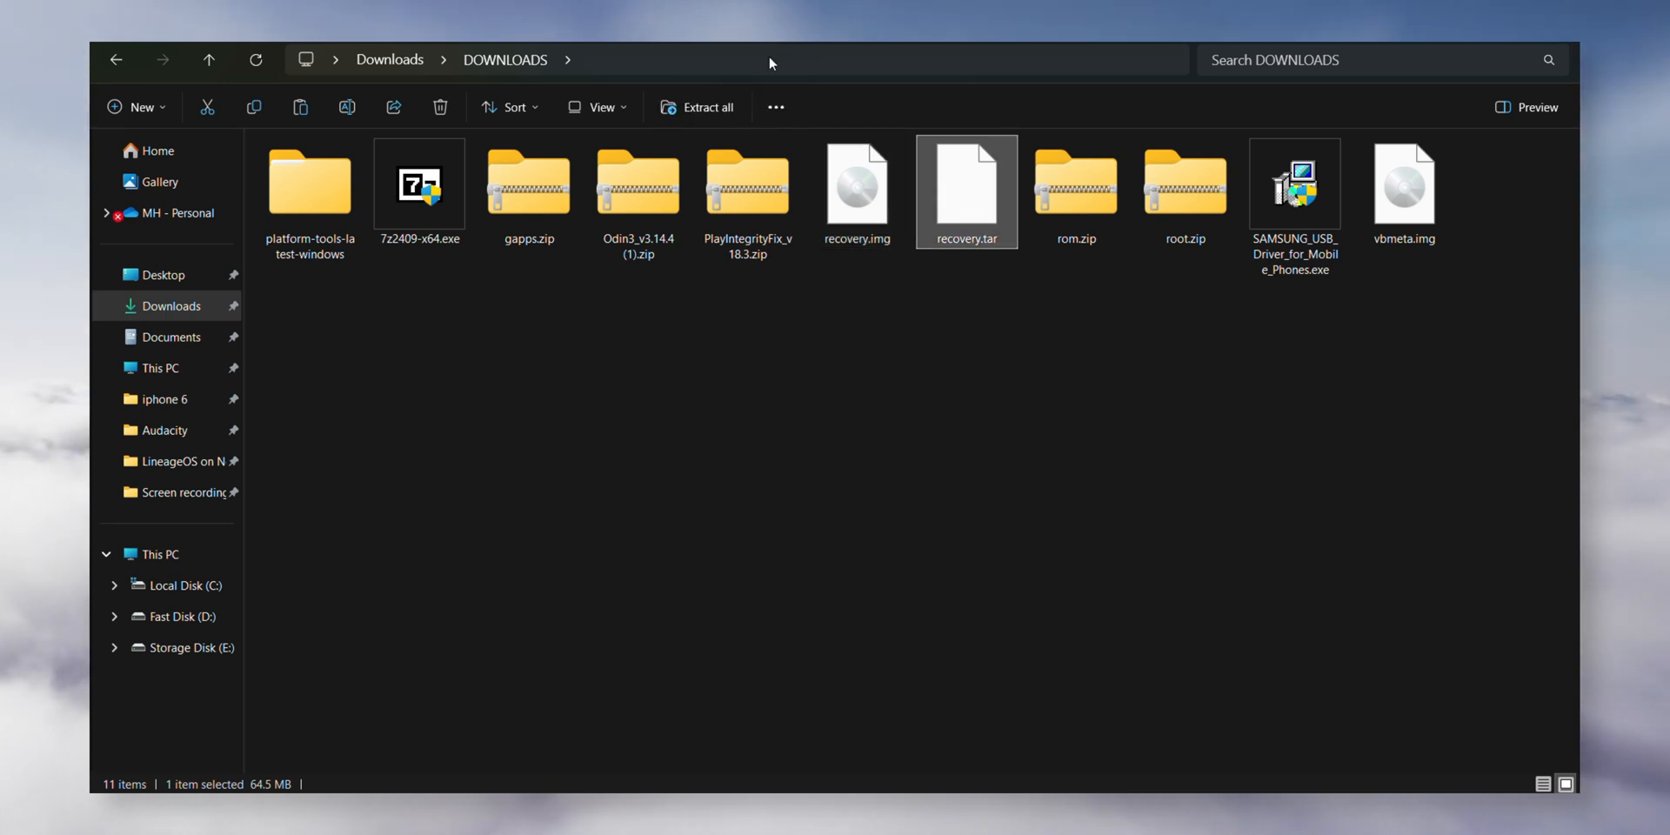
left_click(858, 186)
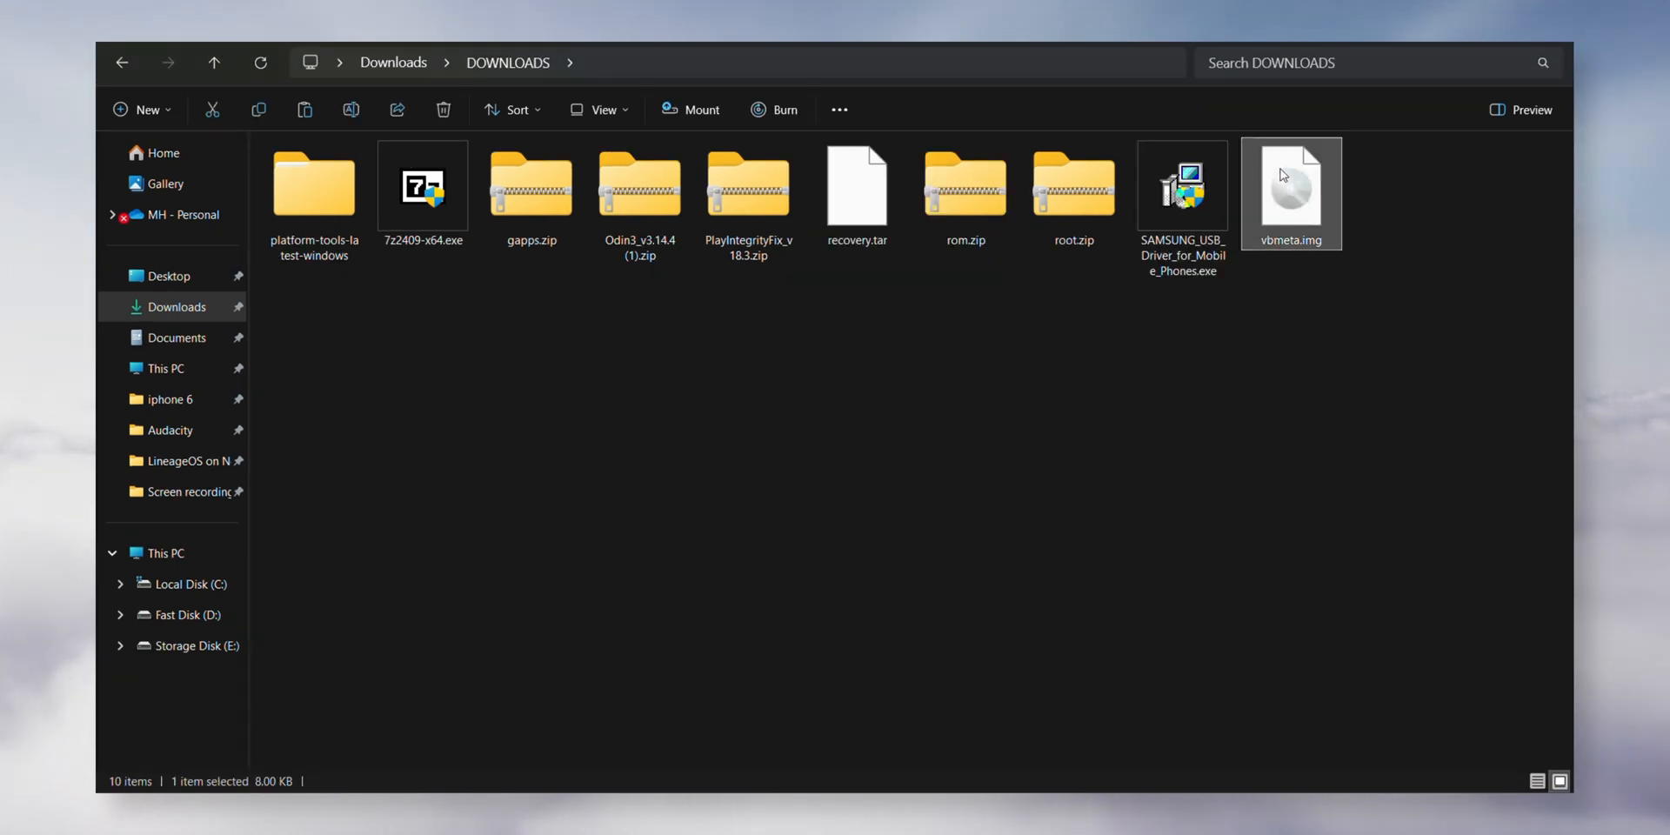
mouse_move(1125, 589)
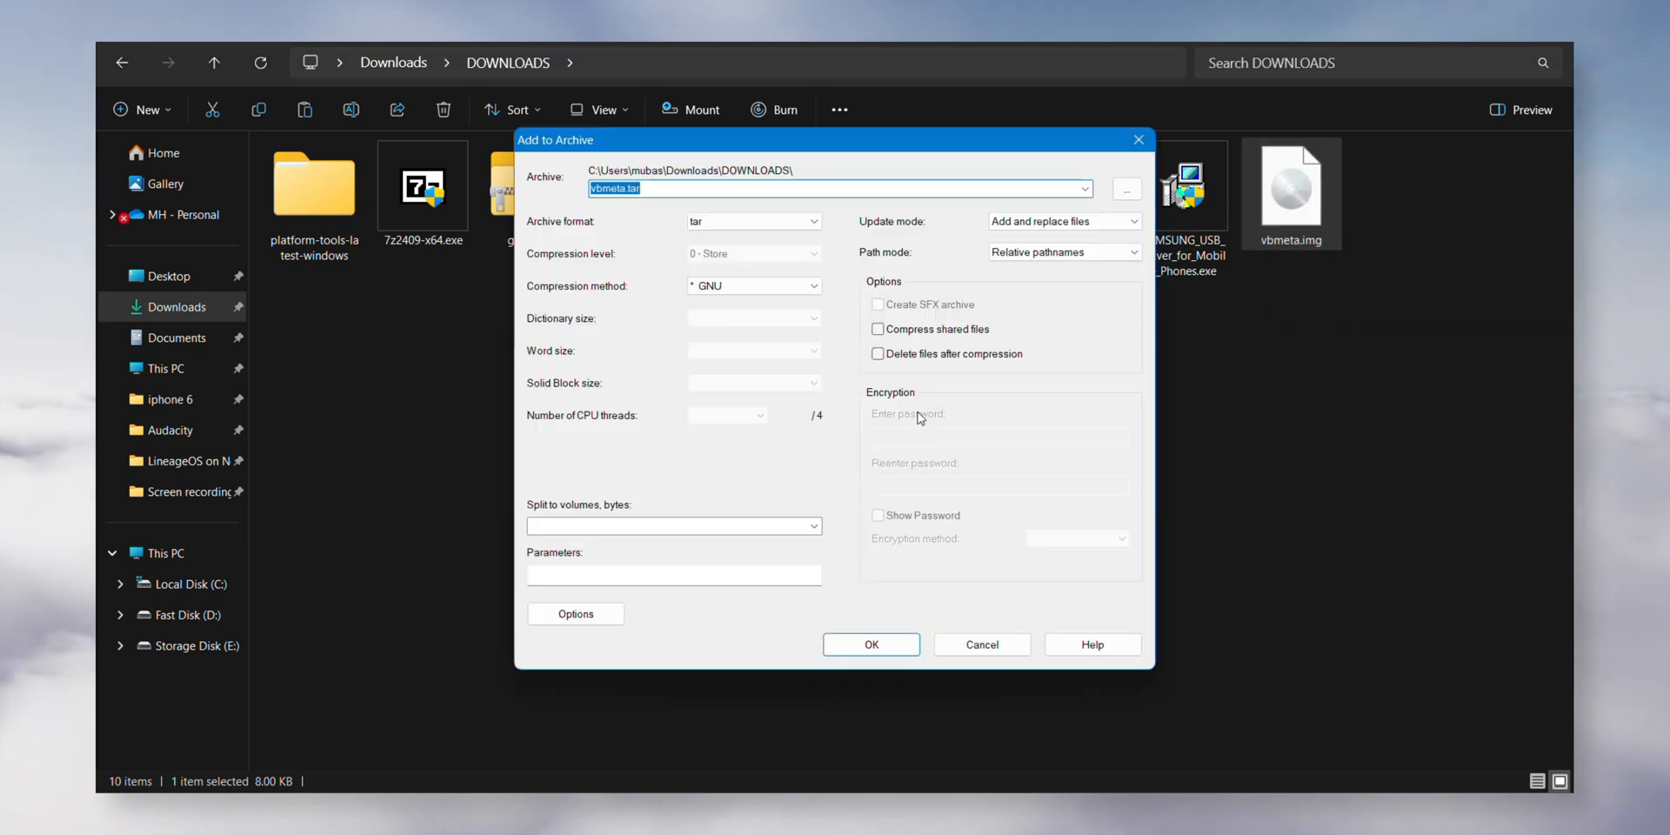
left_click(869, 644)
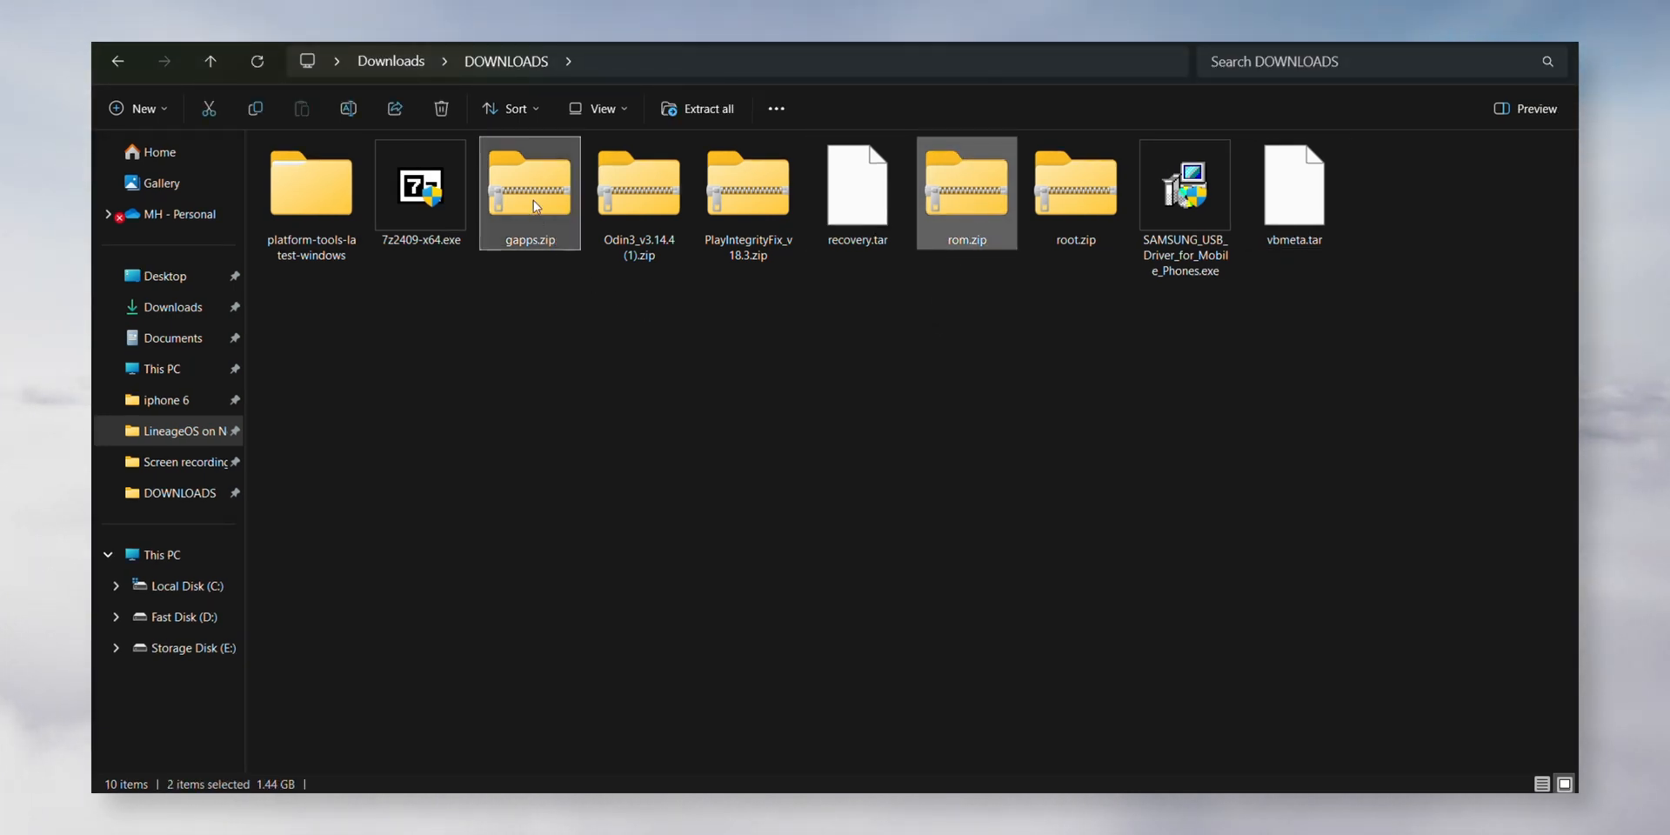
- Cut rom.zip, gapps.zip and root.zip and paste them into platform-tools-latest-windows > platform-tools
left_click(1075, 187)
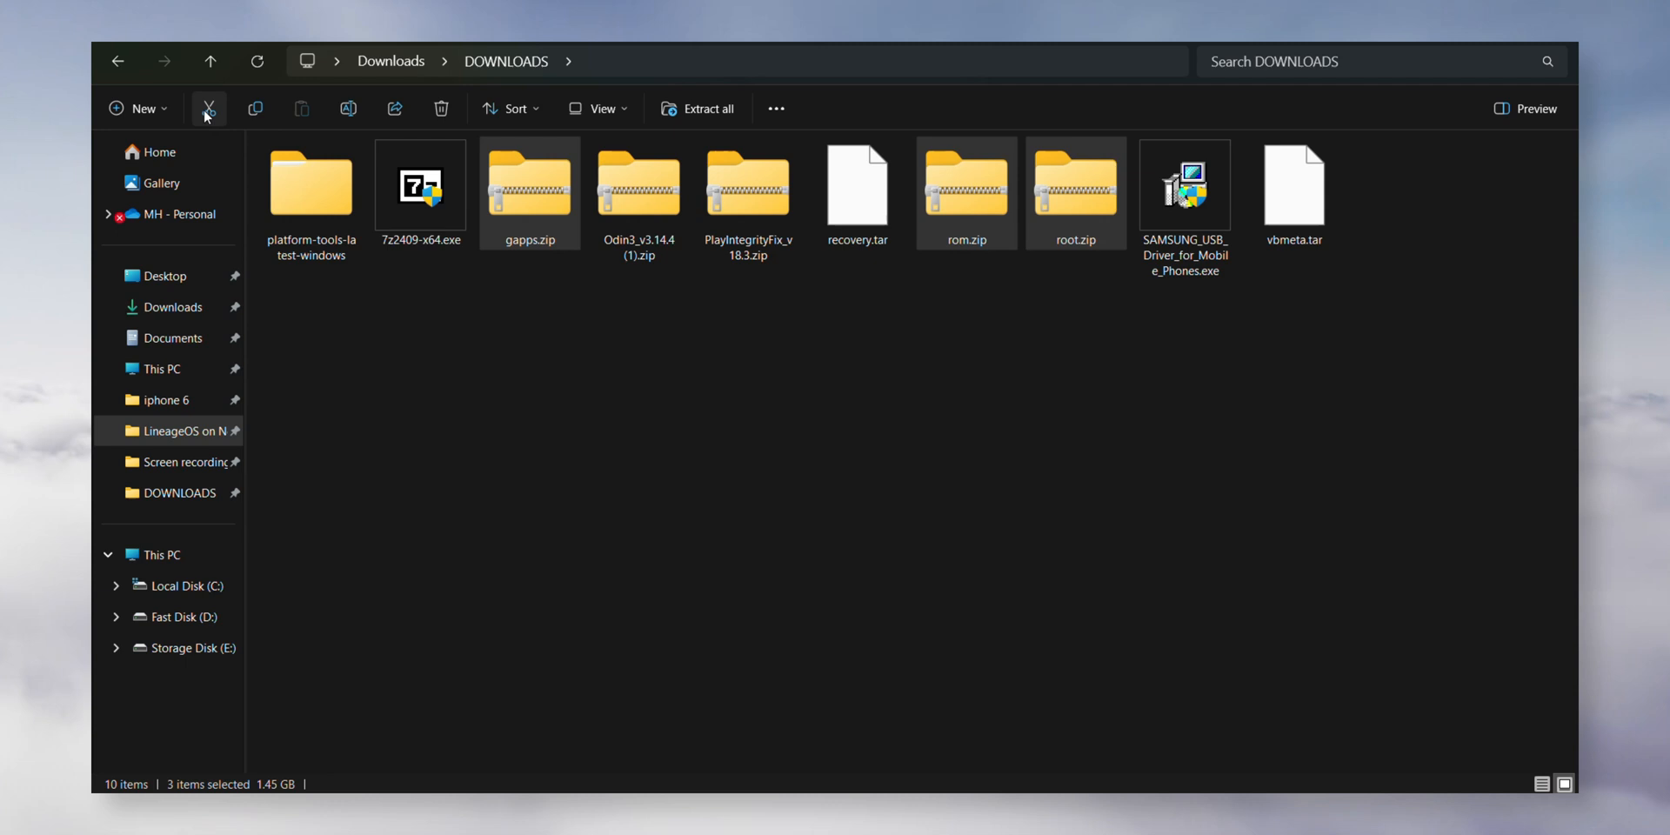
left_click(311, 187)
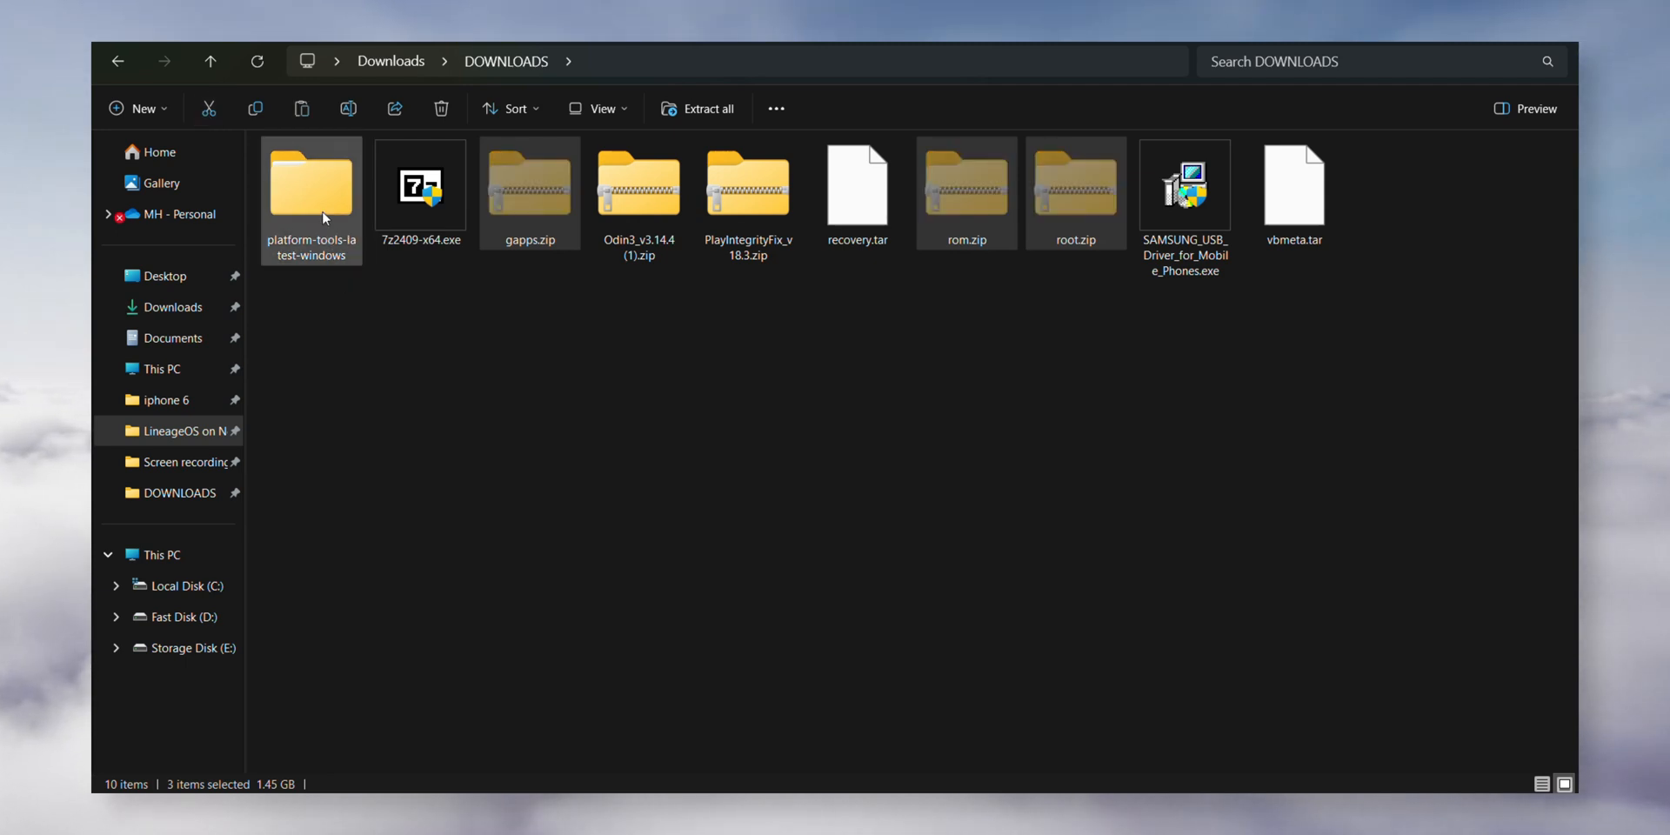
double_click(311, 184)
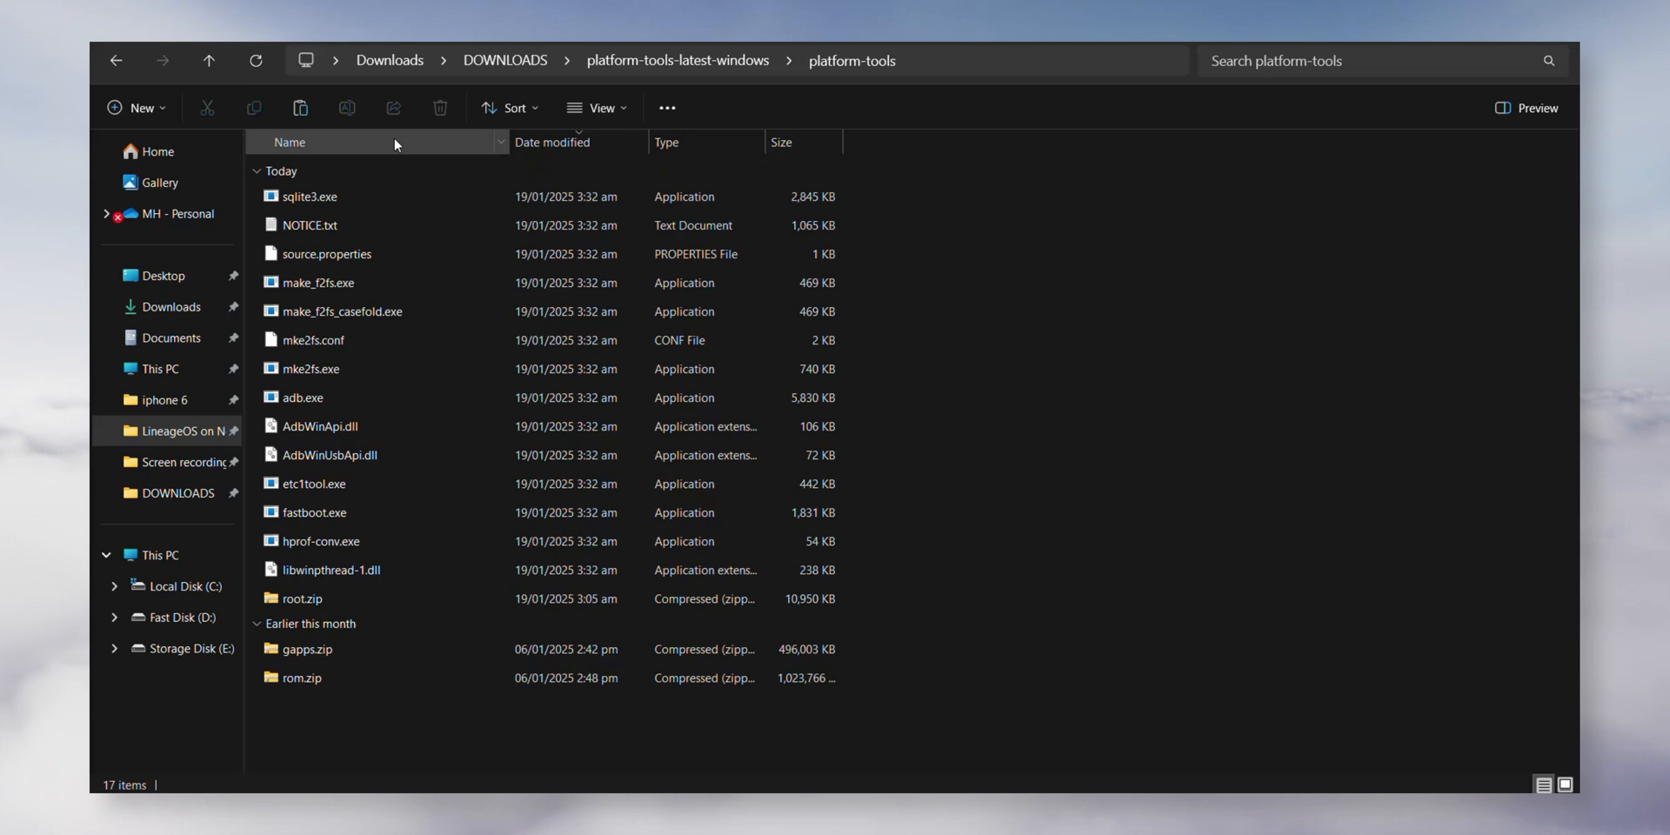
mouse_move(991, 701)
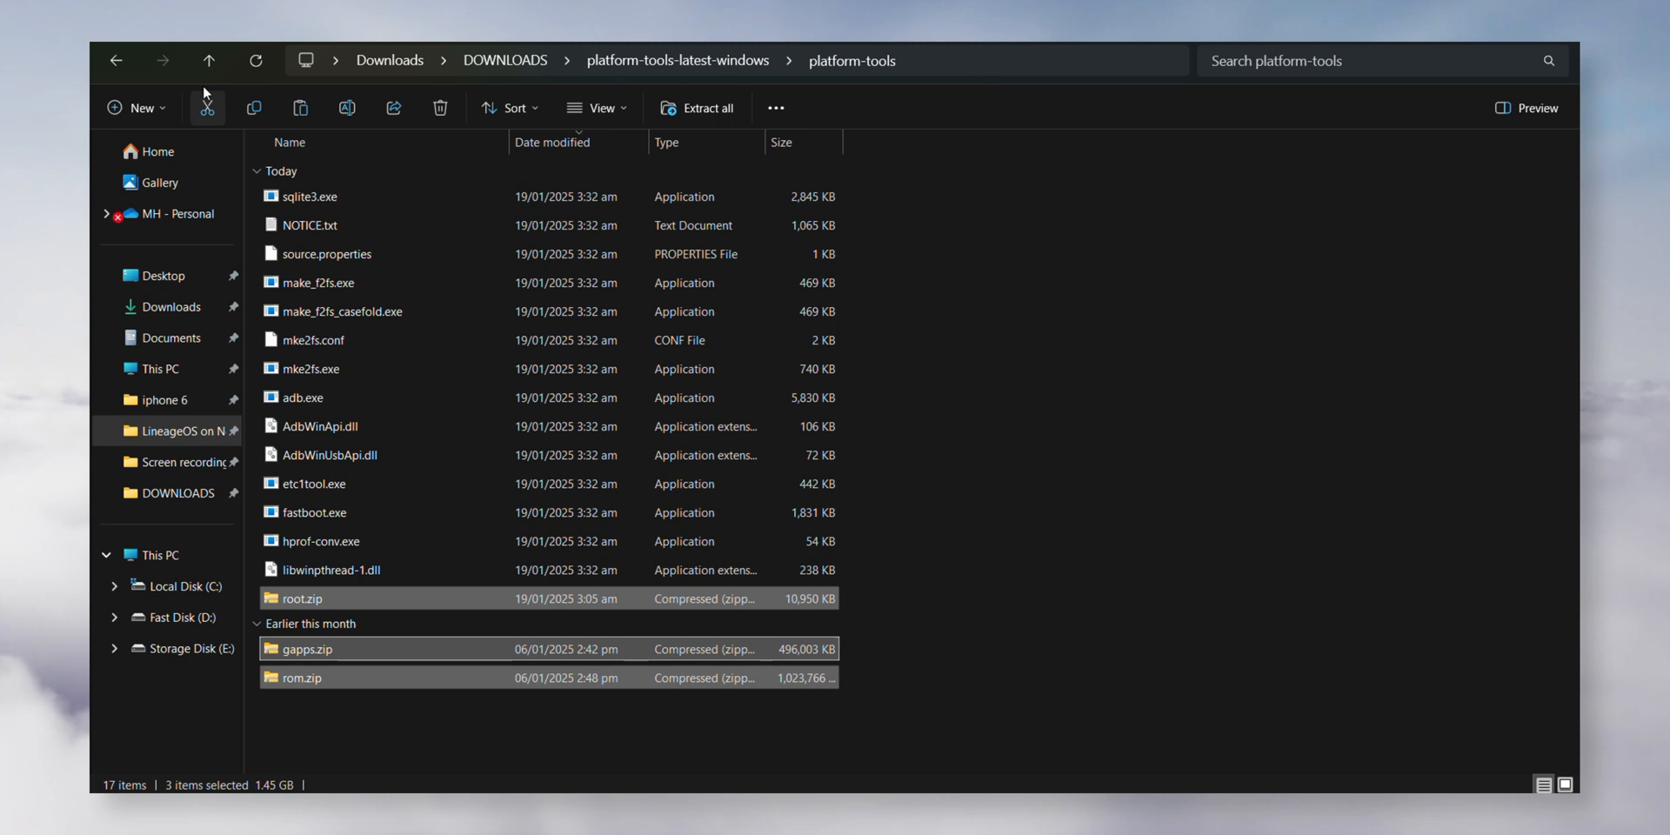
left_click(209, 60)
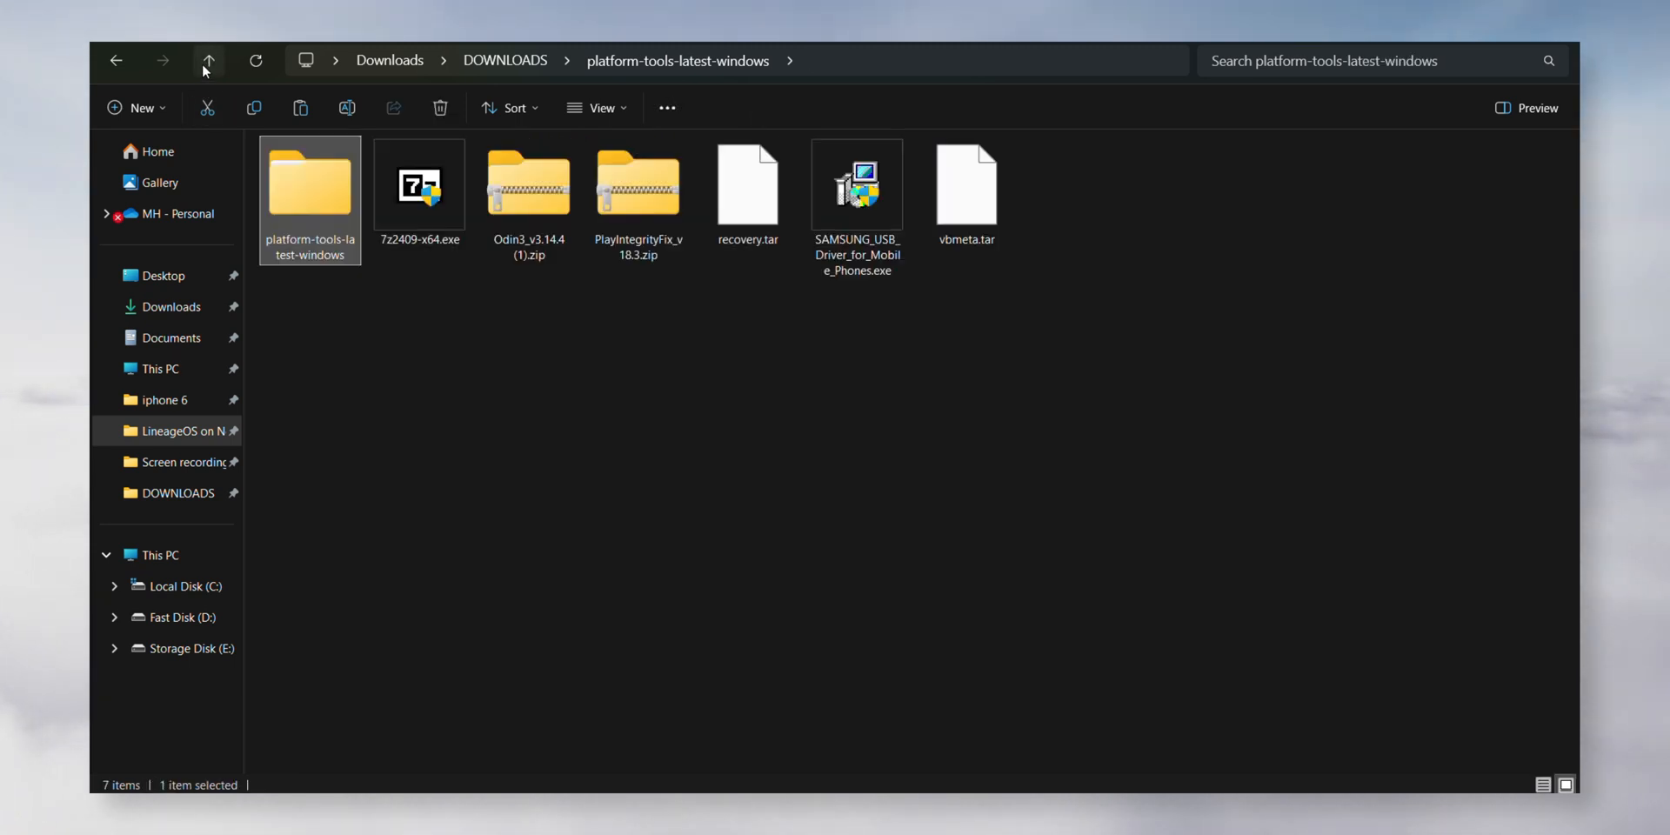
- Extract the Odin3 archive and launch Odin3_v3.14.4.exe from its folder
right_click(529, 184)
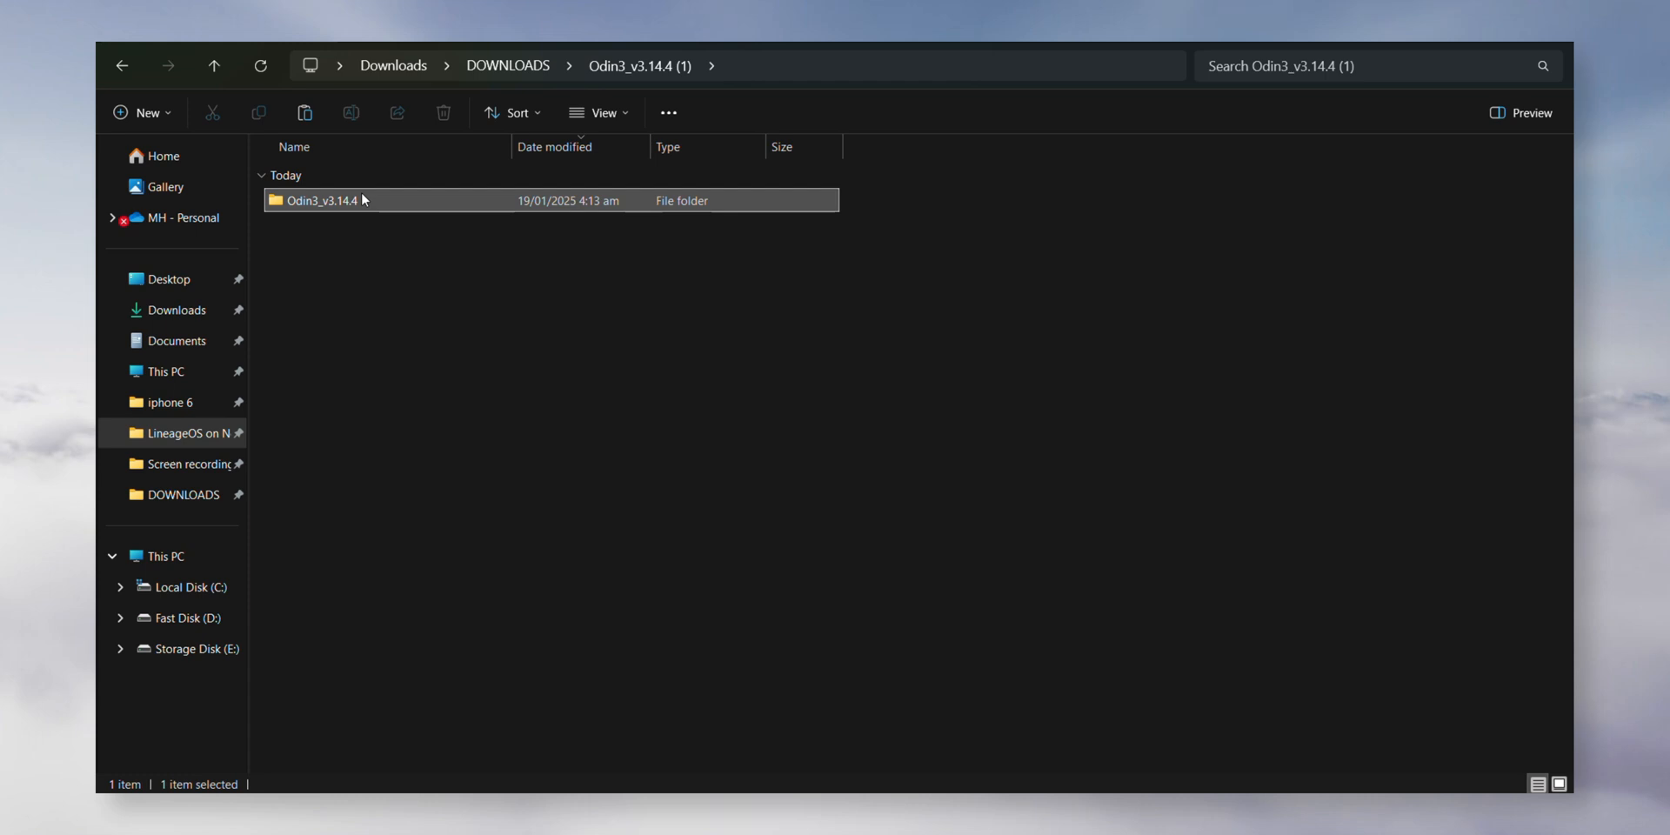
double_click(319, 201)
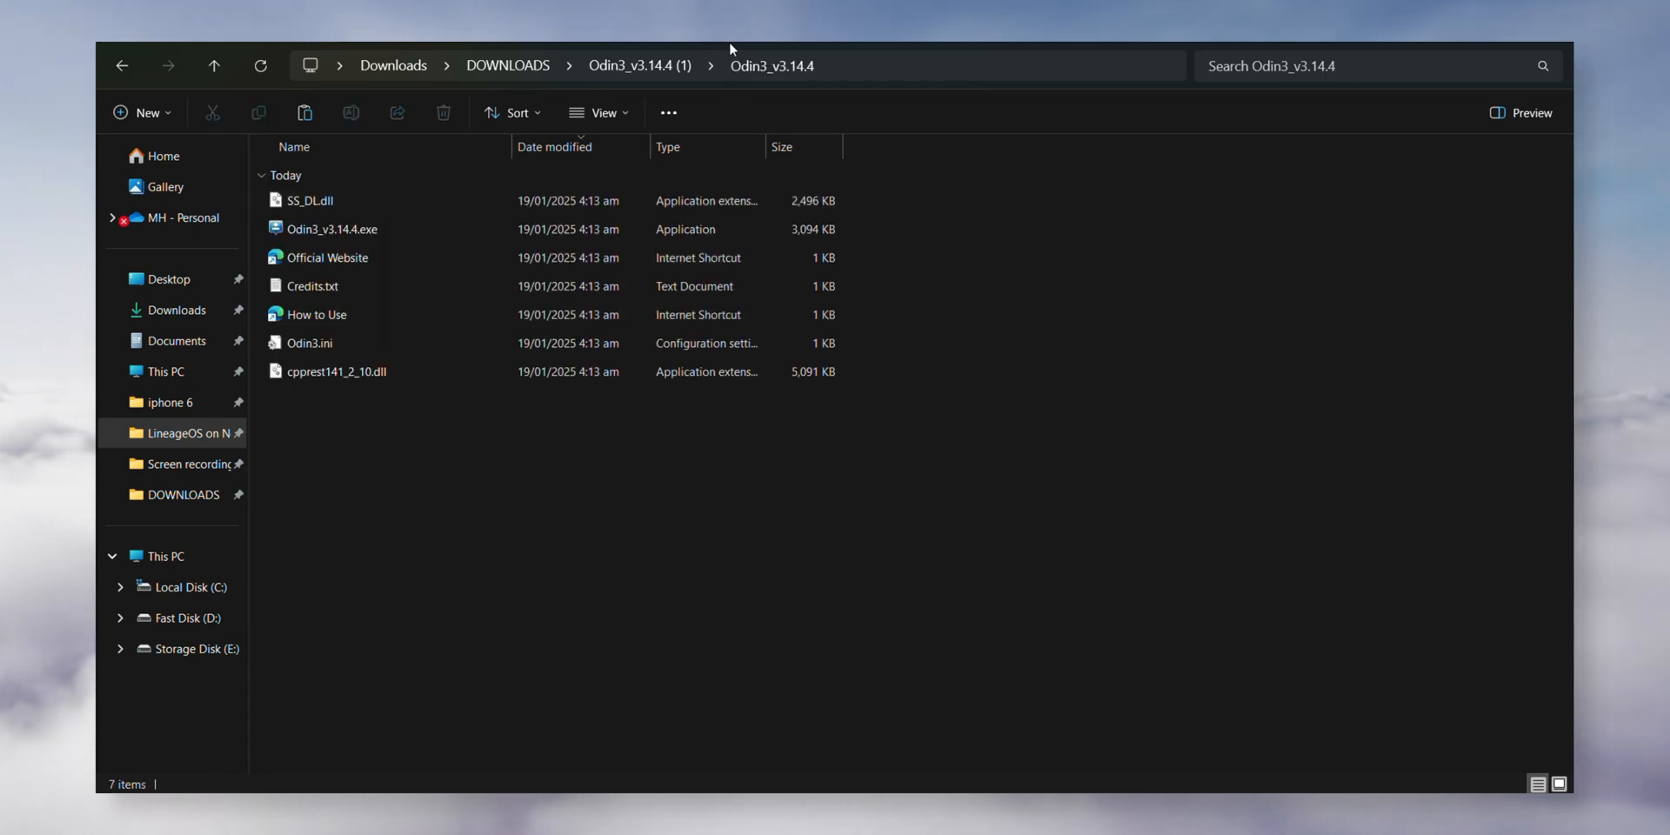
left_click(331, 226)
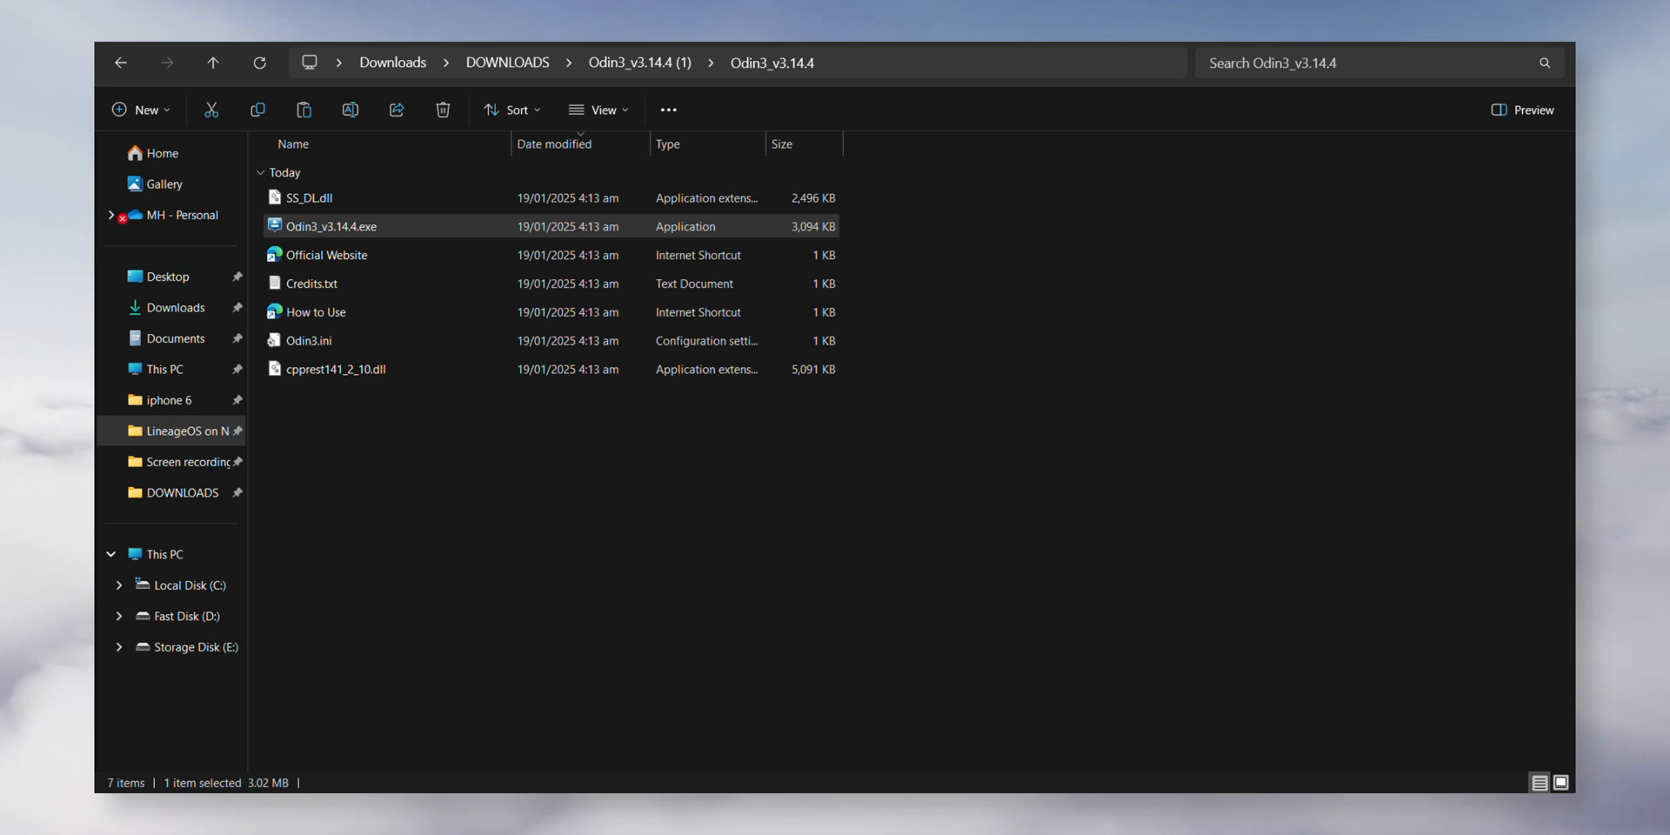
double_click(331, 226)
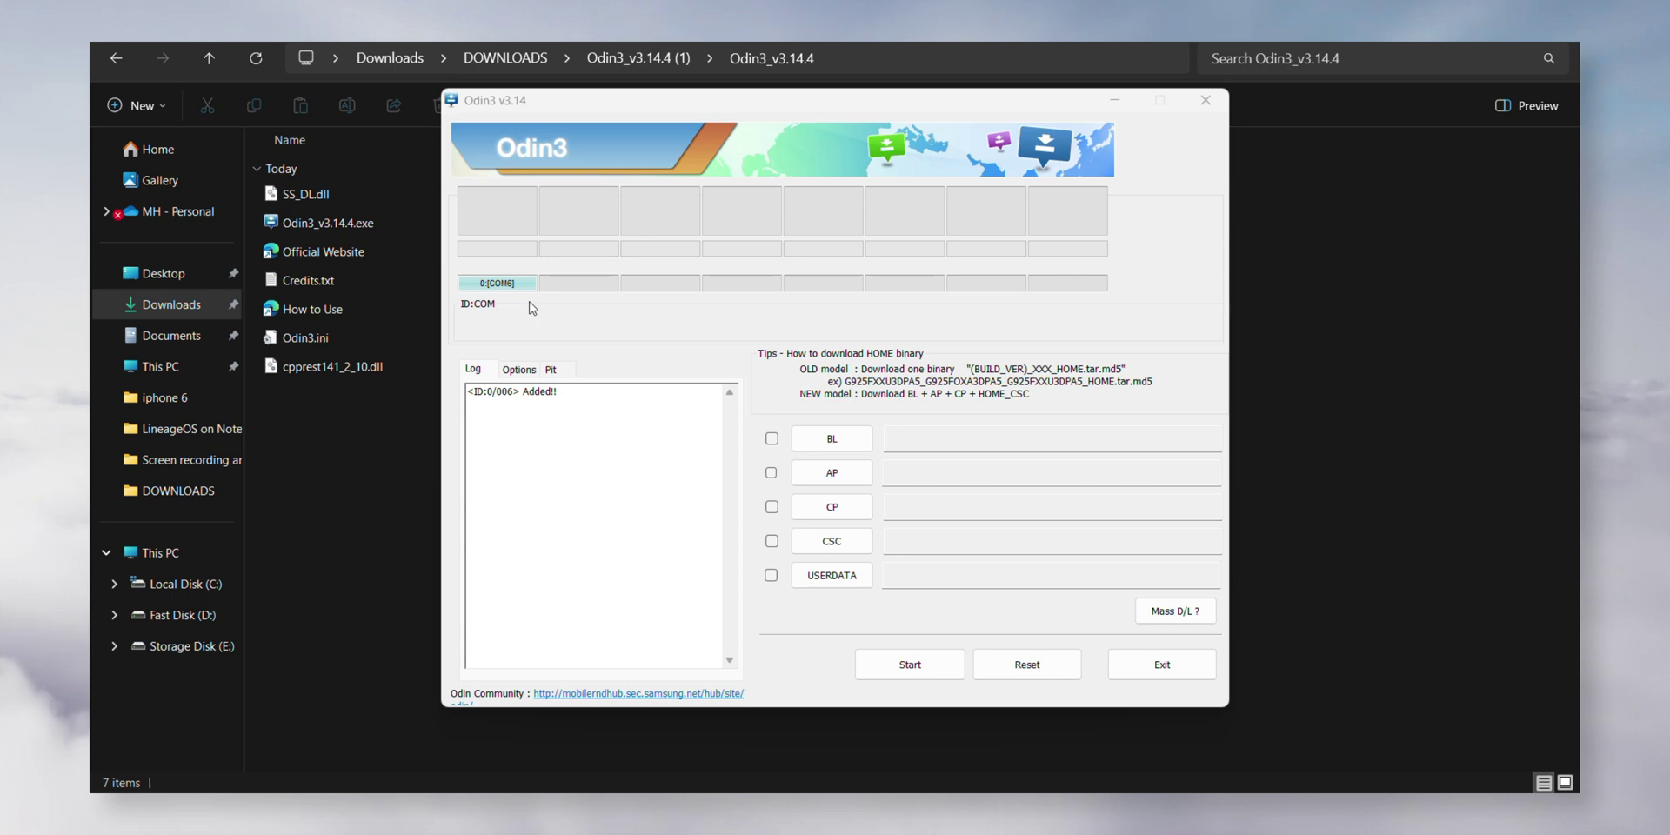
mouse_move(612, 376)
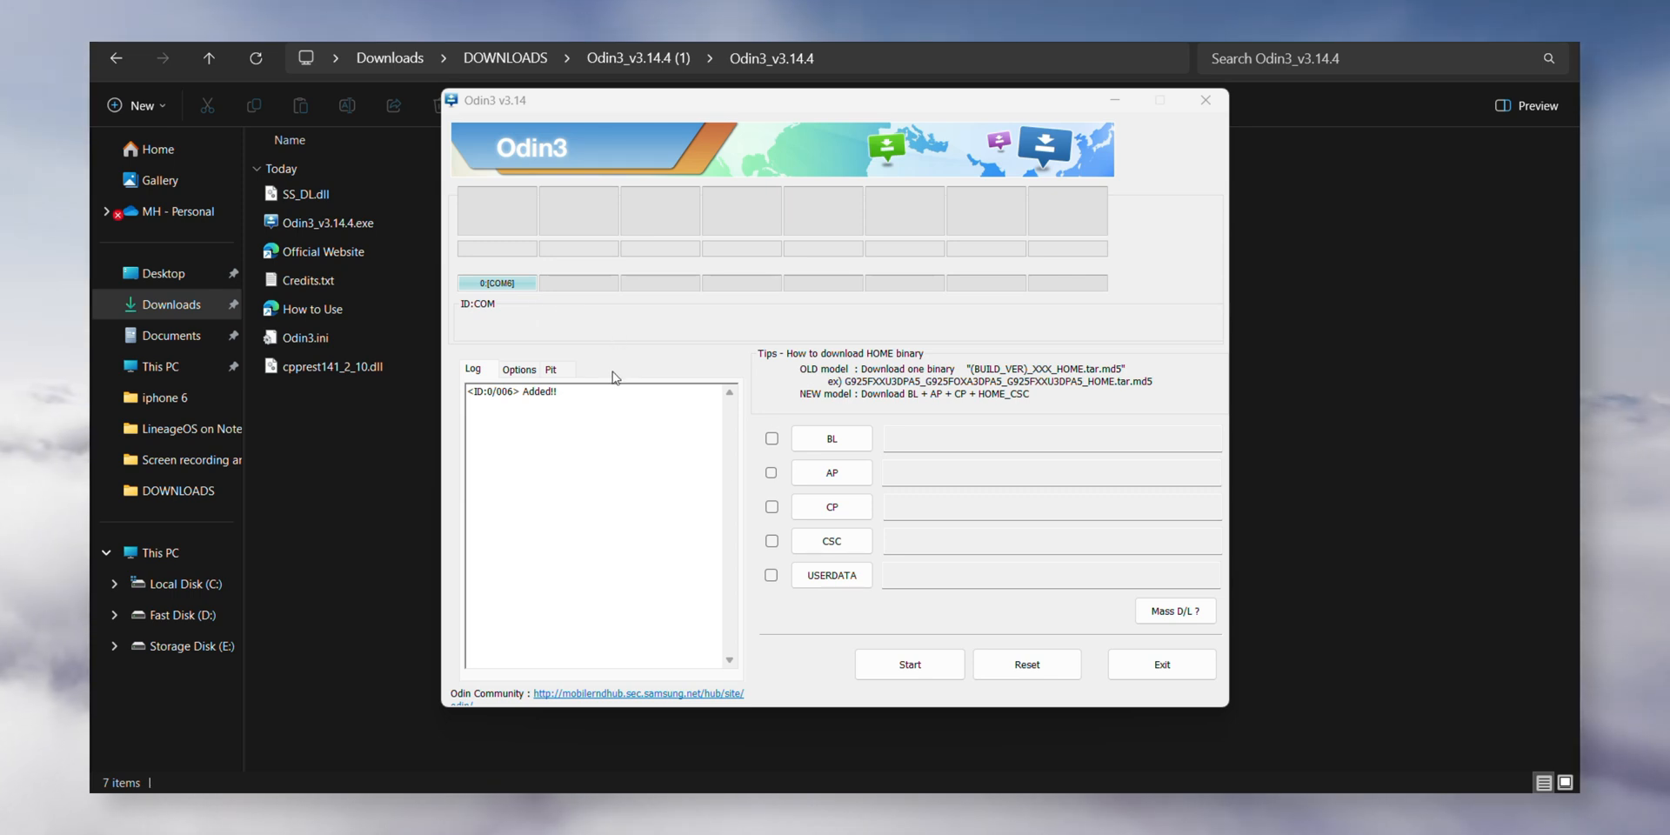
- Review Odin's flashing options, then load recovery.tar into the AP slot
left_click(518, 369)
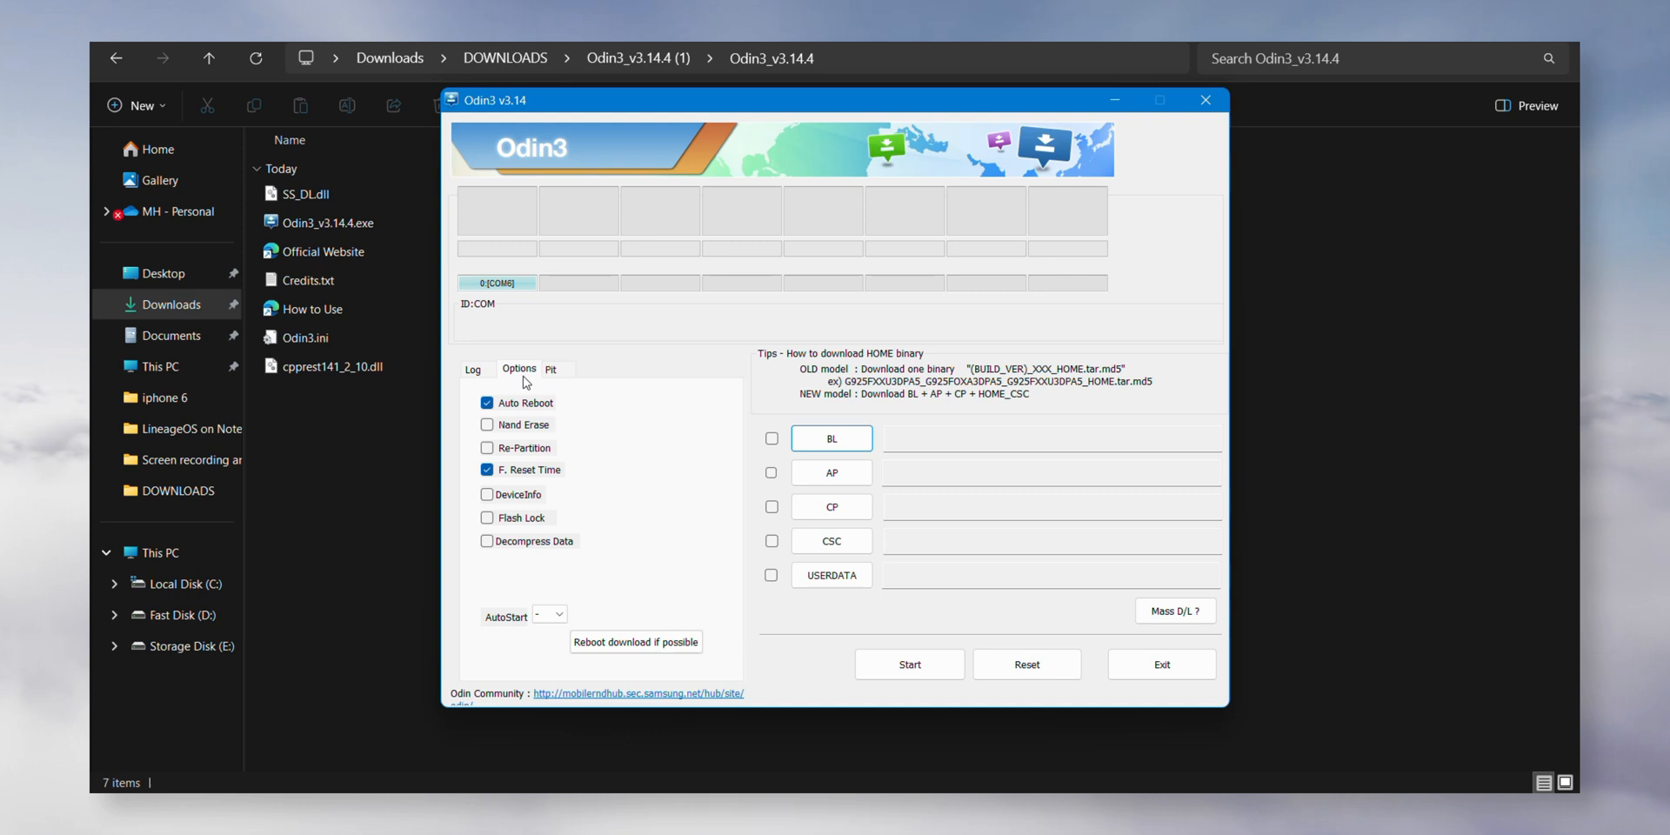
left_click(473, 370)
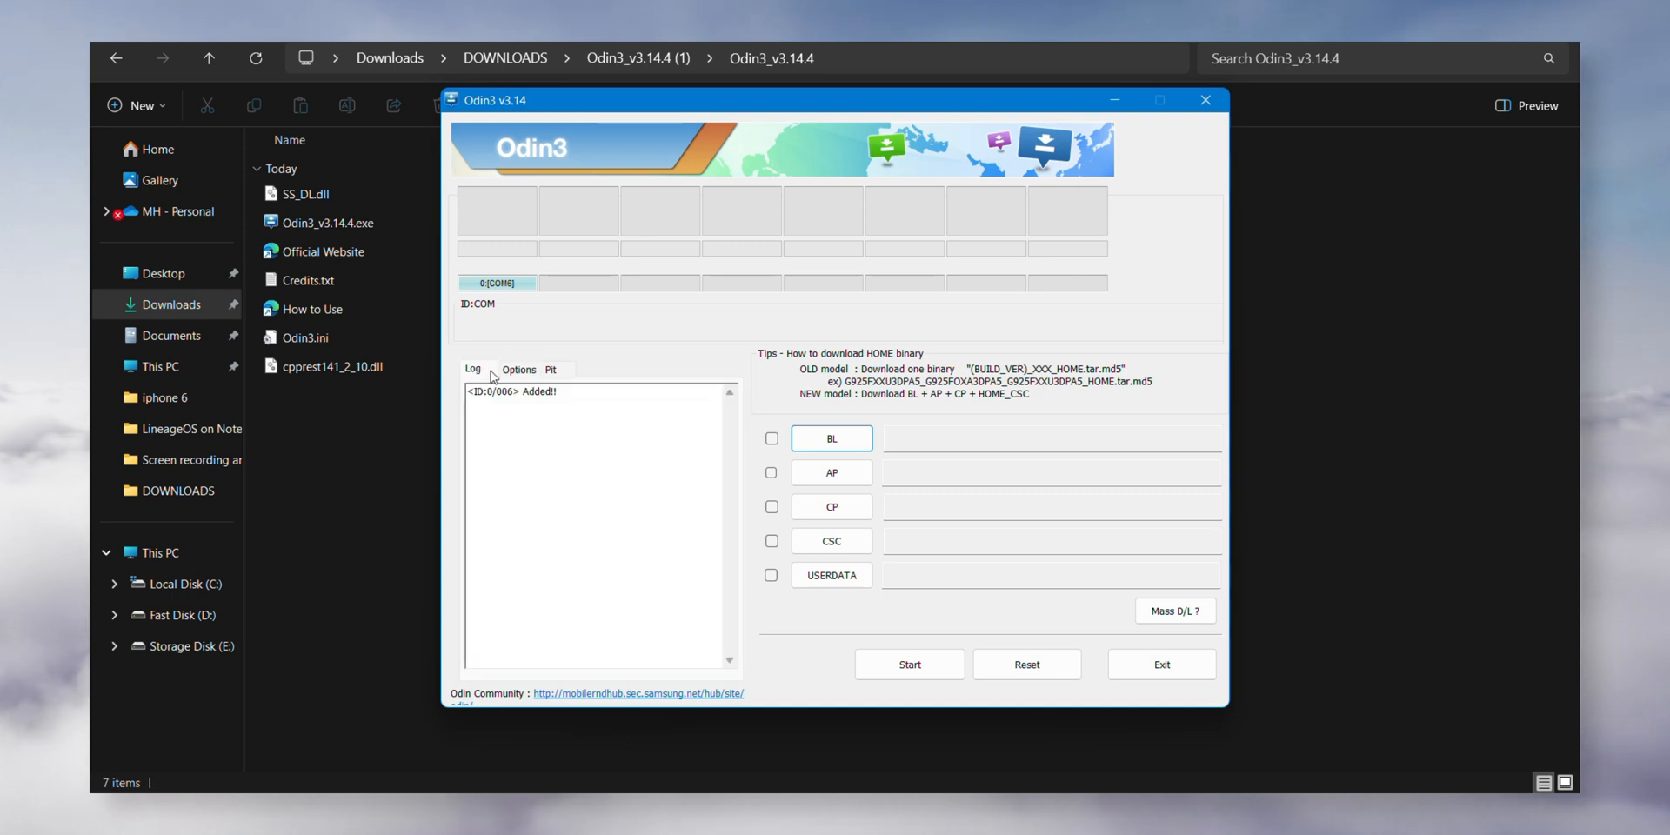
mouse_move(580, 454)
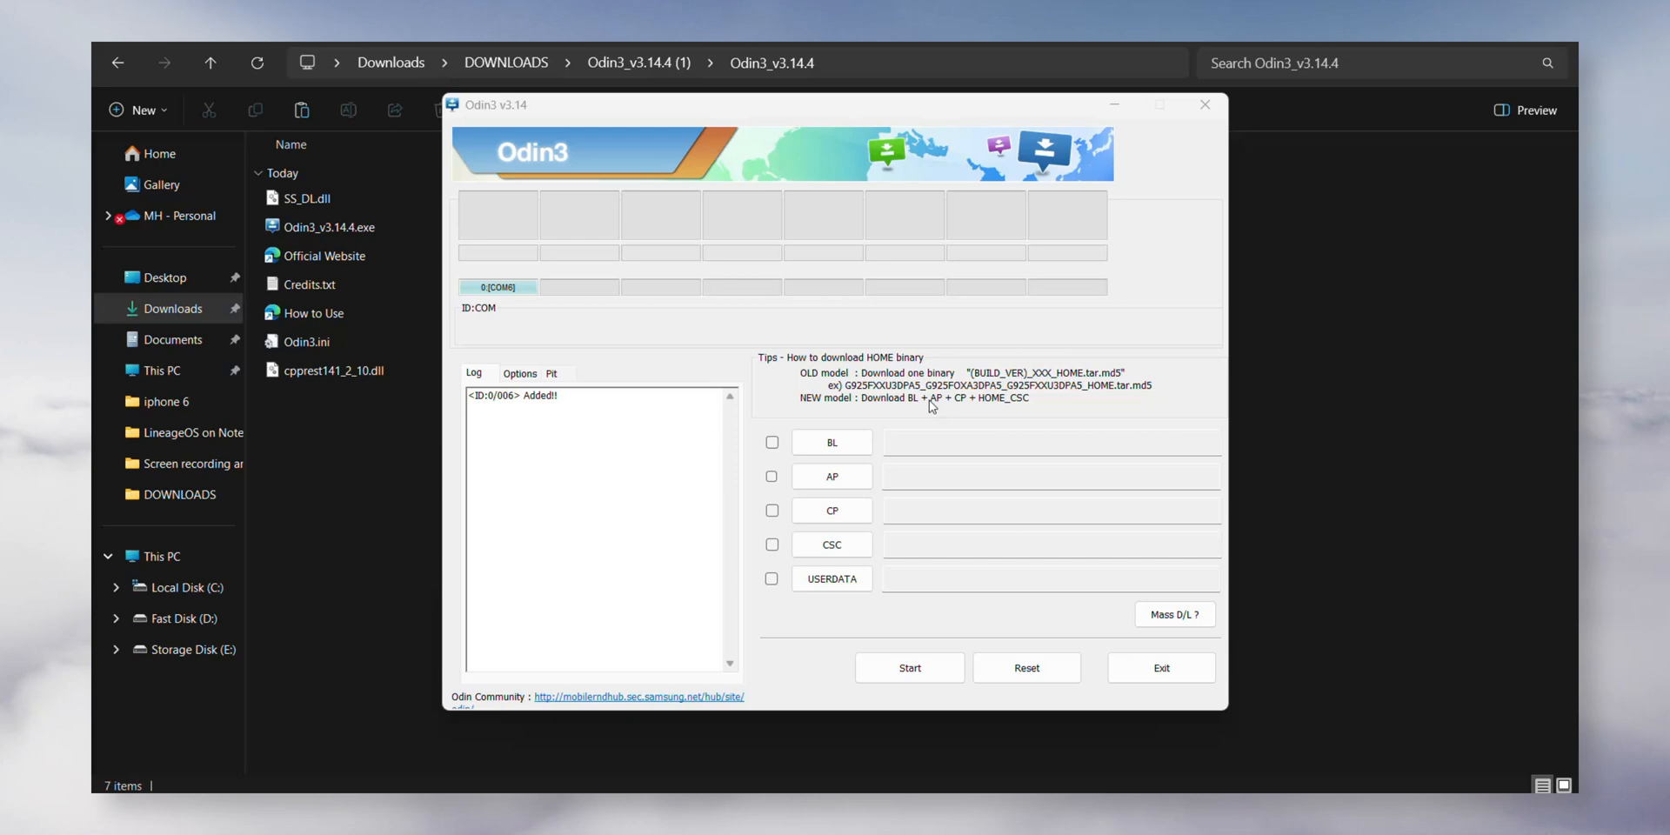
left_click(830, 476)
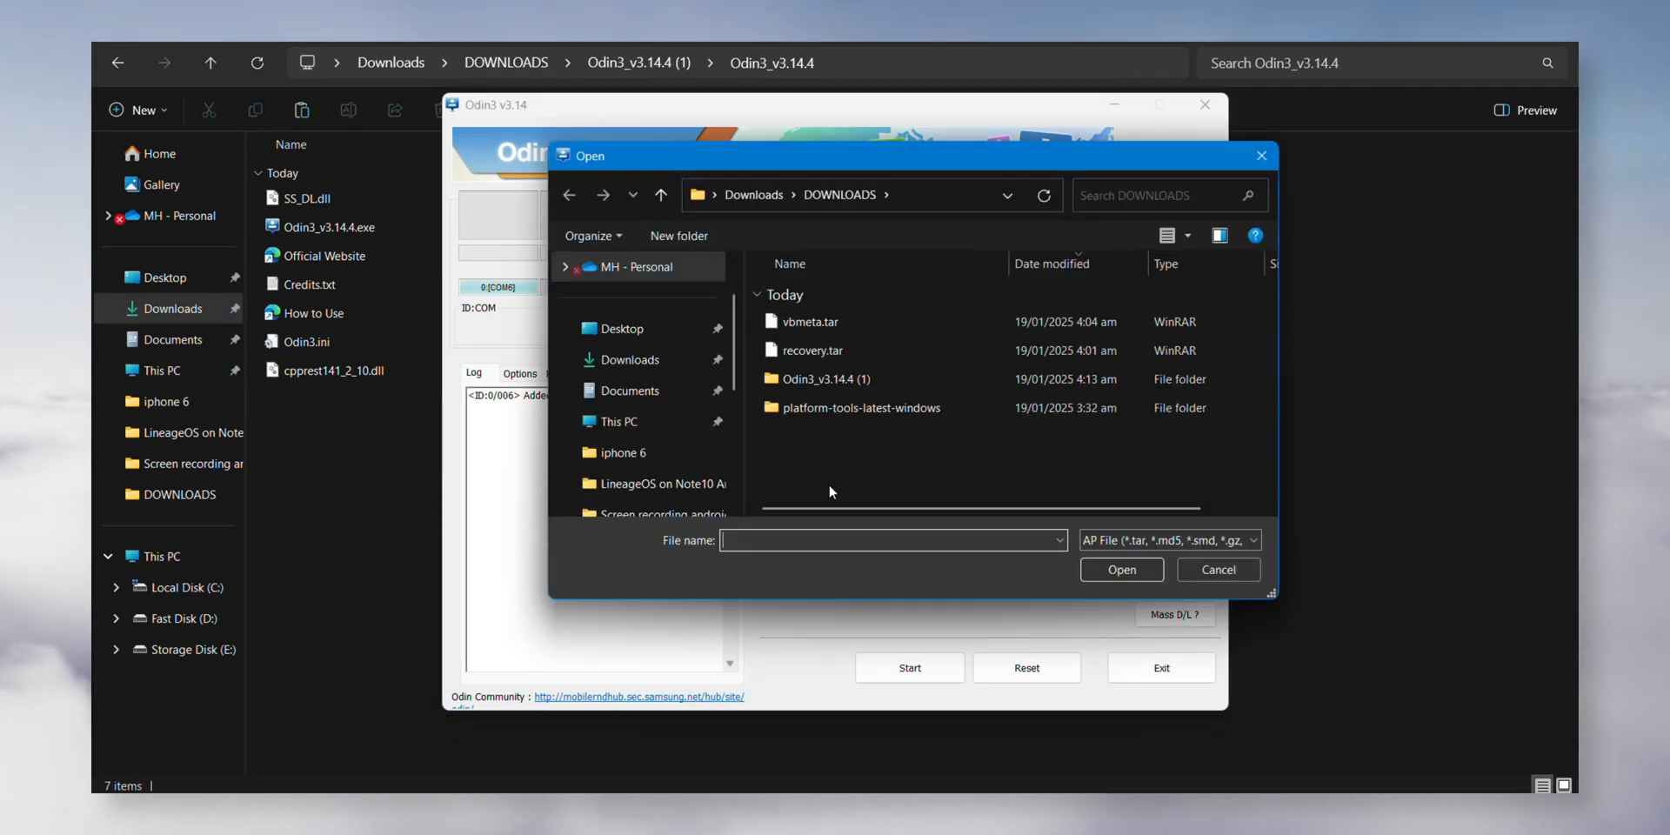
left_click(814, 350)
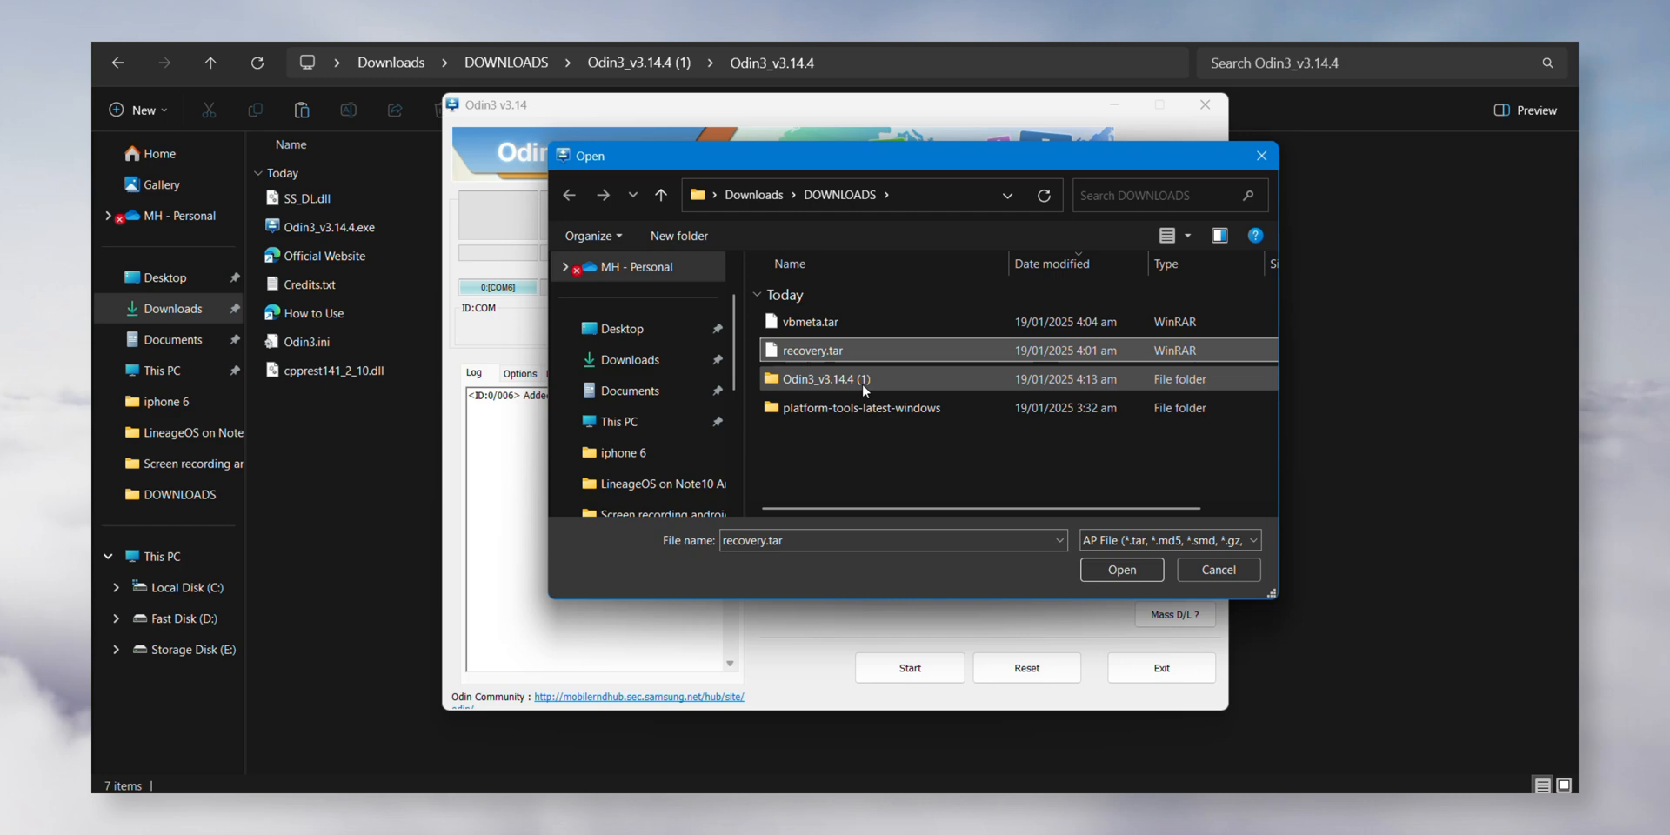
left_click(1120, 570)
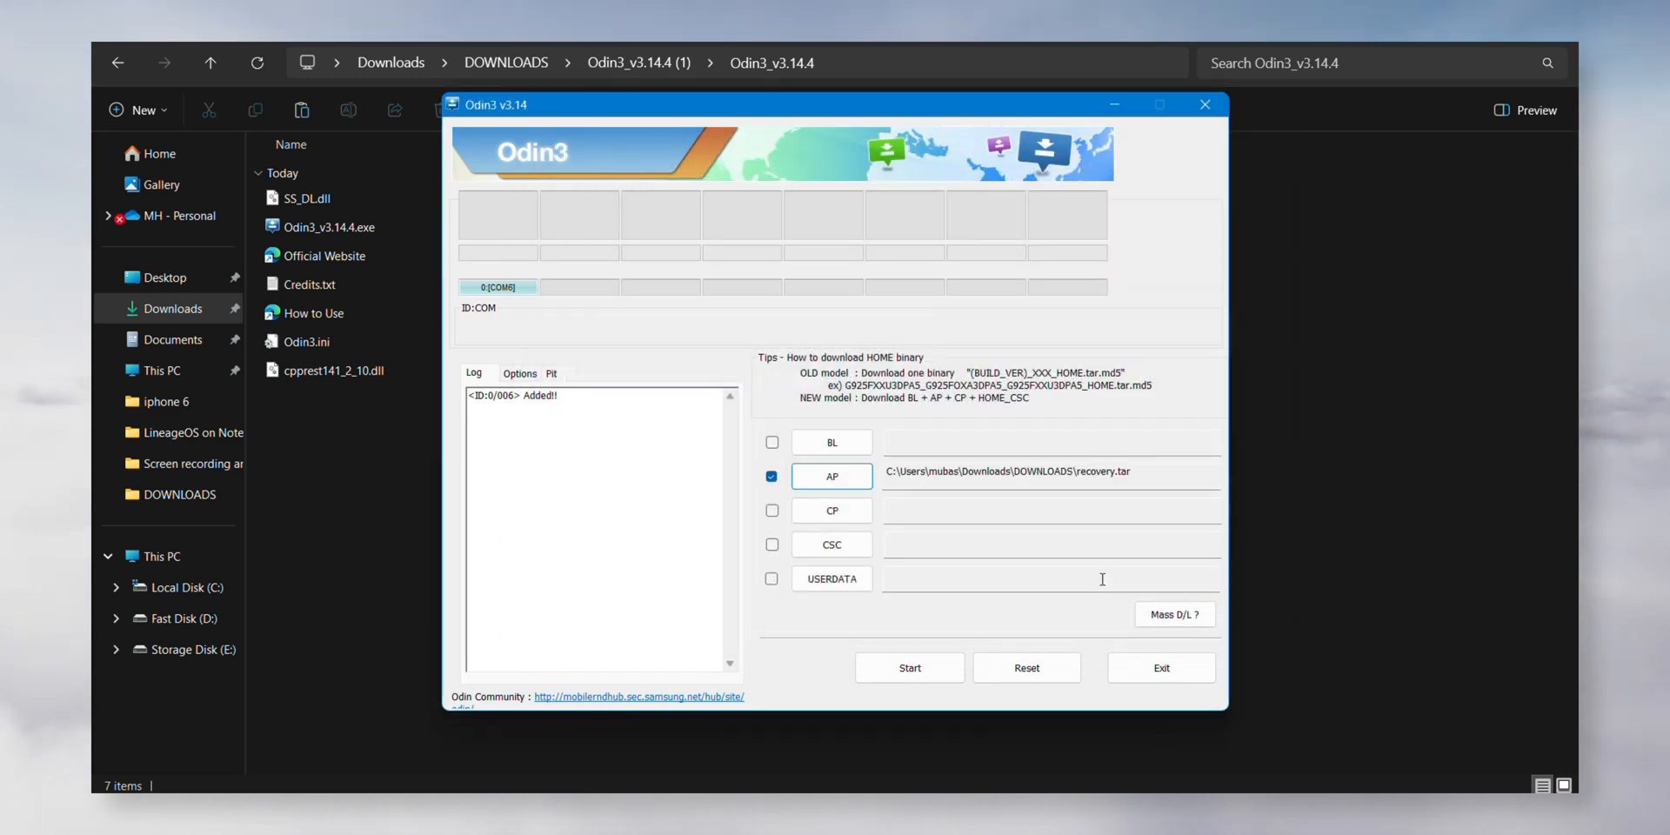
- Load vbmeta.tar into the CP slot and start flashing the phone
left_click(831, 508)
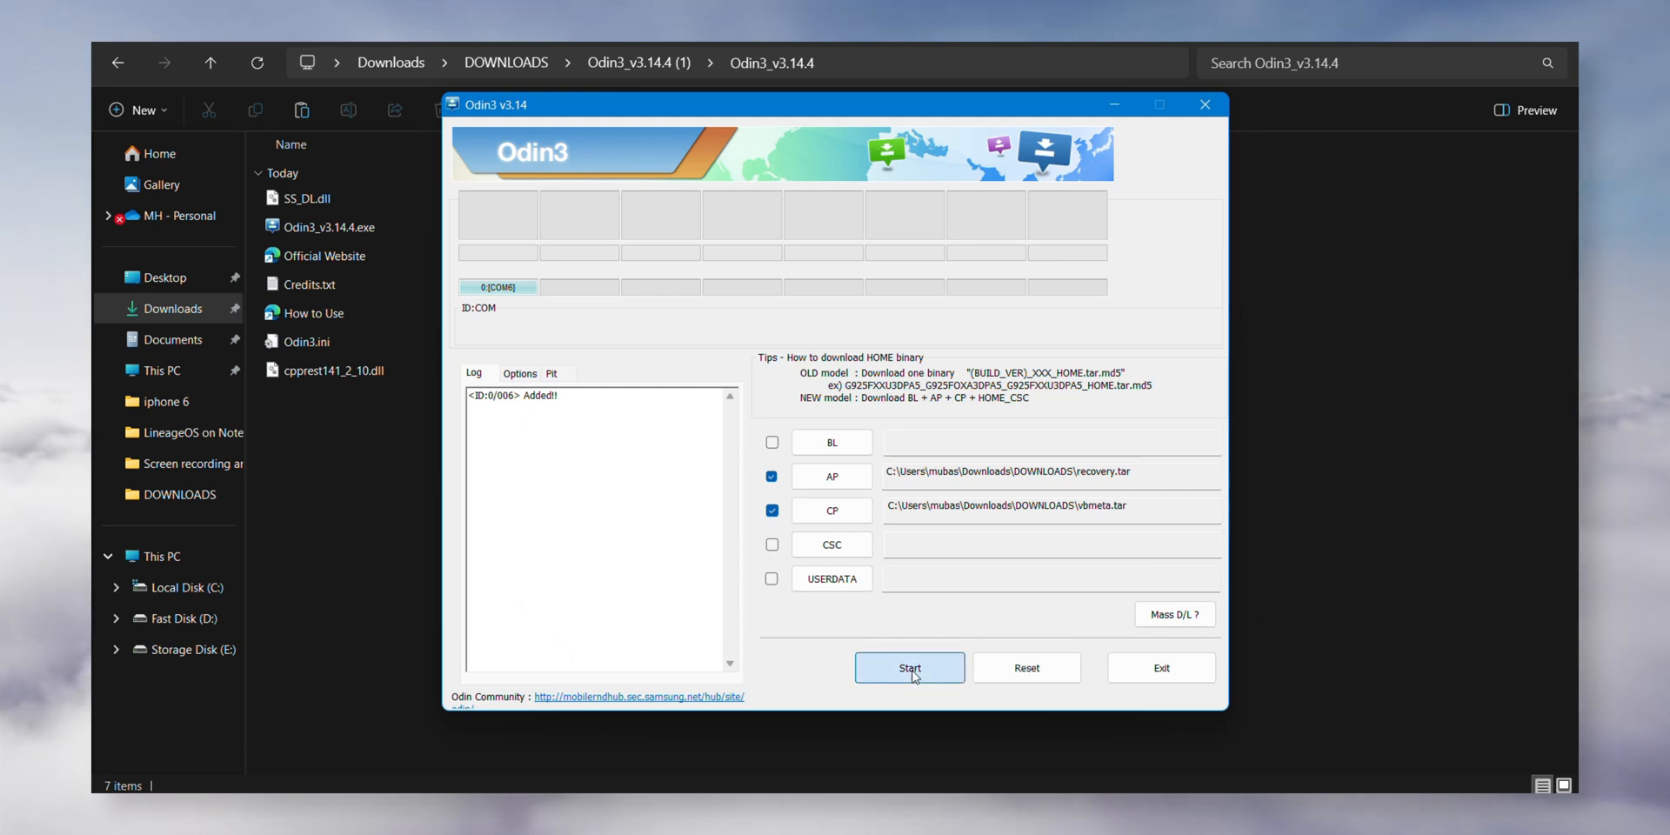
left_click(910, 668)
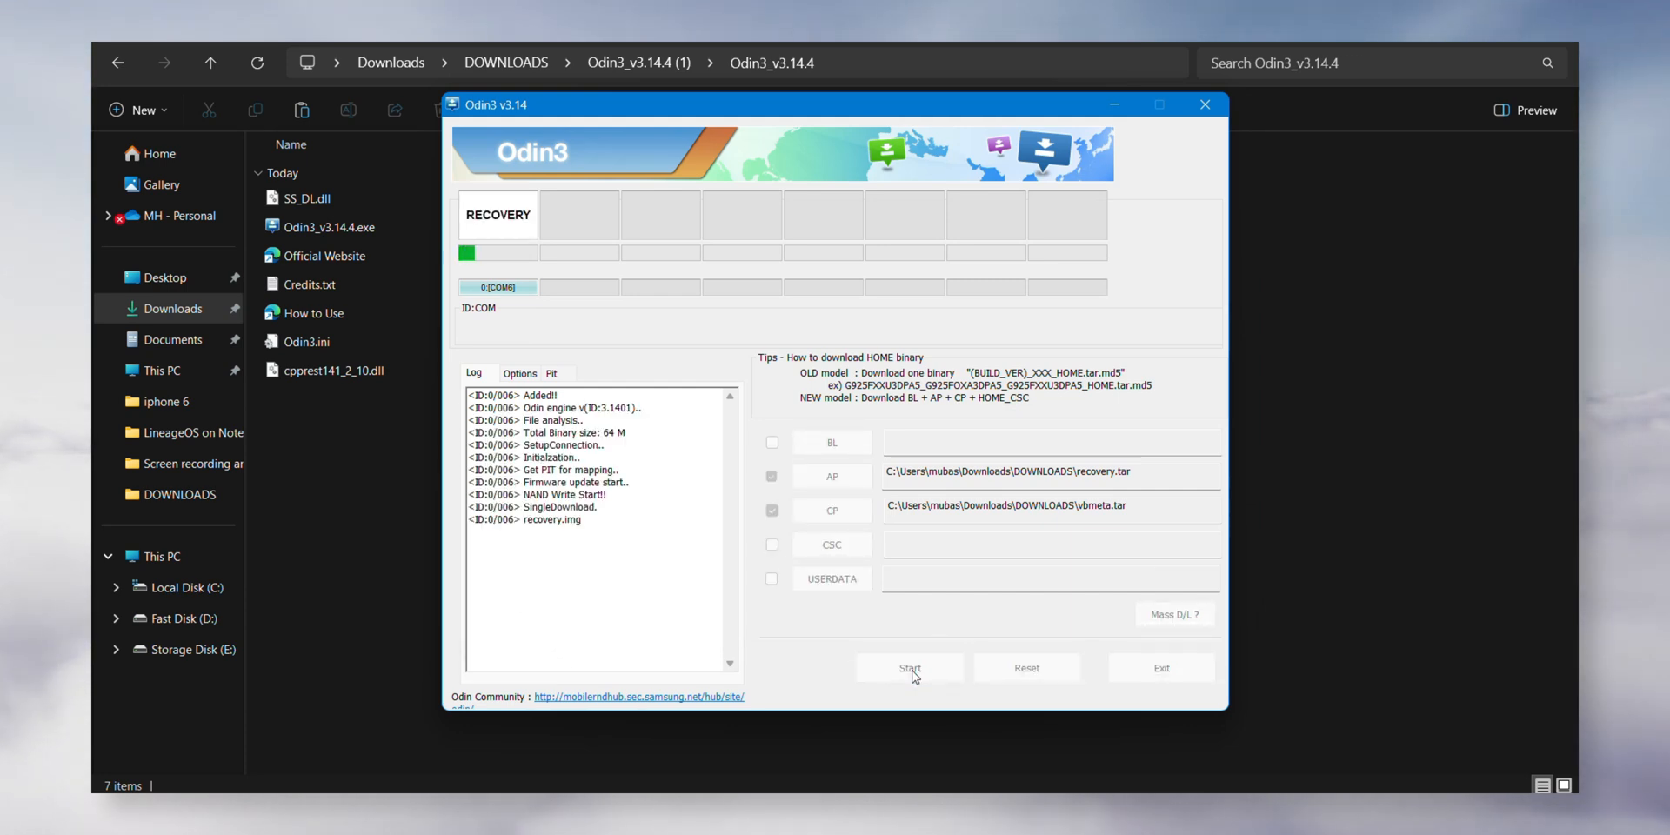
left_click(908, 668)
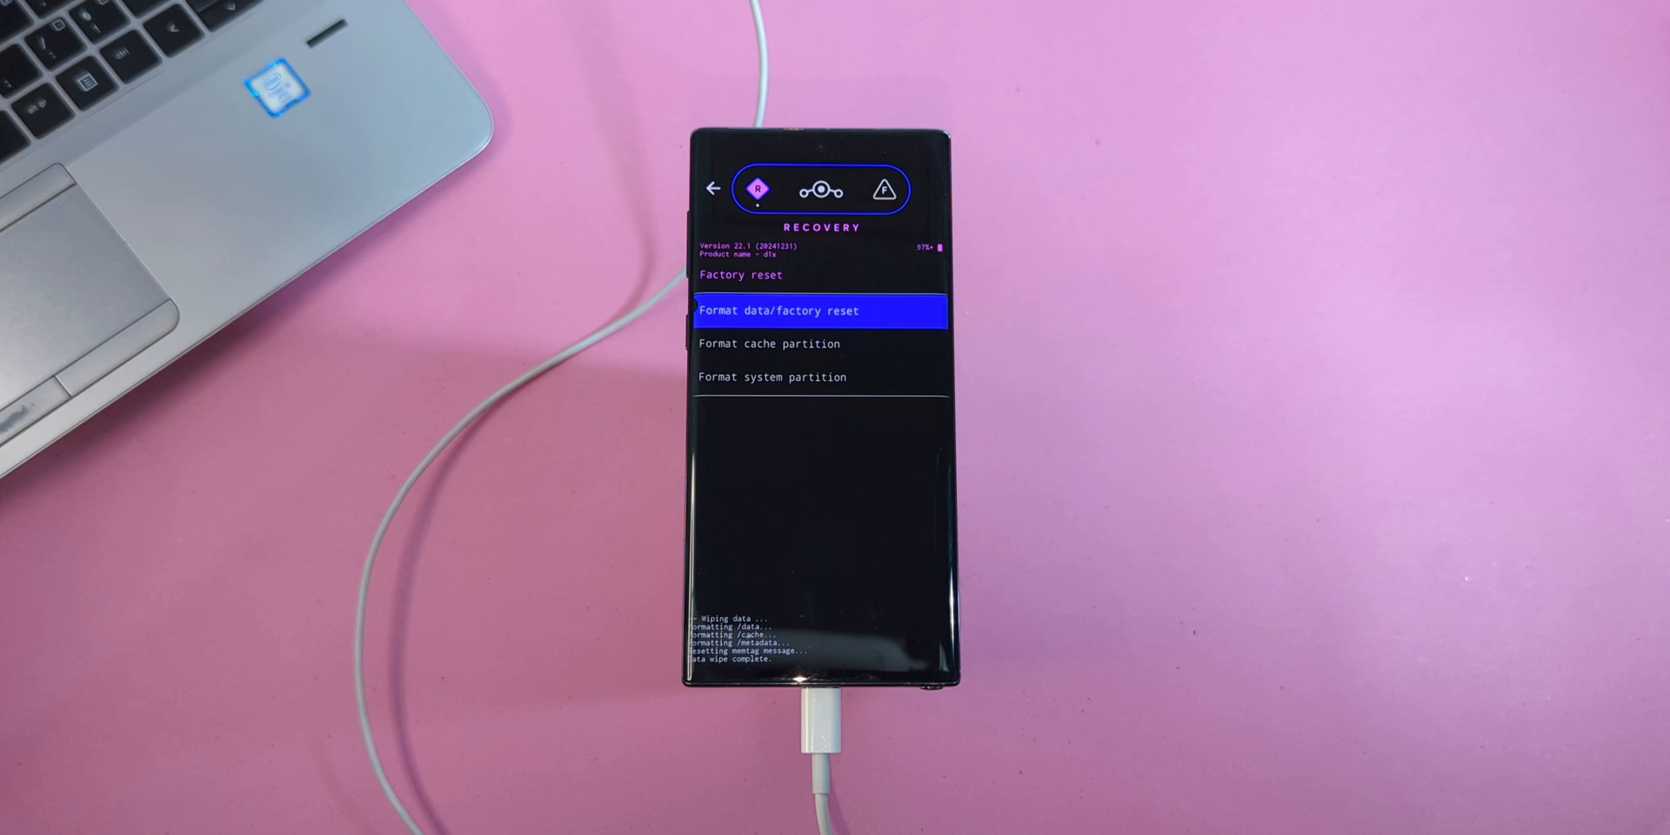
- Confirm the Format data/factory reset wipe in LineageOS Recovery
left_click(772, 376)
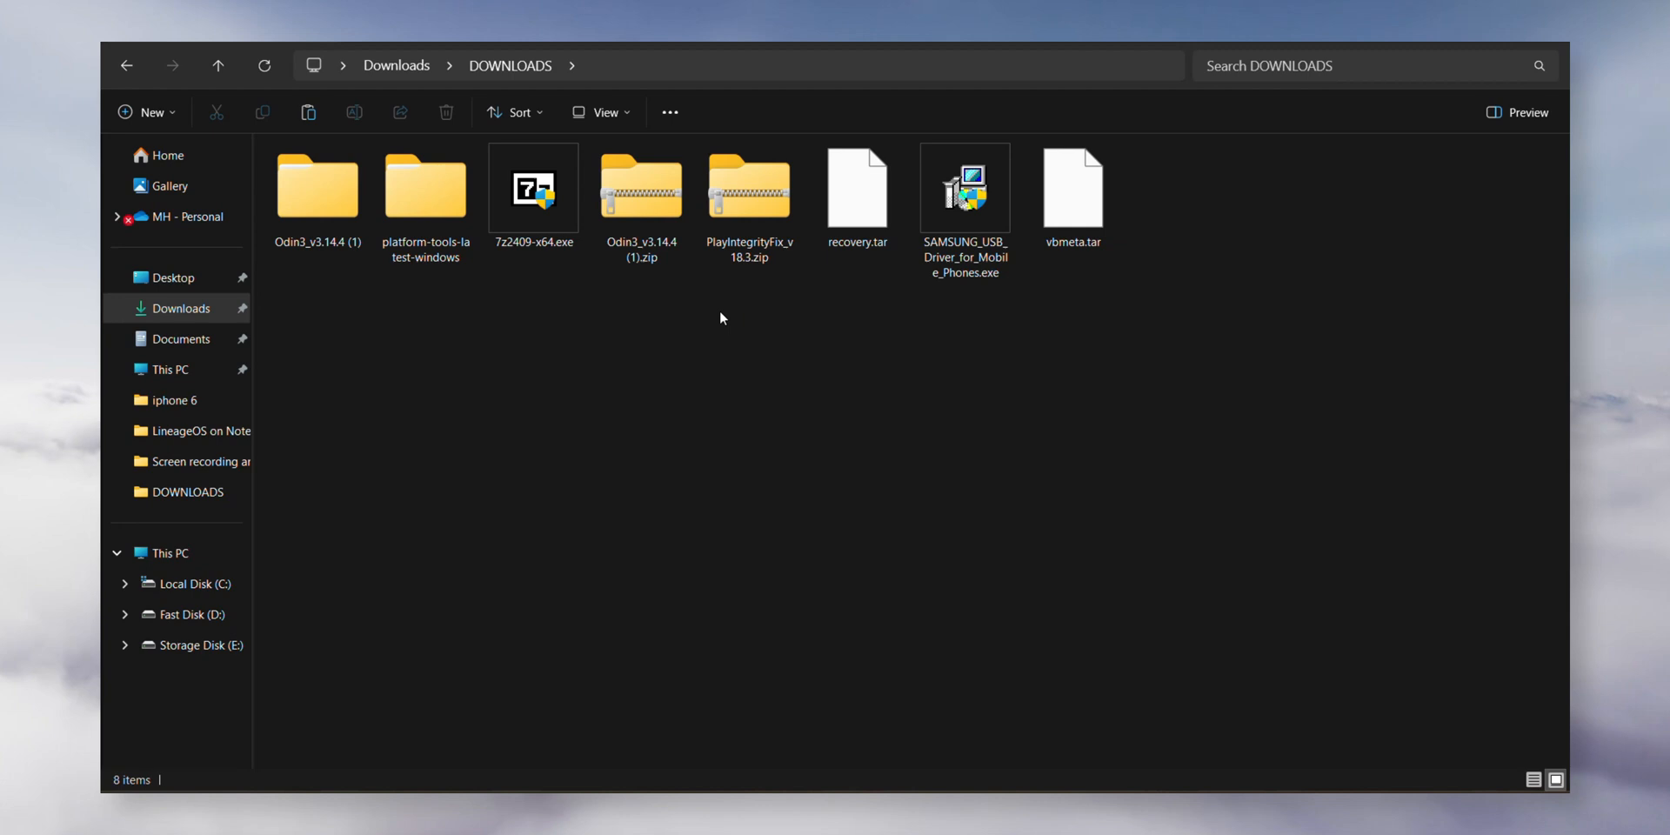
- Open a terminal in platform-tools and run 'adb devices' to confirm sideload mode
double_click(426, 186)
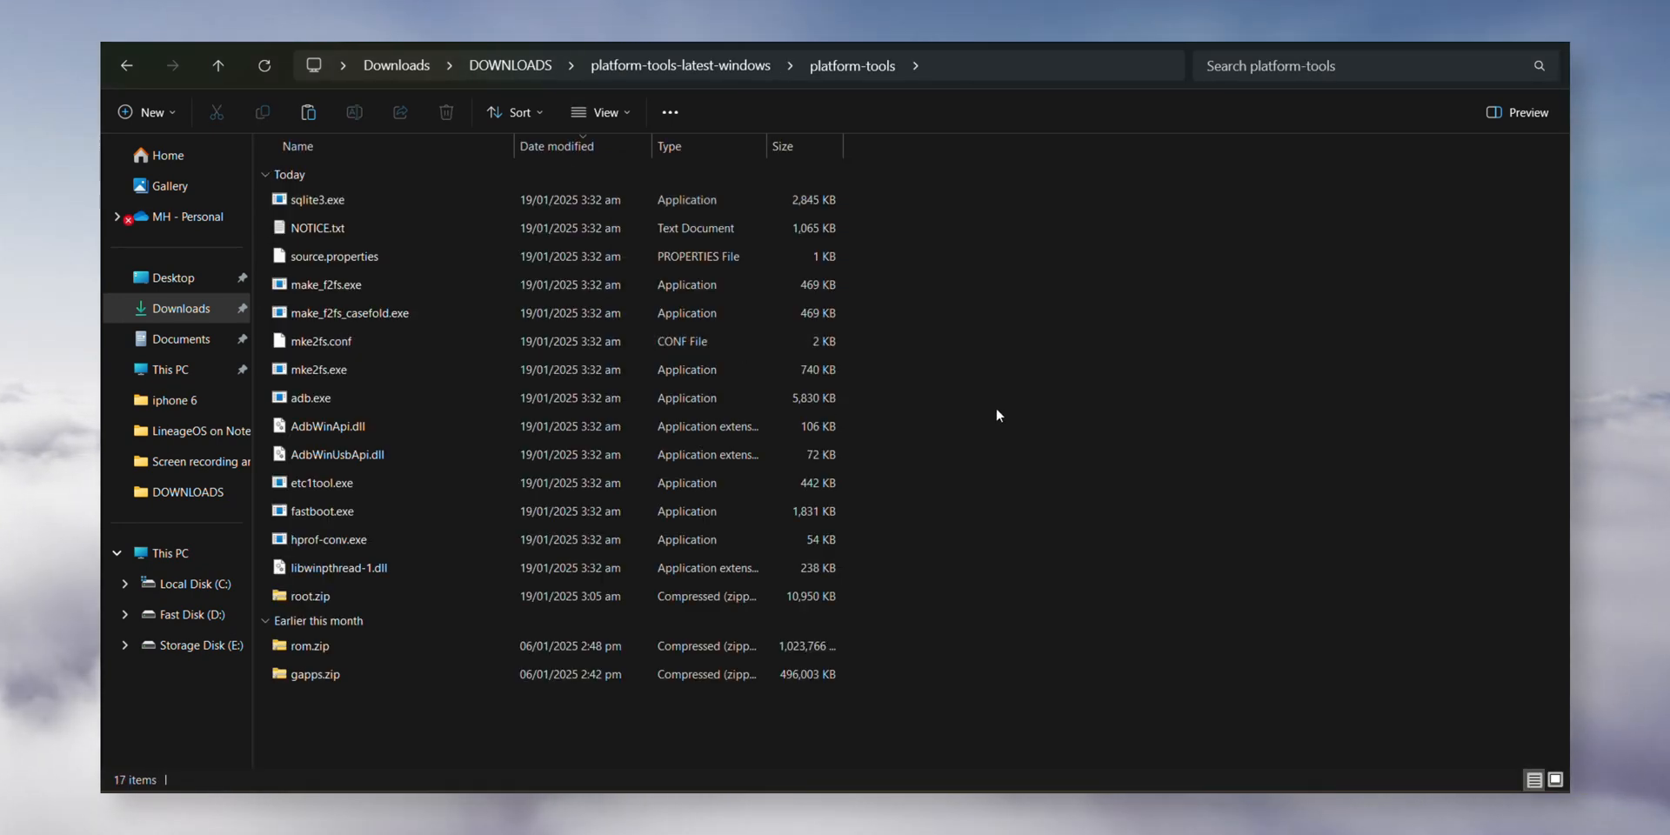
right_click(995, 415)
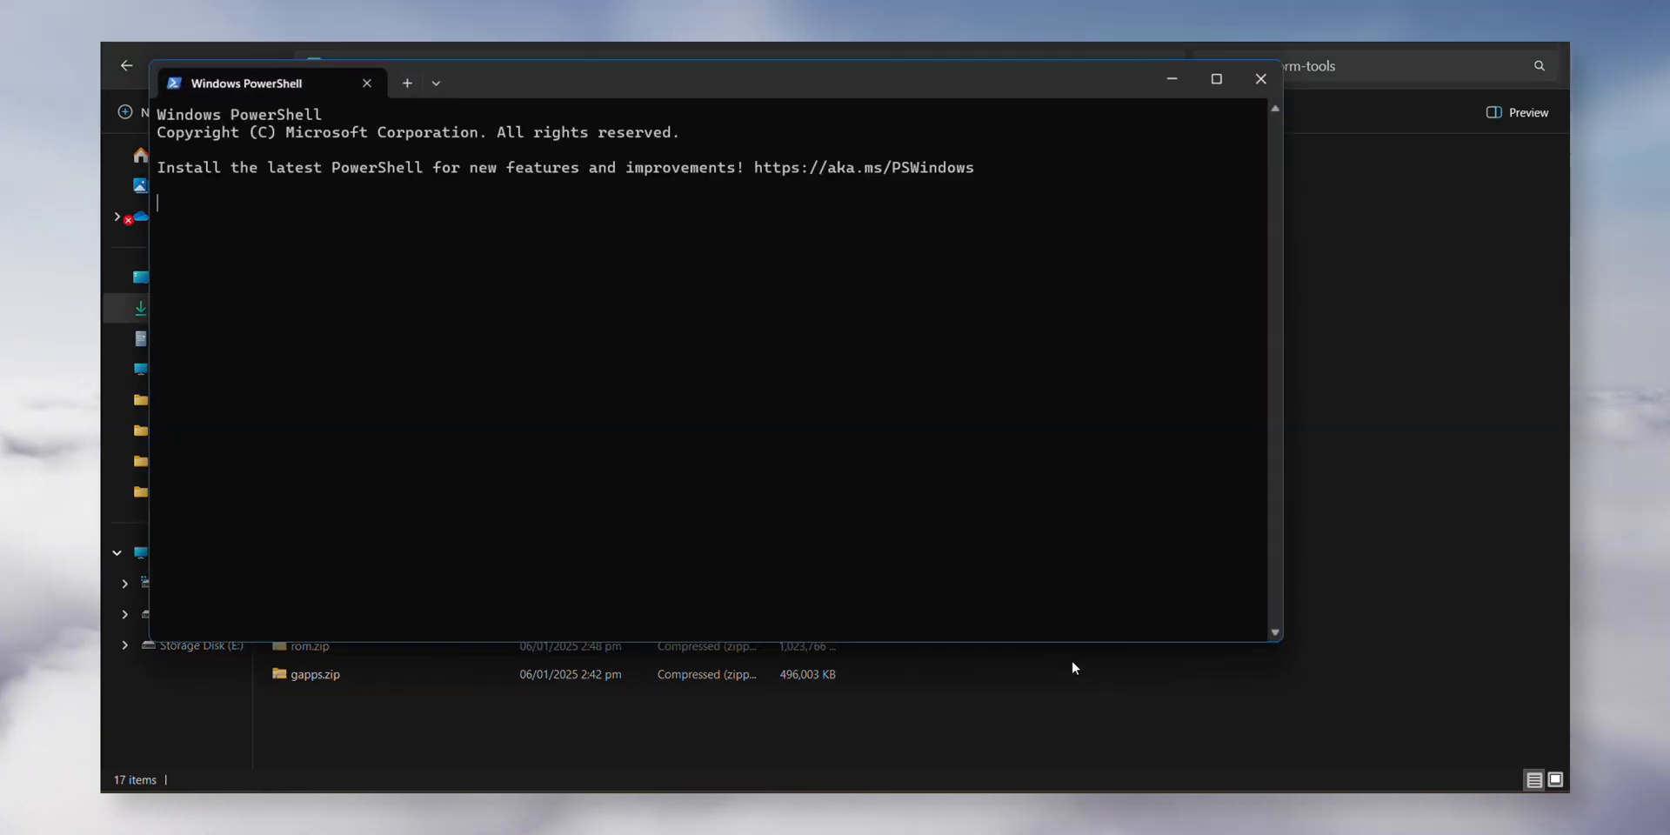
type("adb devices")
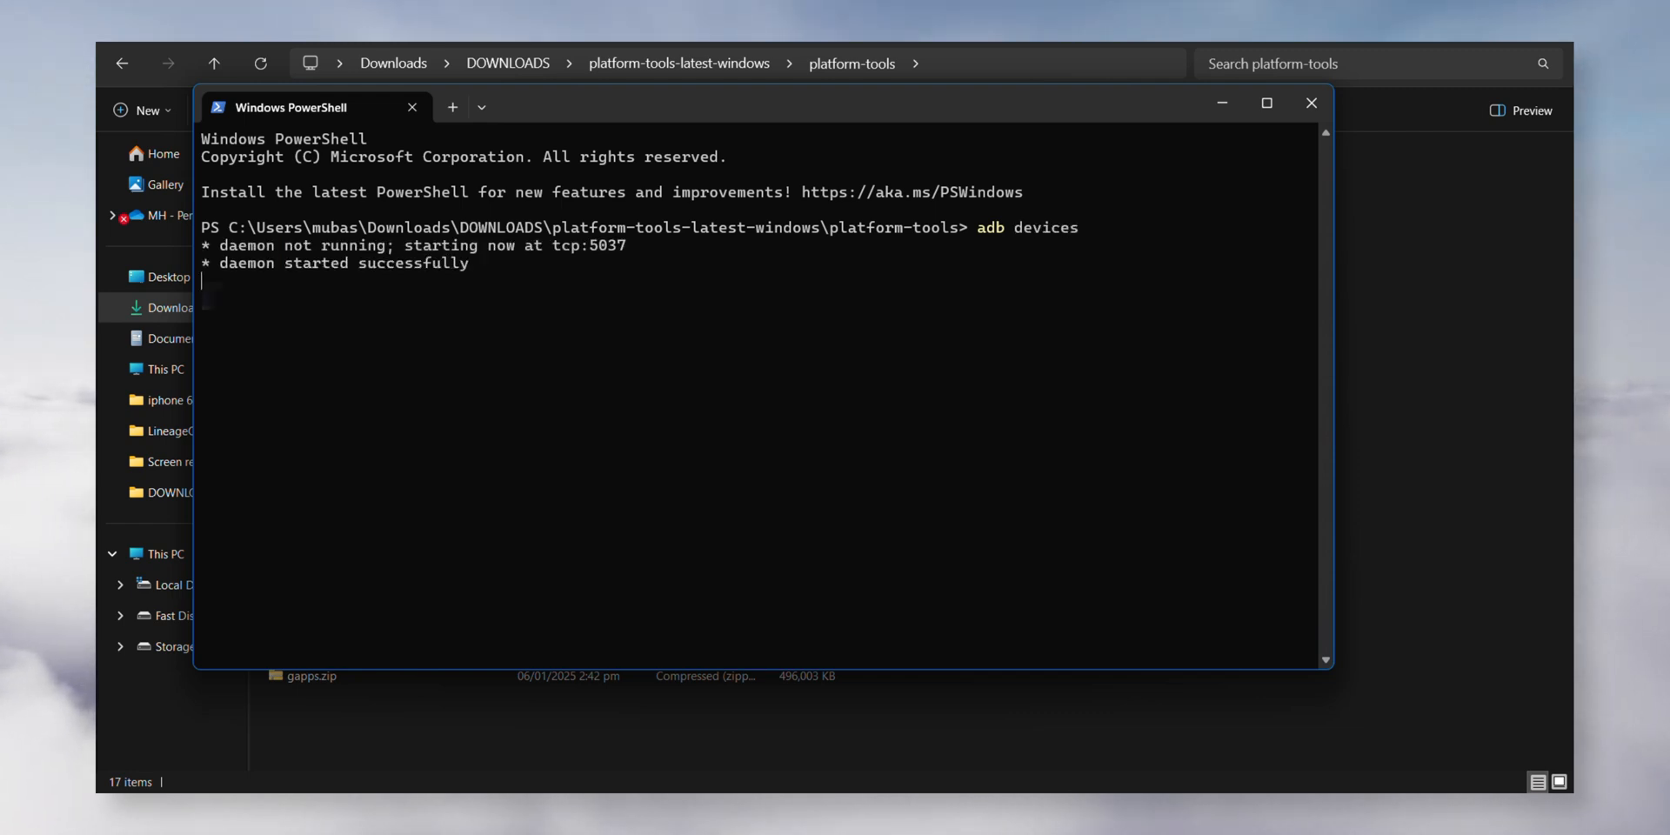
key("Return")
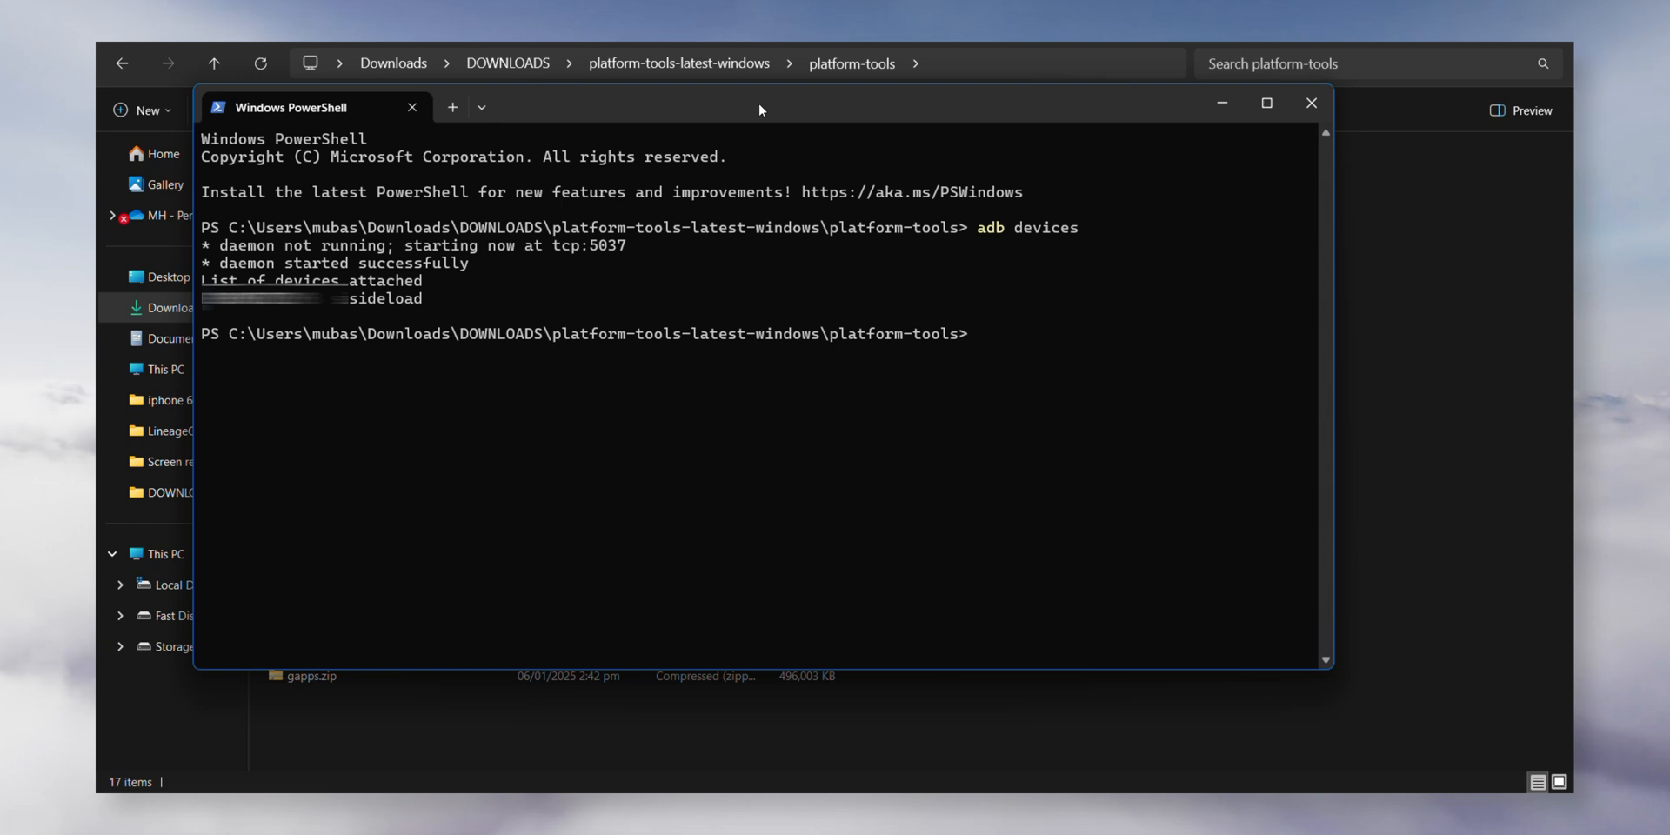
- Run 'adb sideload rom.zip' to send the ROM to the phone
type("adb si")
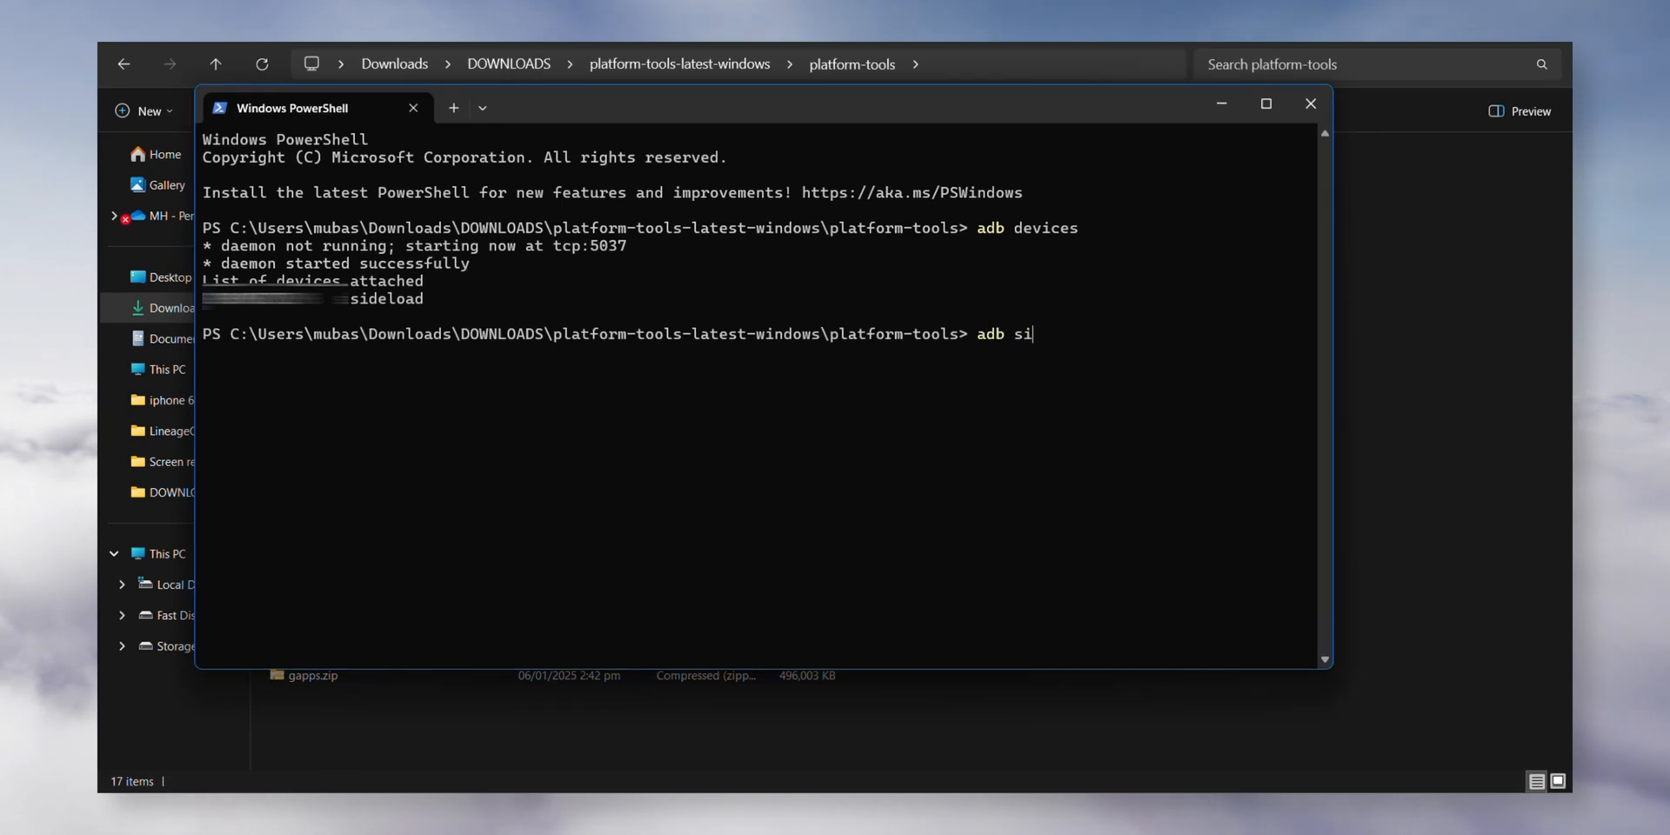
type("deload rom")
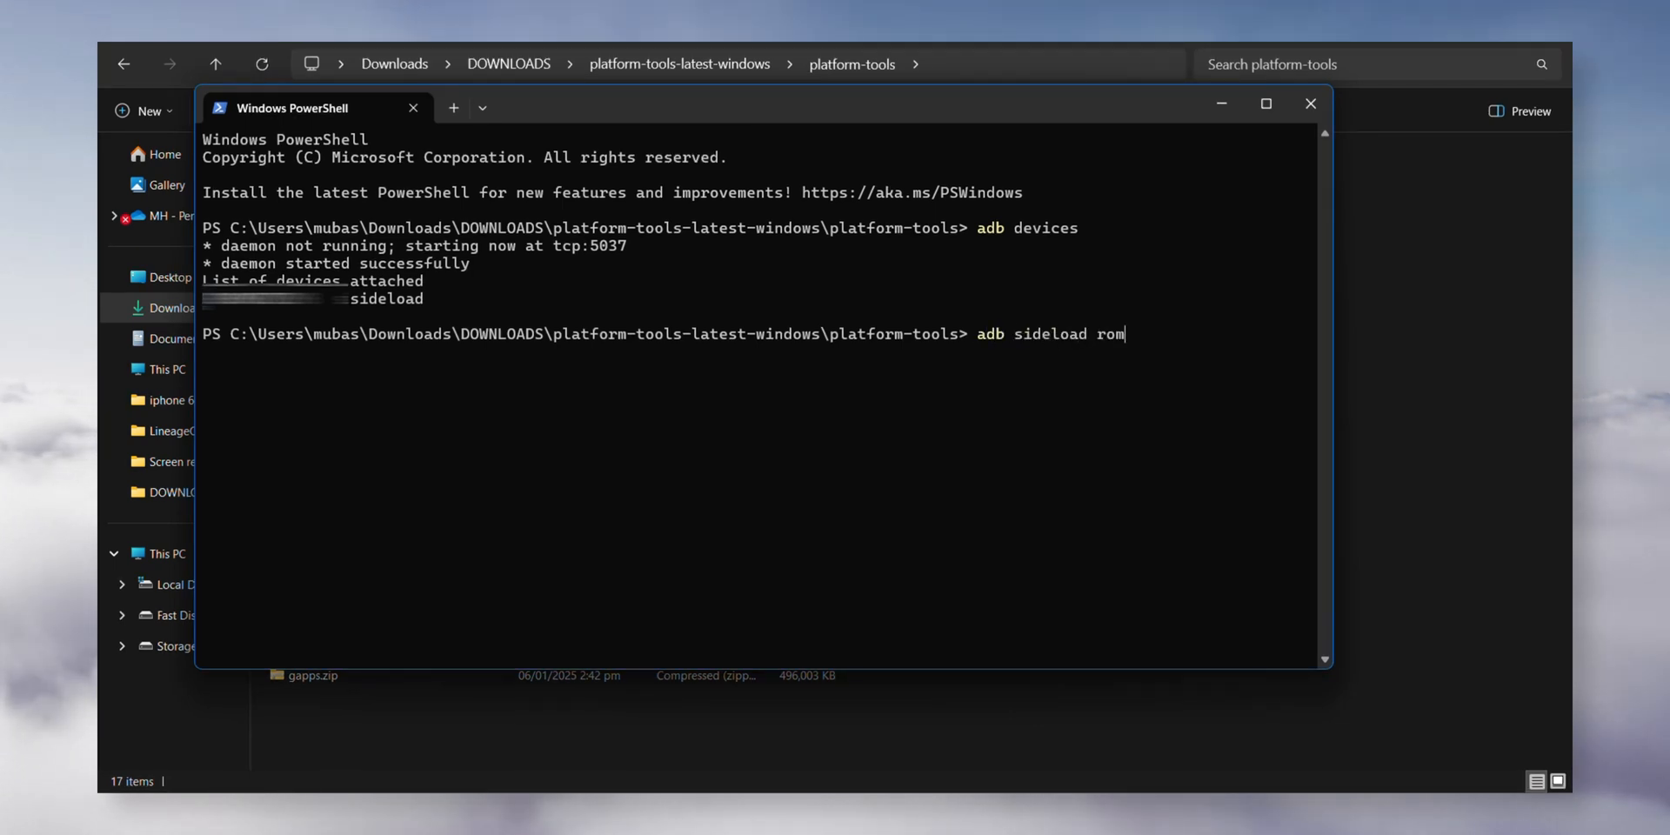
type(".zo")
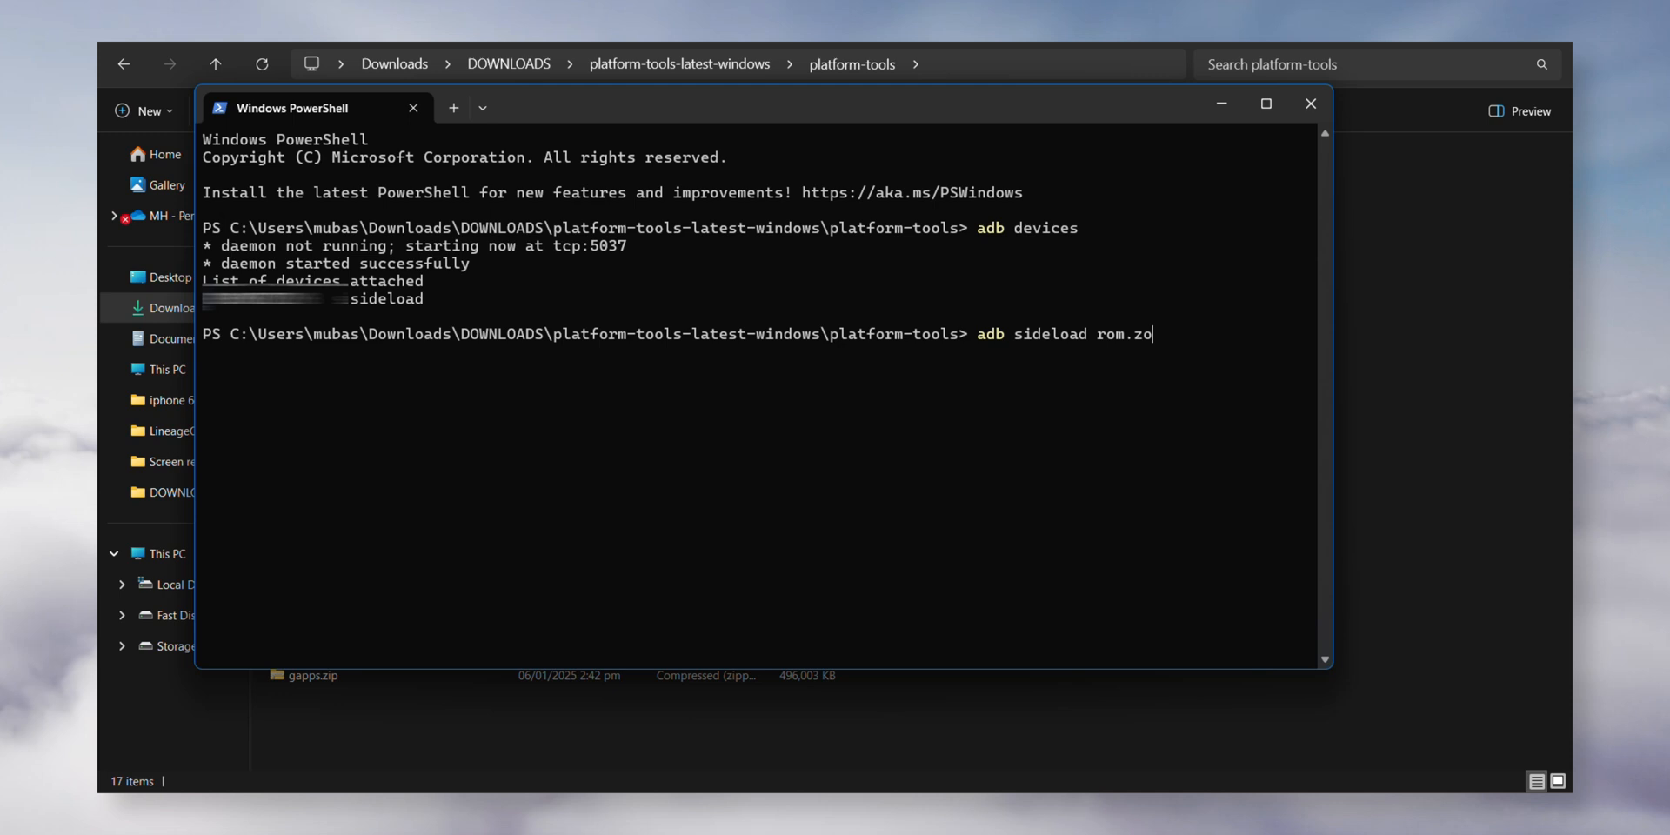
key("Return")
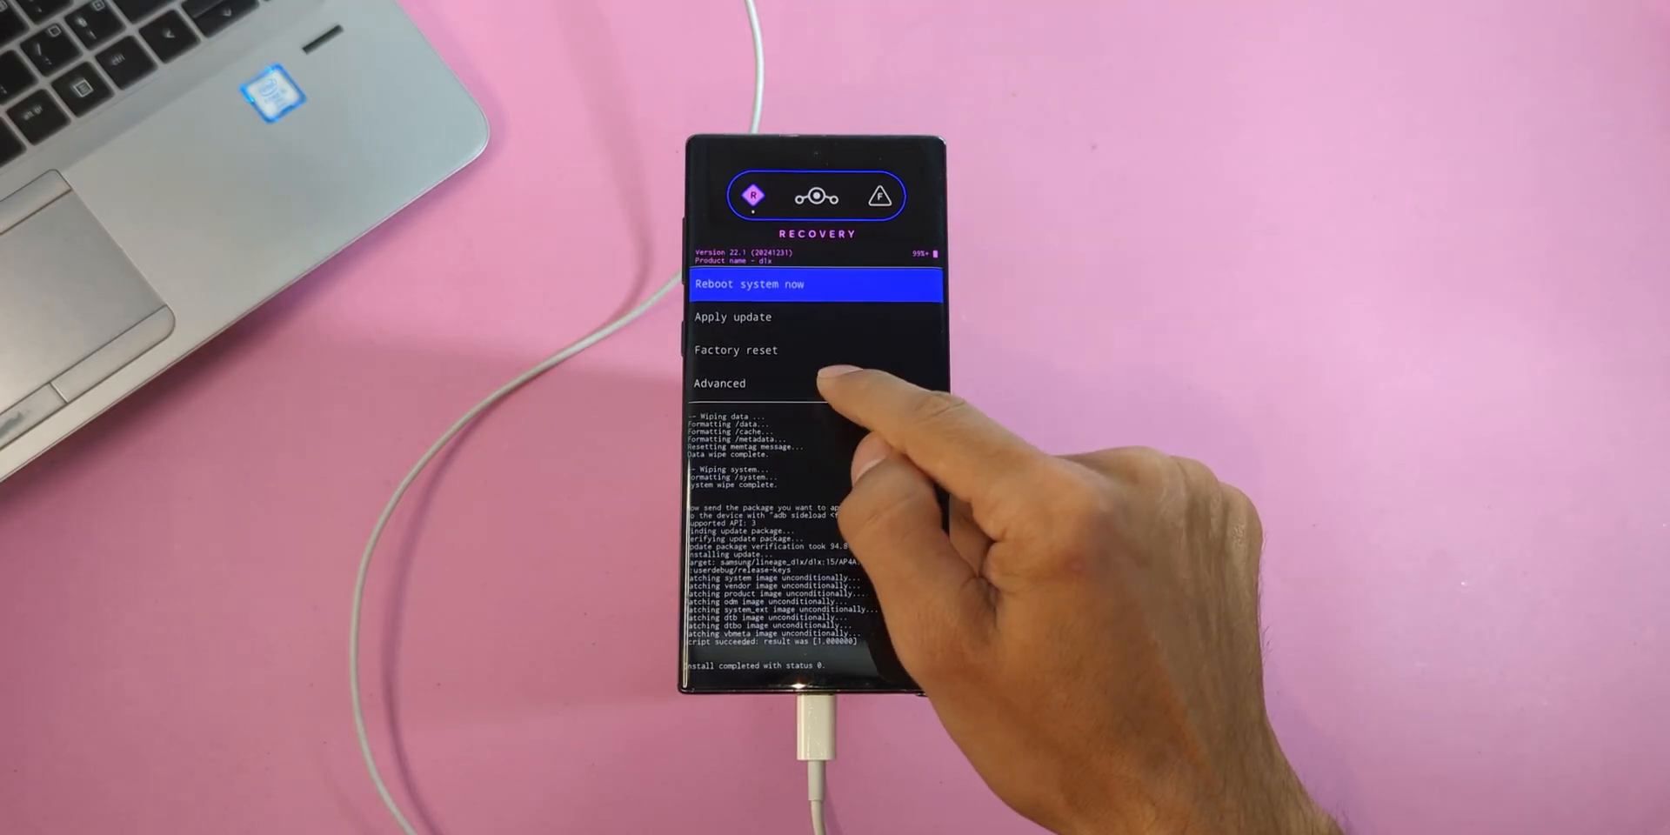
- After 'Install completed with status 0', prepare the phone for the next sideload
left_click(719, 383)
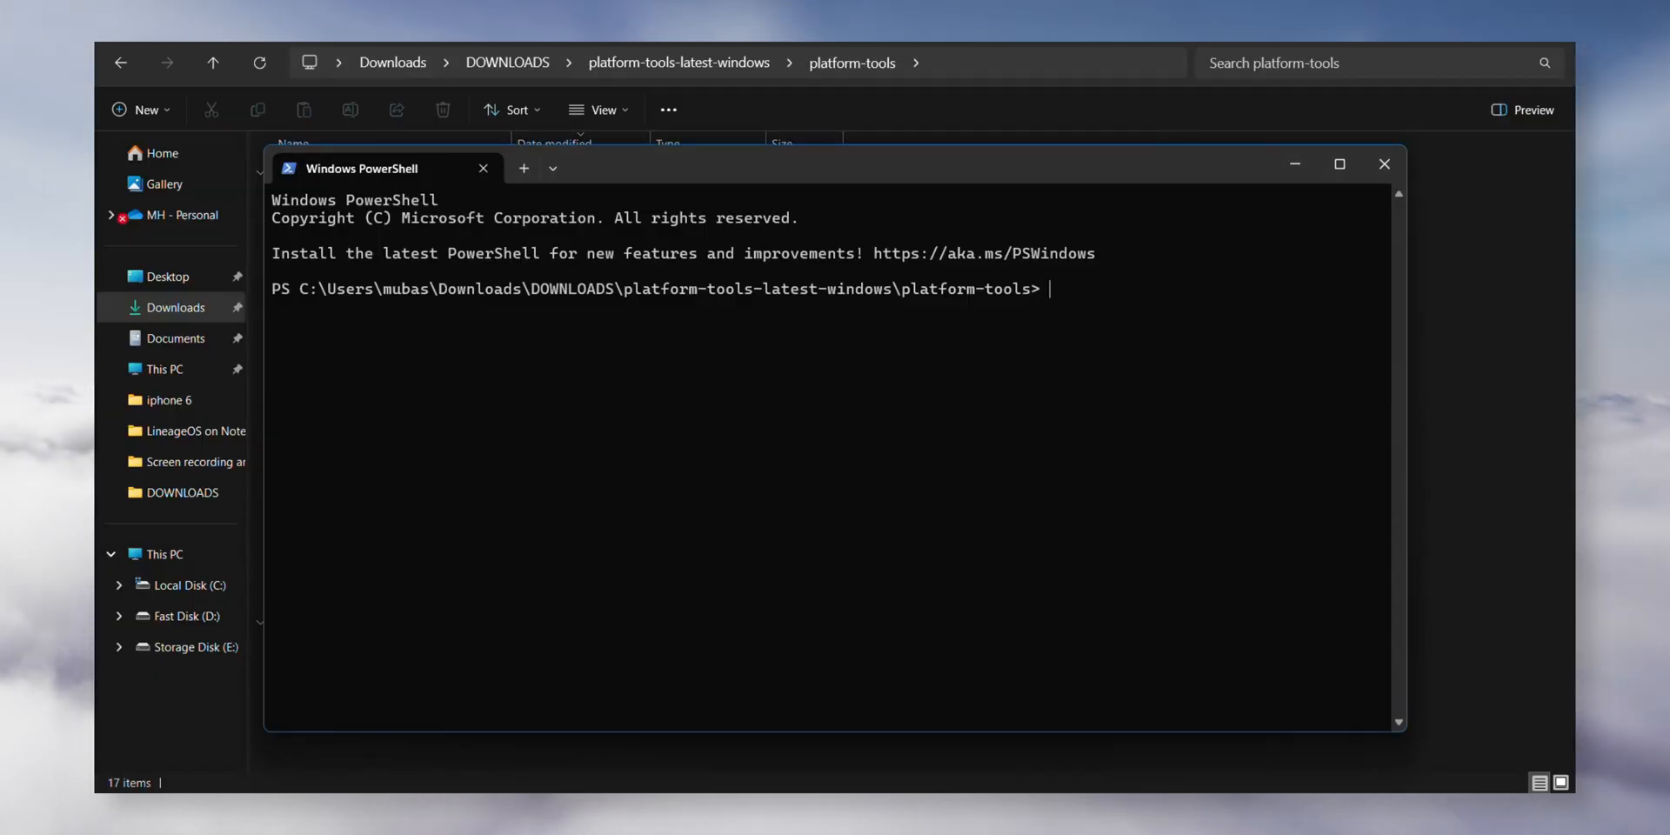
- Type 'adb sideload gapps.zip' at the platform-tools prompt without running it
type("adb sid")
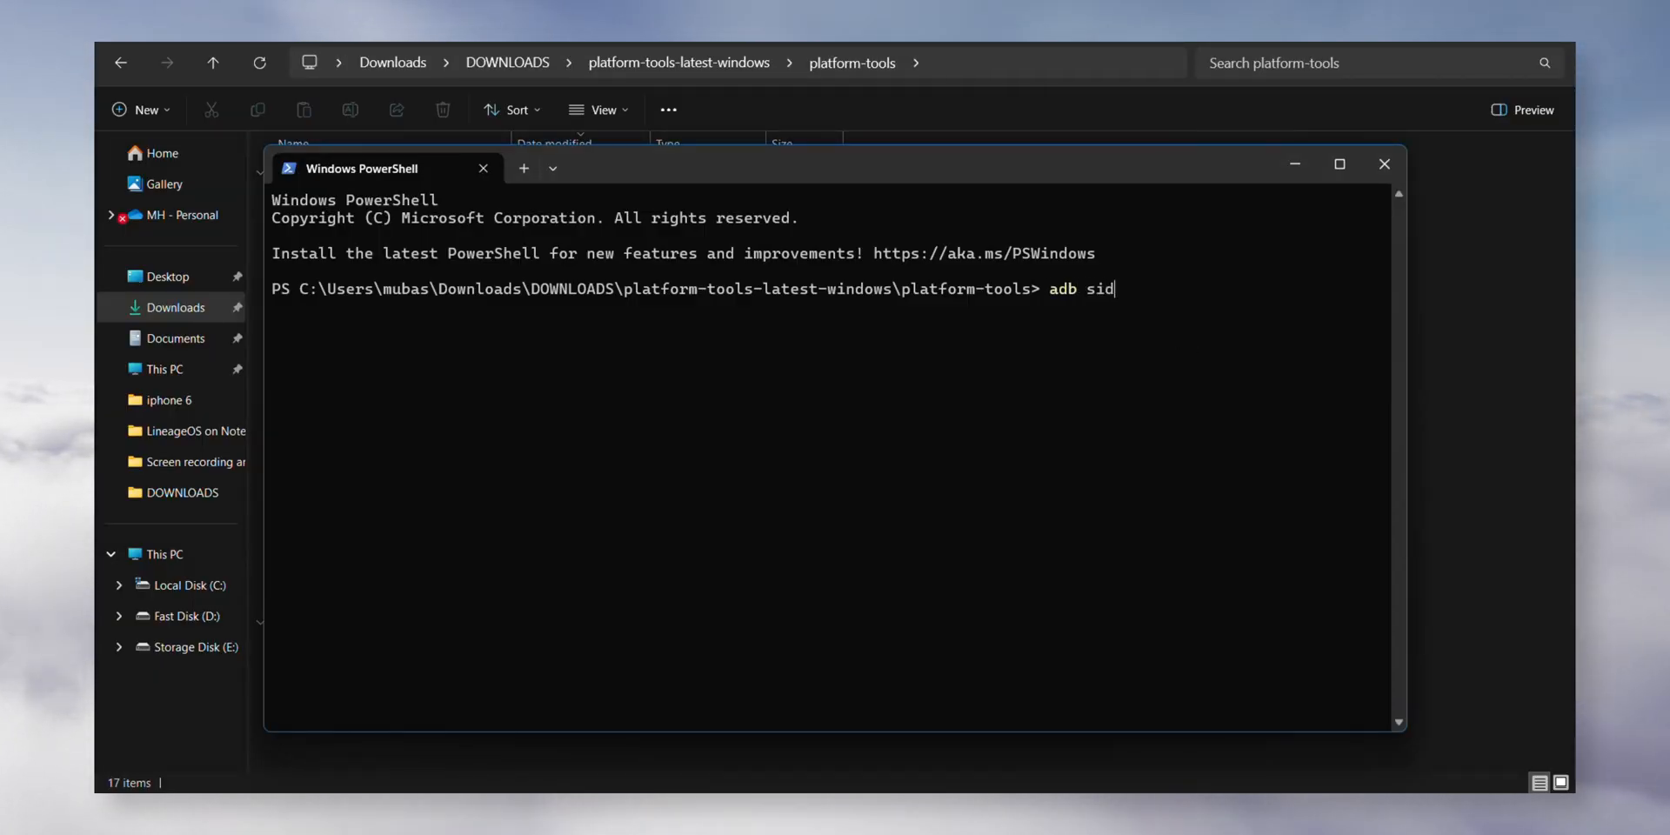
type("eload")
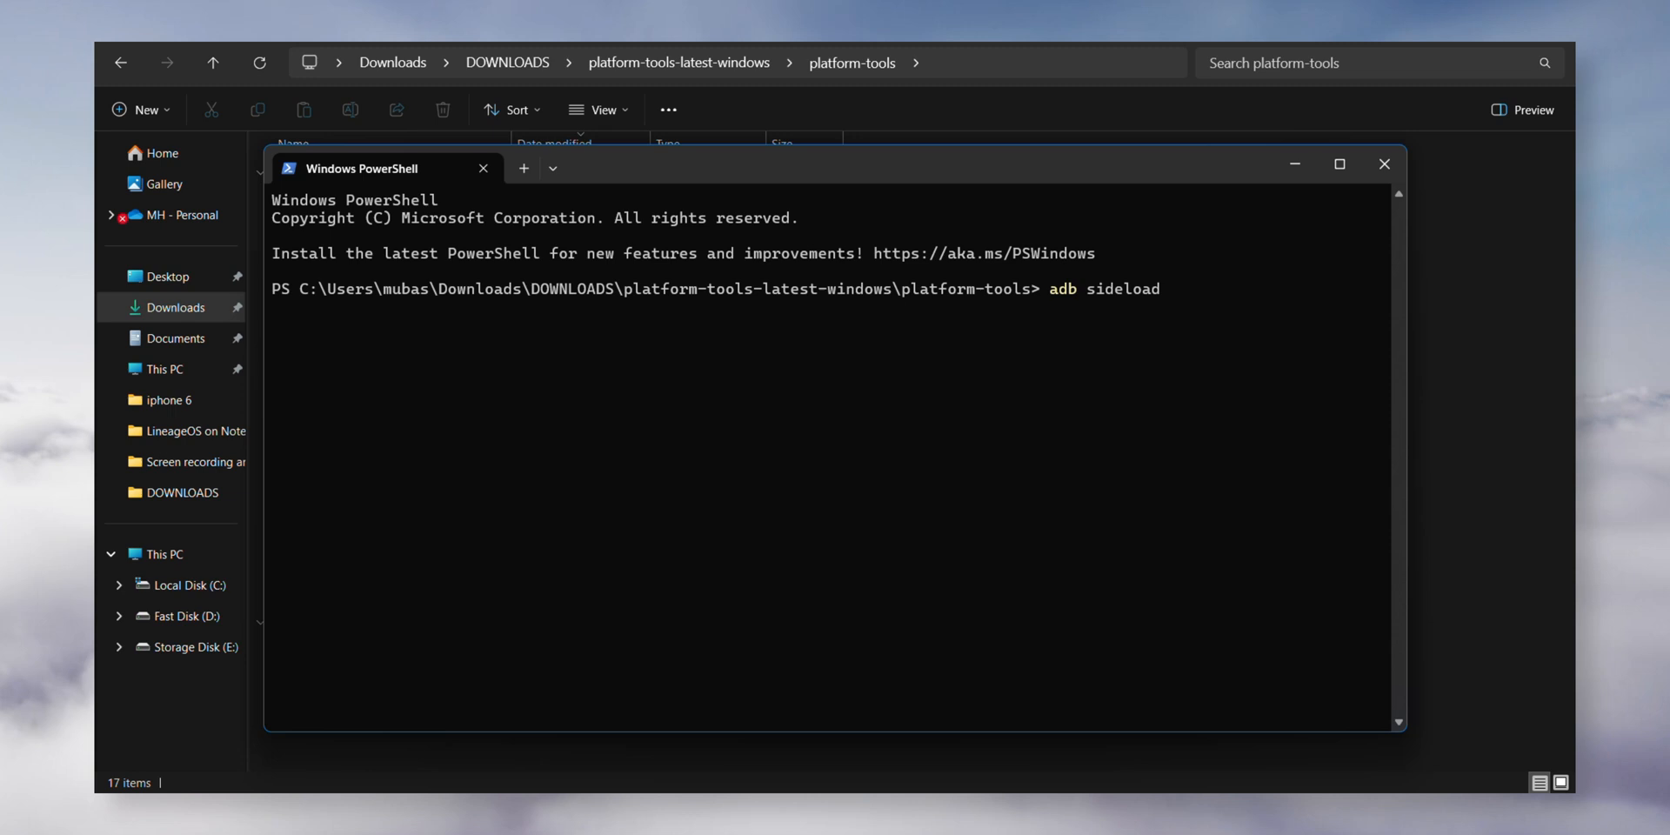
type("gapps.zip")
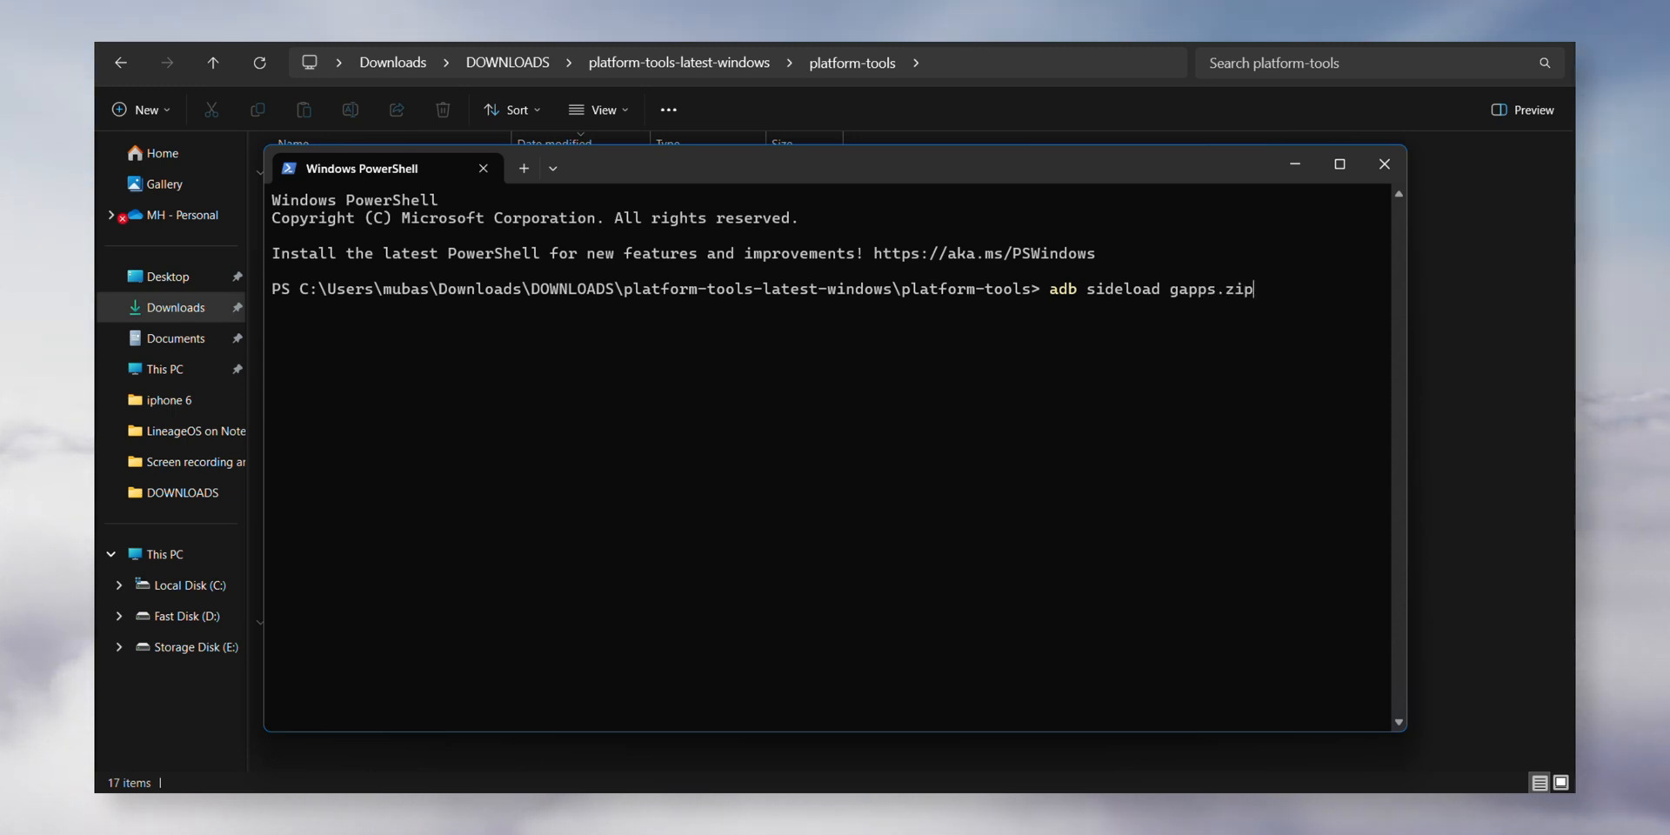